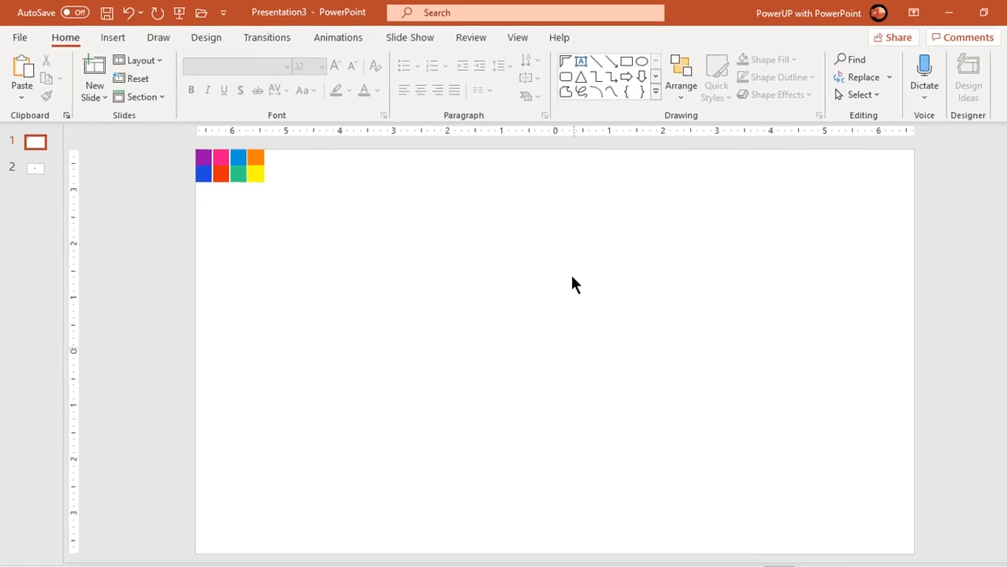
Step: Set the slide background to a gradient fill with white and very light grey stops
left_click(517, 38)
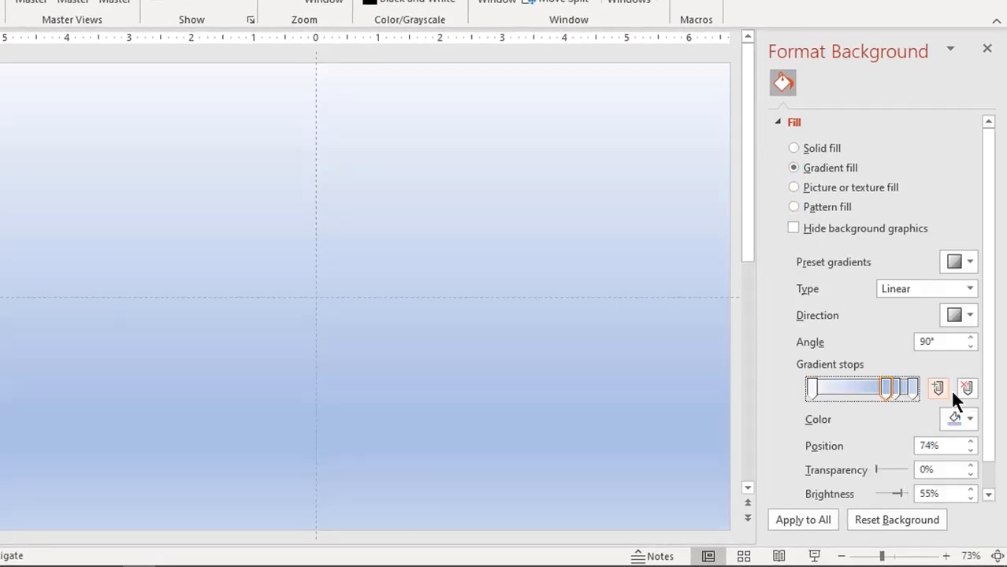
left_click(968, 387)
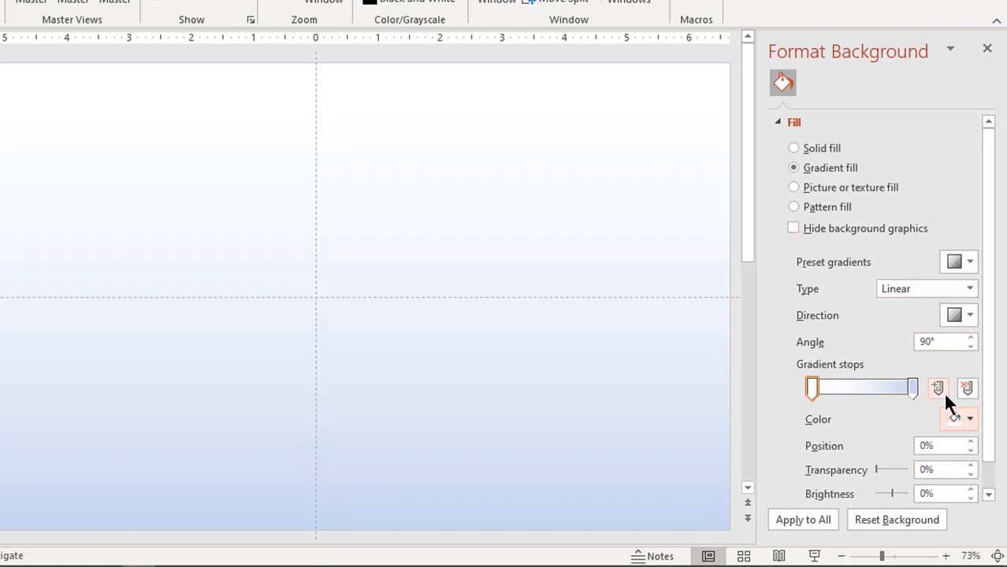
left_click(971, 419)
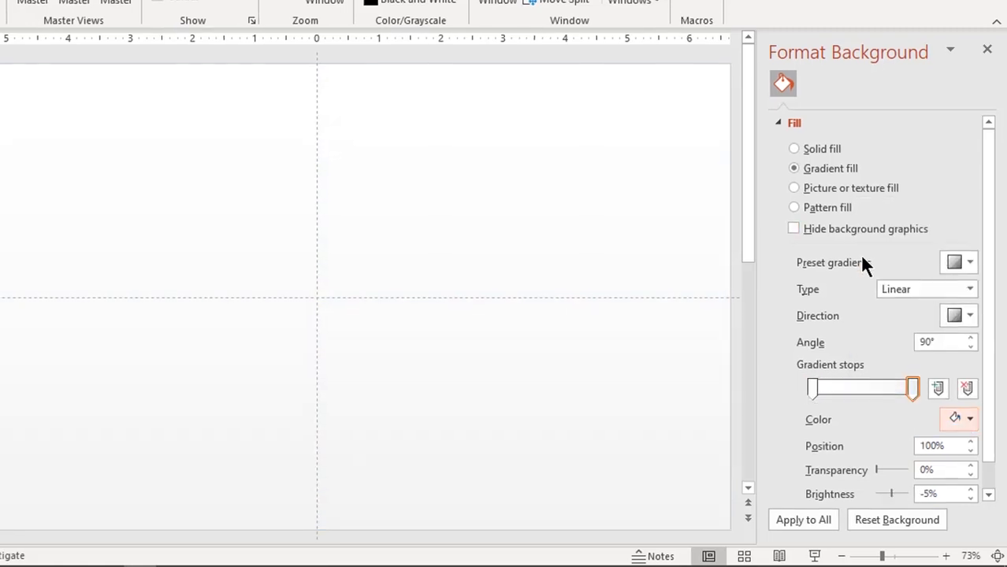
left_click(987, 48)
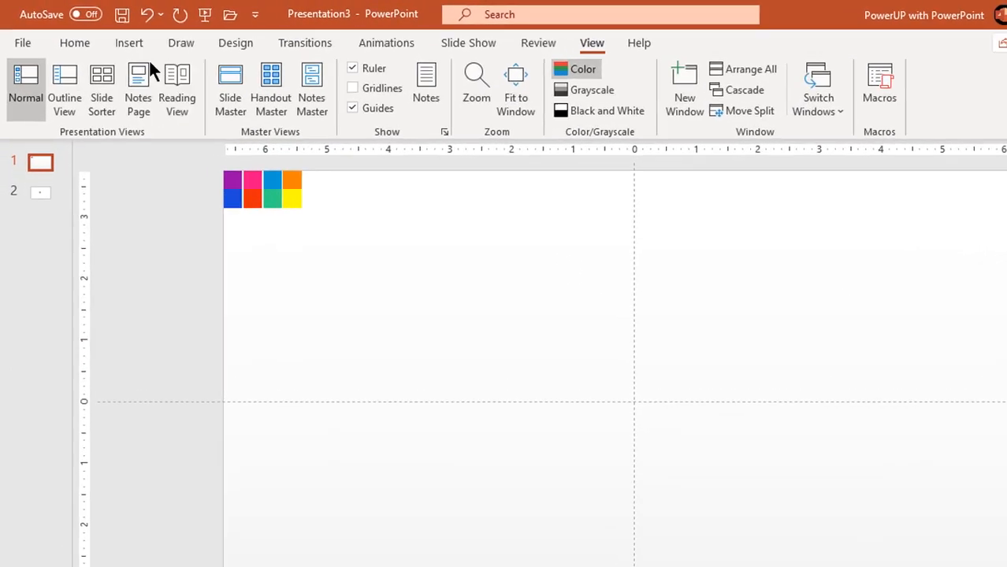
Step: Draw a rounded rectangle card in the slide centre with a light grey solid fill
left_click(129, 43)
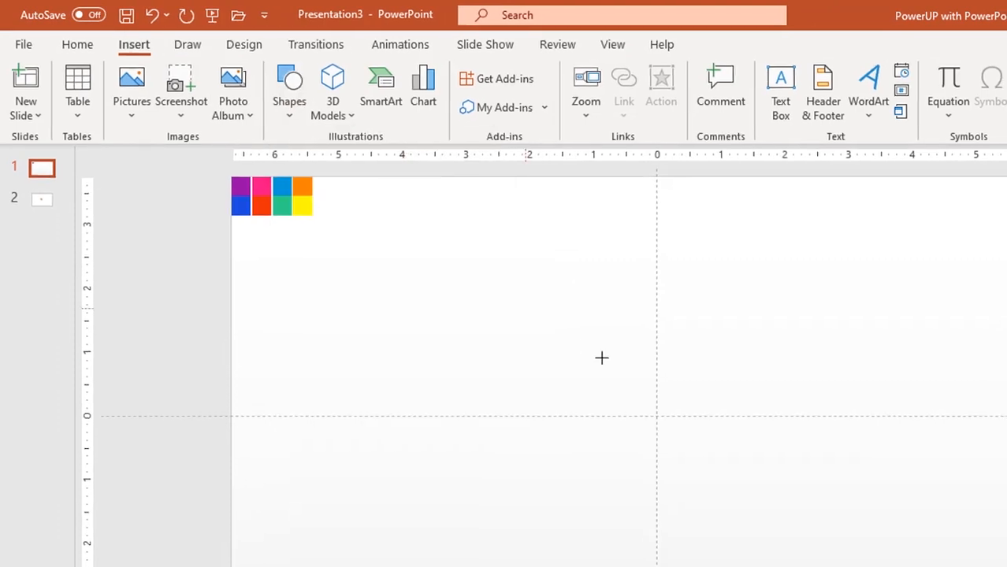
left_click_drag(445, 271, 672, 408)
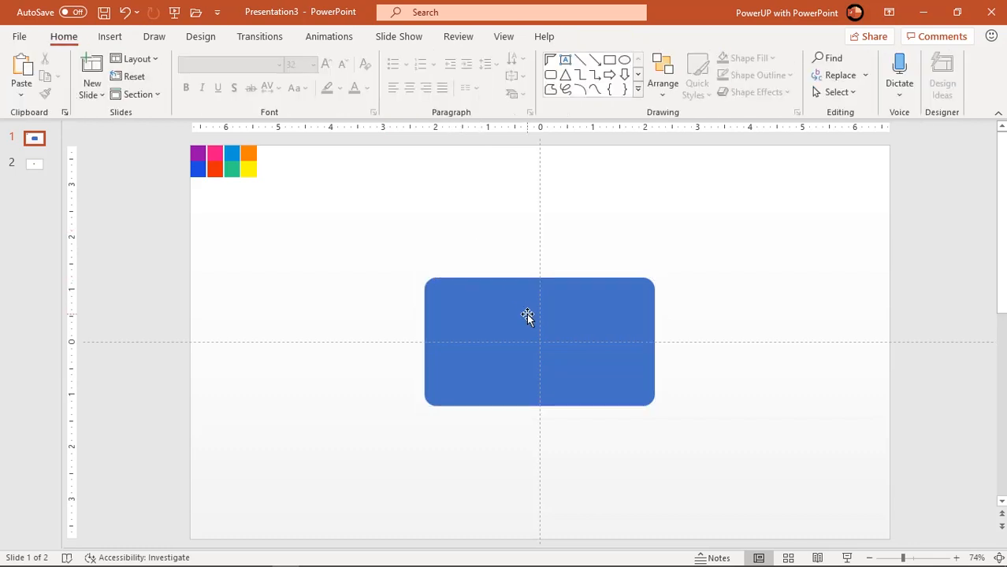
mouse_move(503, 326)
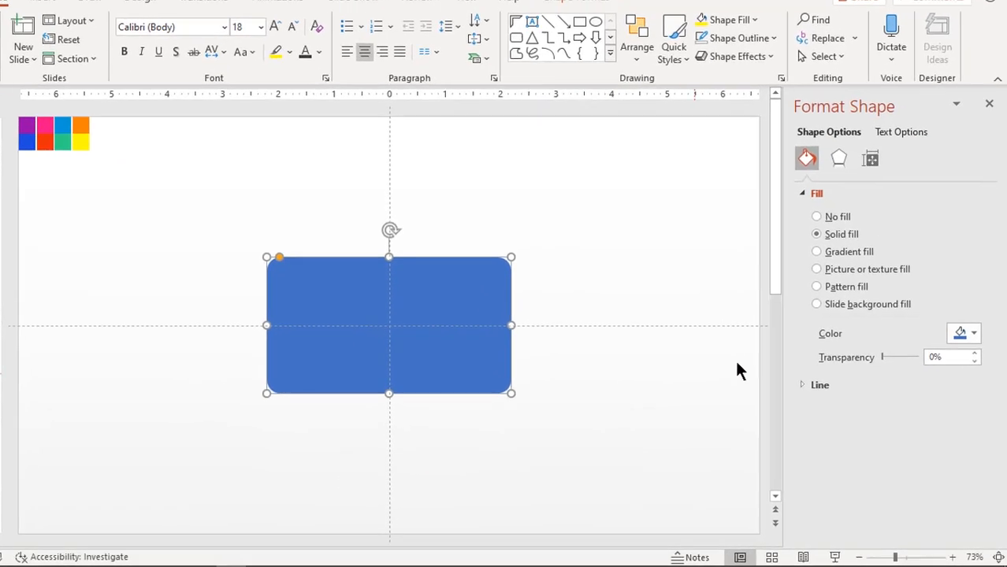
left_click(974, 333)
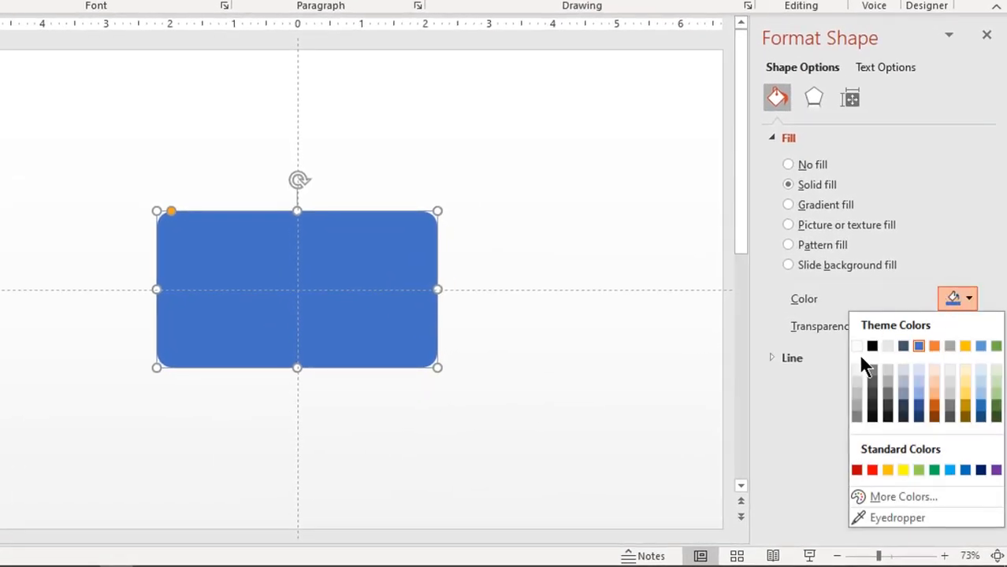
left_click(857, 347)
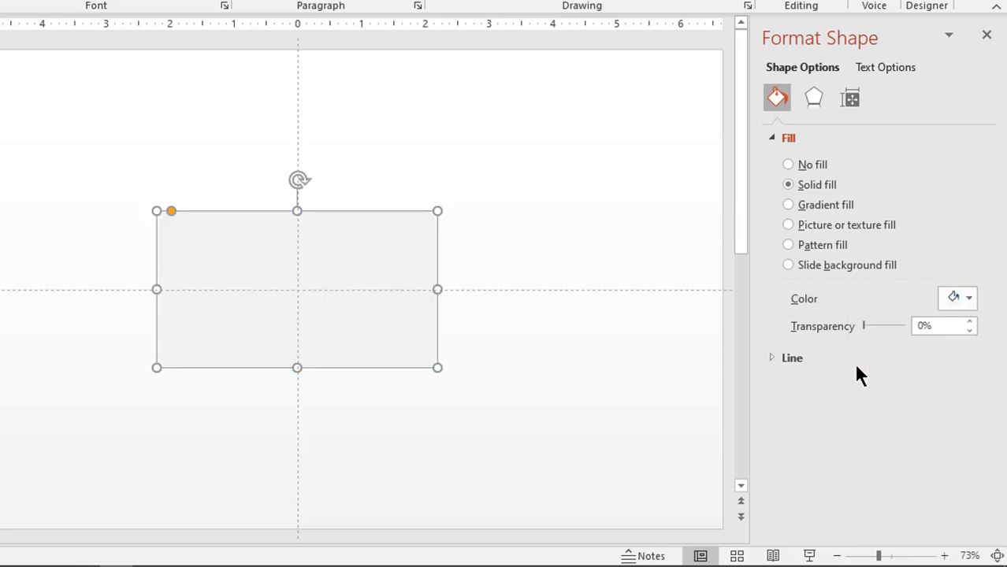
Step: Apply an outer shadow preset to the card and push its distance down to about 10 pt
left_click(813, 98)
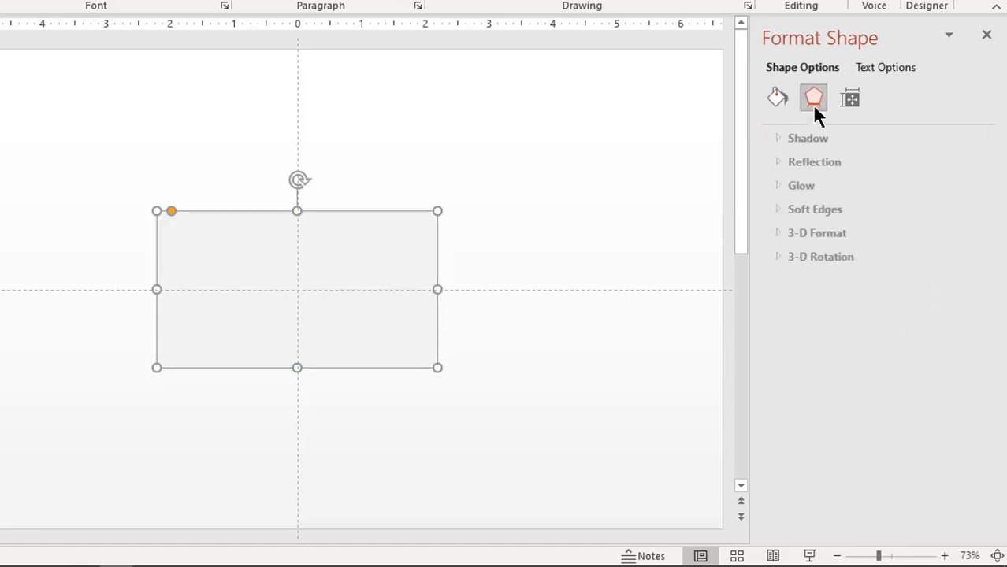
left_click(807, 139)
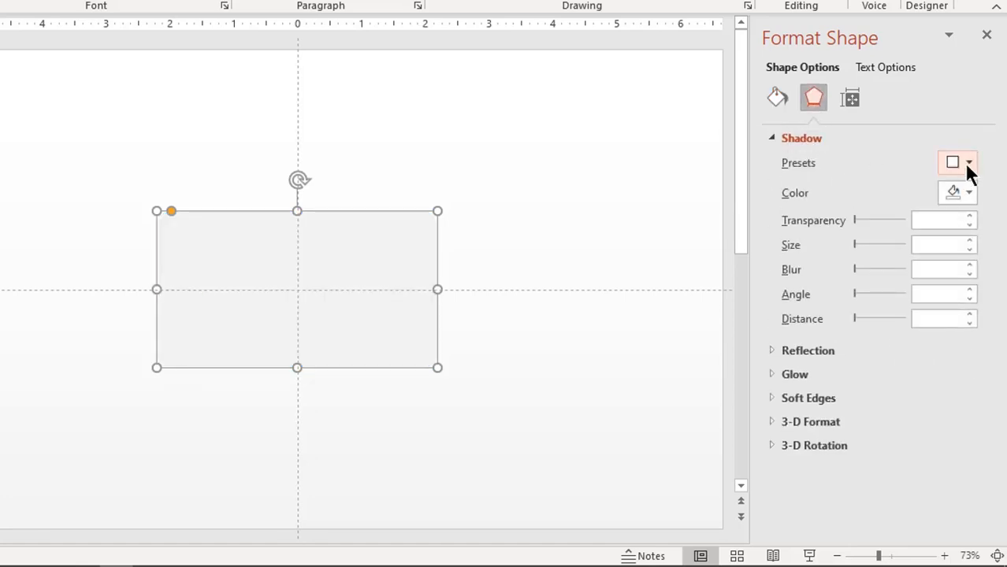
left_click(968, 162)
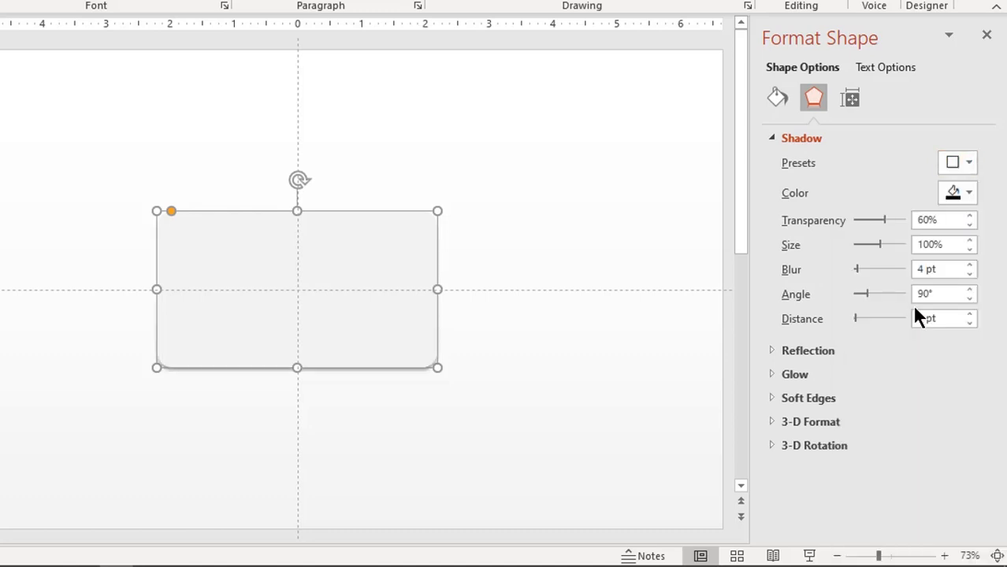
left_click(971, 315)
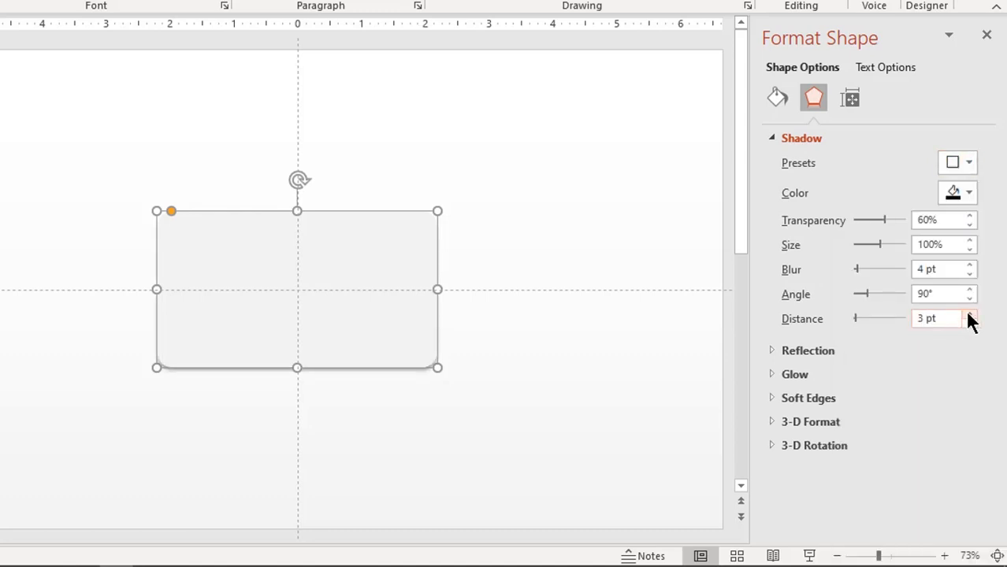
left_click(971, 314)
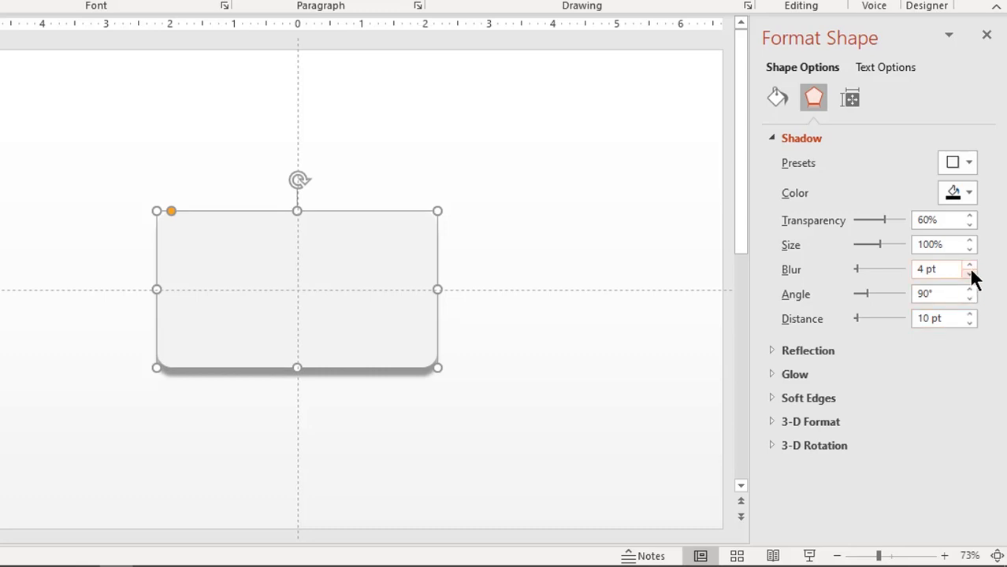
Step: Soften the shadow with about 18 pt blur and 74% transparency
left_click(971, 265)
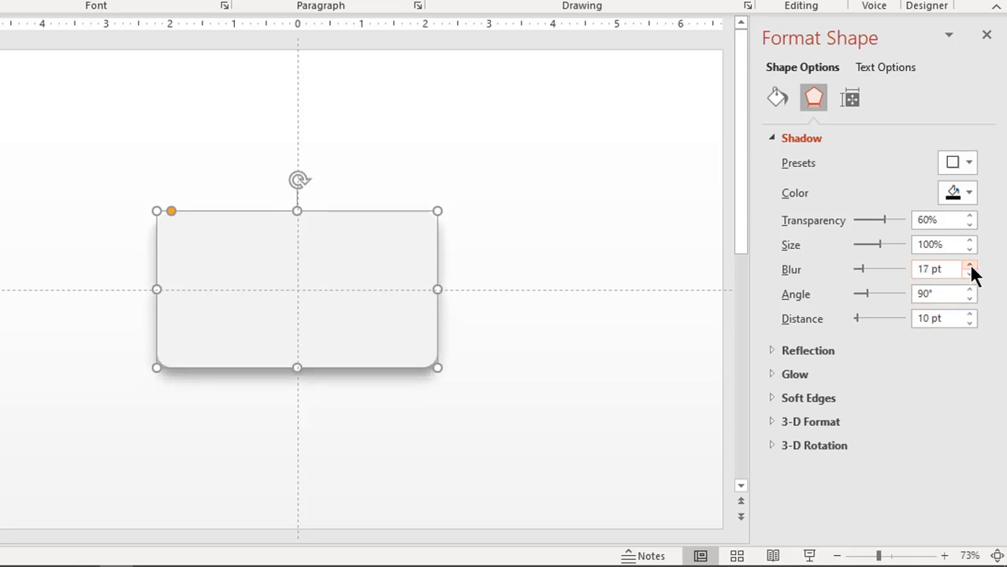
left_click(971, 265)
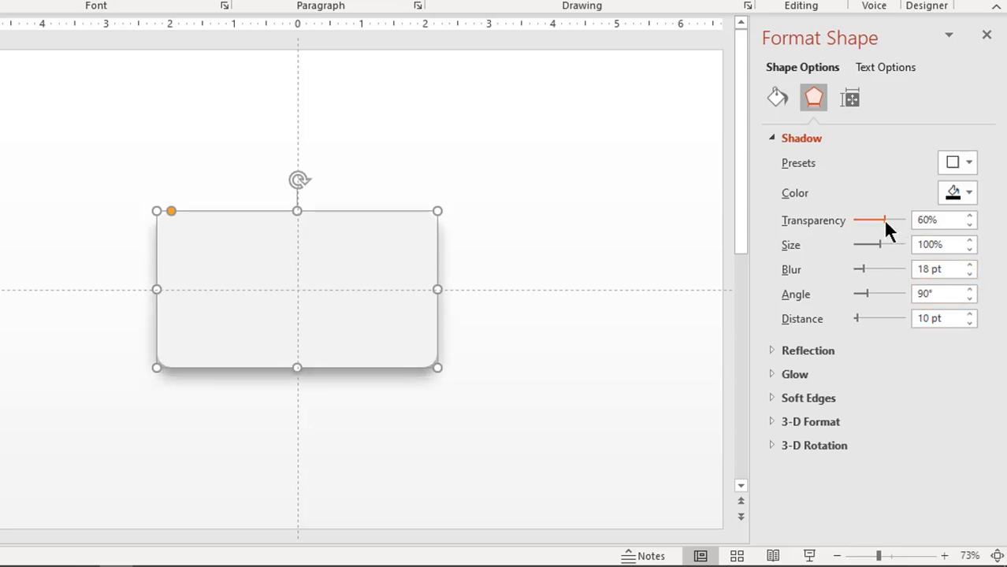
left_click_drag(877, 220, 889, 221)
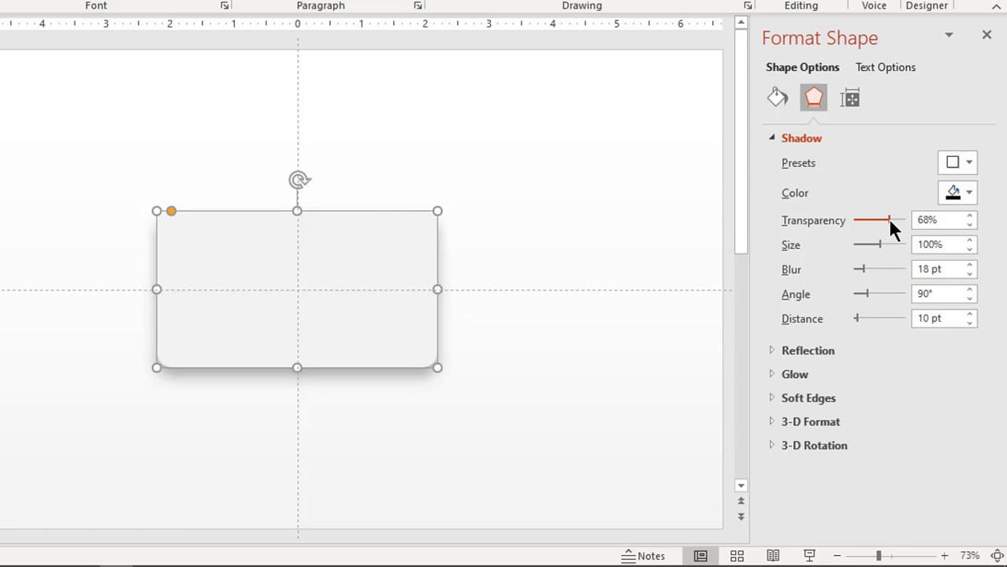
left_click_drag(891, 221, 902, 220)
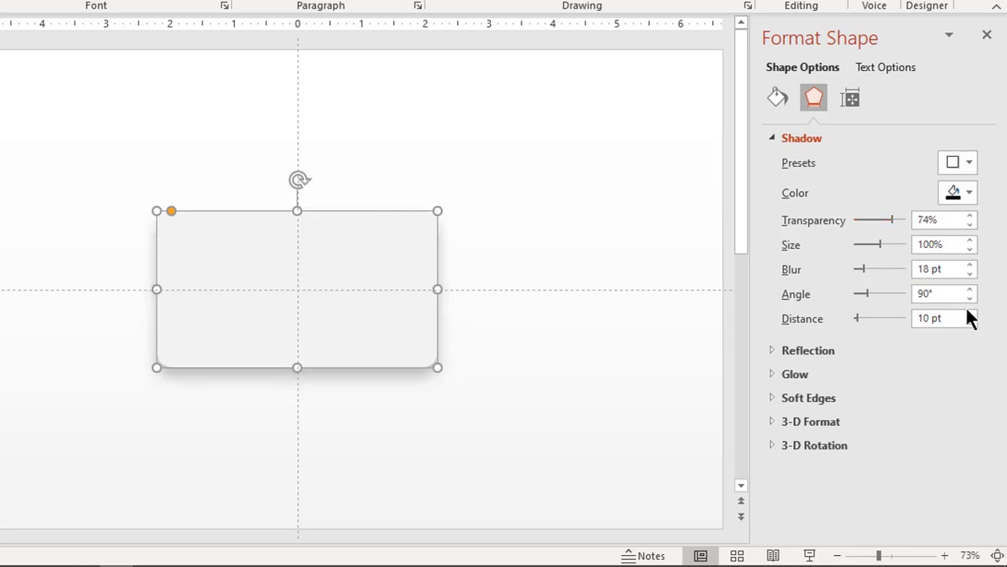
left_click(971, 315)
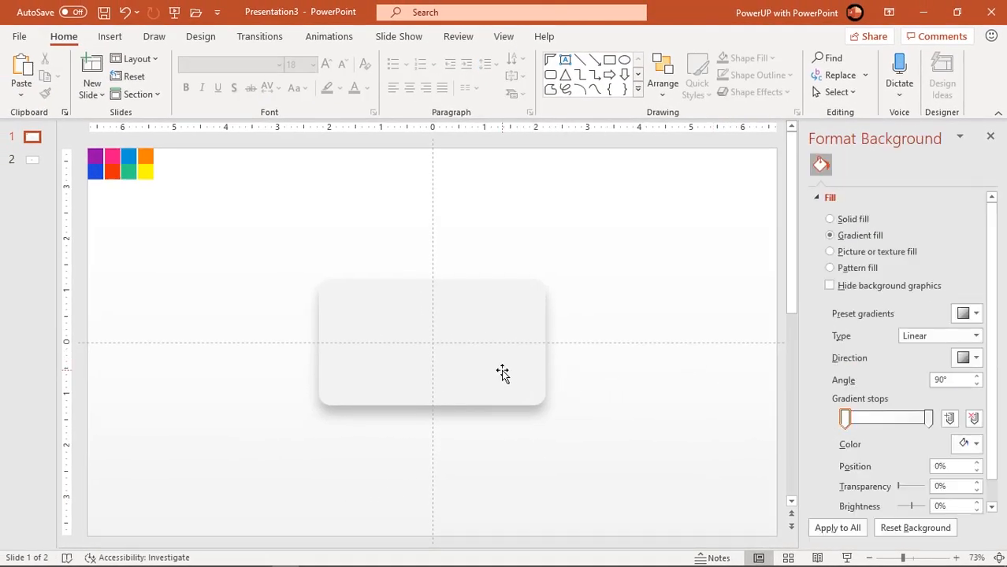
Step: Draw a tall narrow blue rounded rectangle left of the card and shrink it into a small pill
left_click(431, 342)
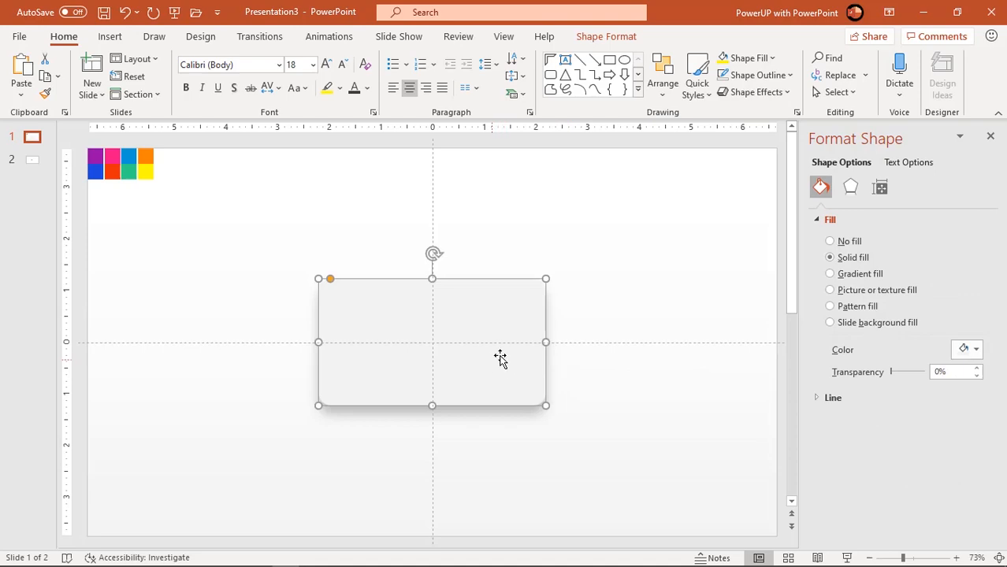
left_click(111, 37)
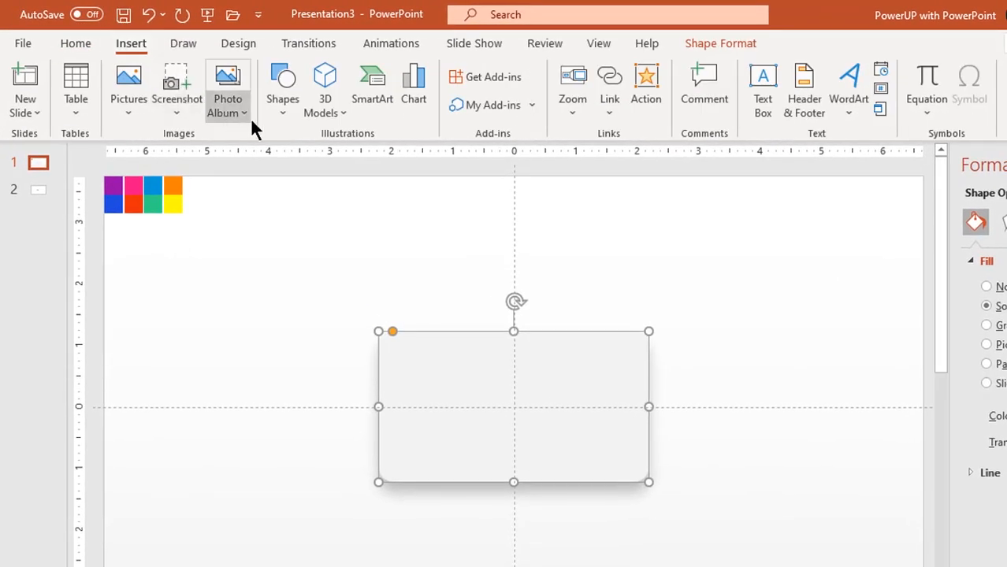
left_click(282, 89)
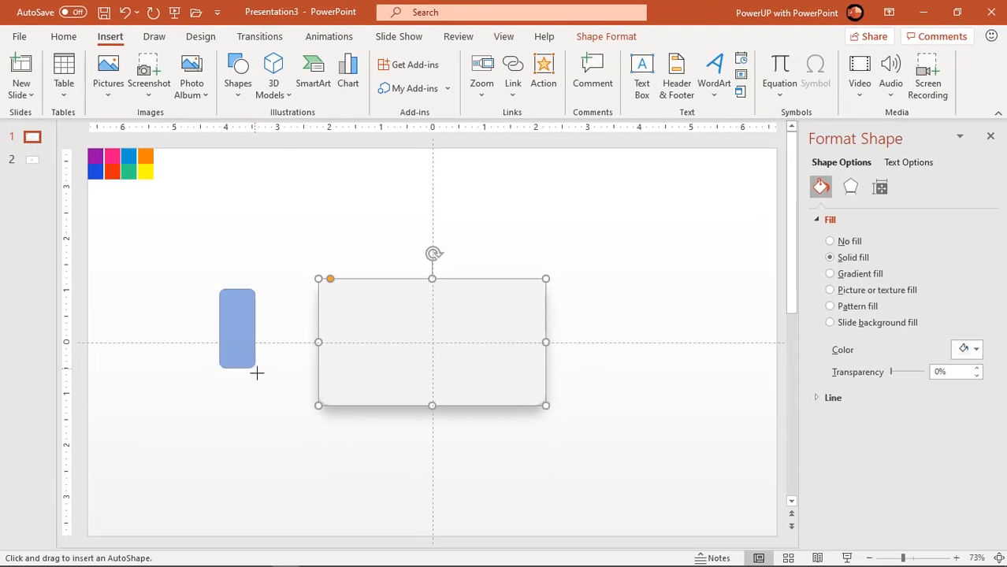
left_click(236, 329)
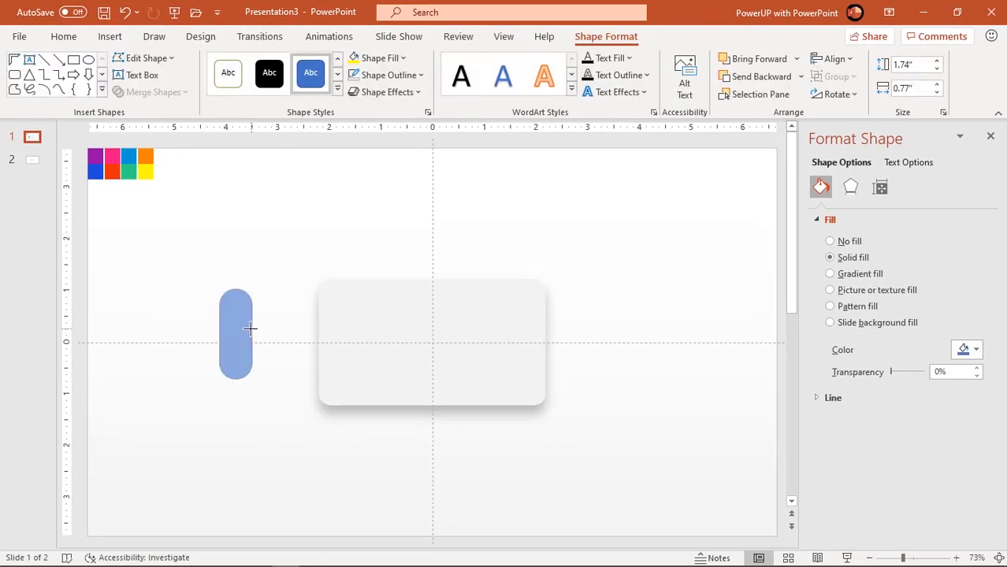
left_click_drag(249, 375, 233, 350)
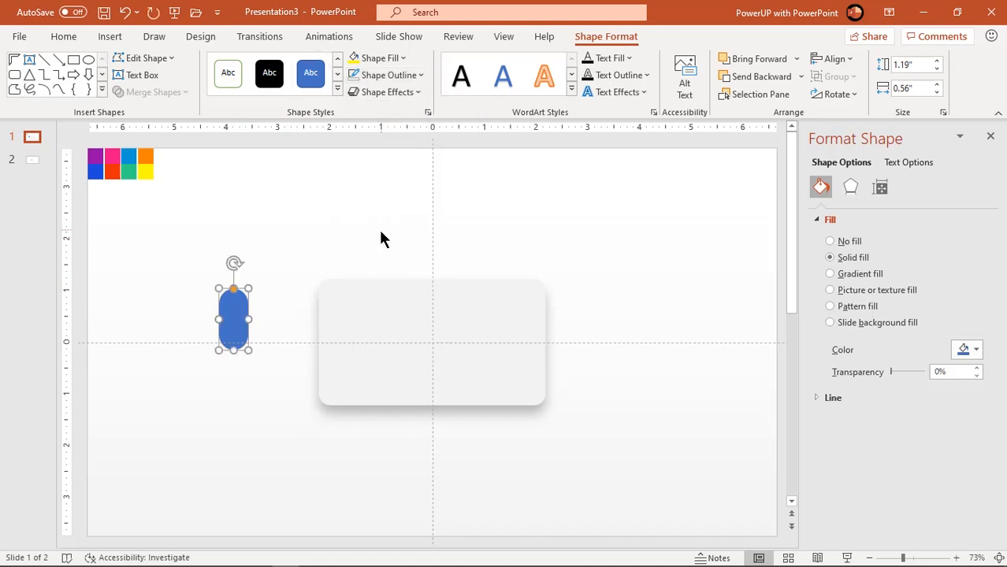
mouse_move(804, 148)
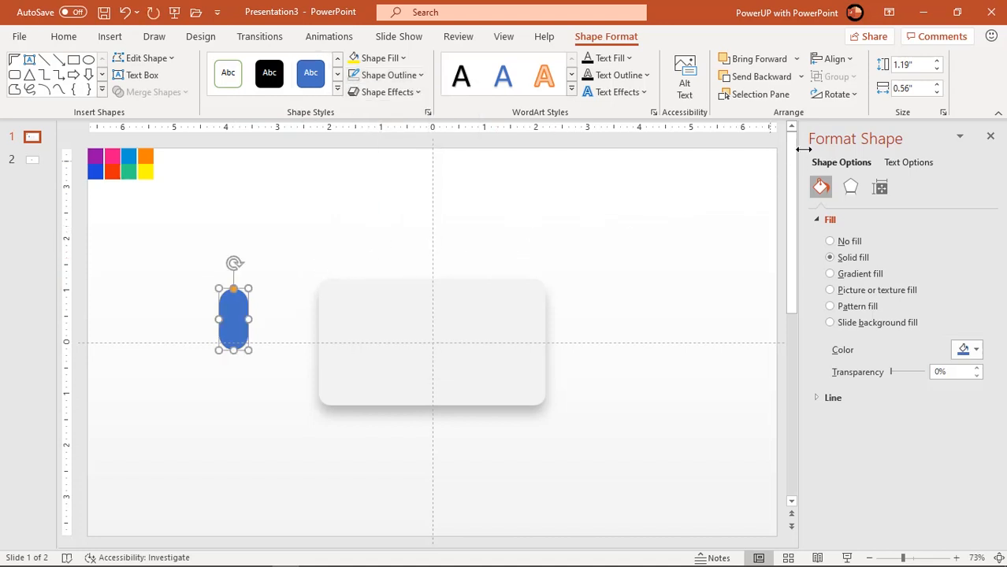
Step: Rotate the pill to 45°, slim it and move it across the card's lower right edge
left_click(836, 95)
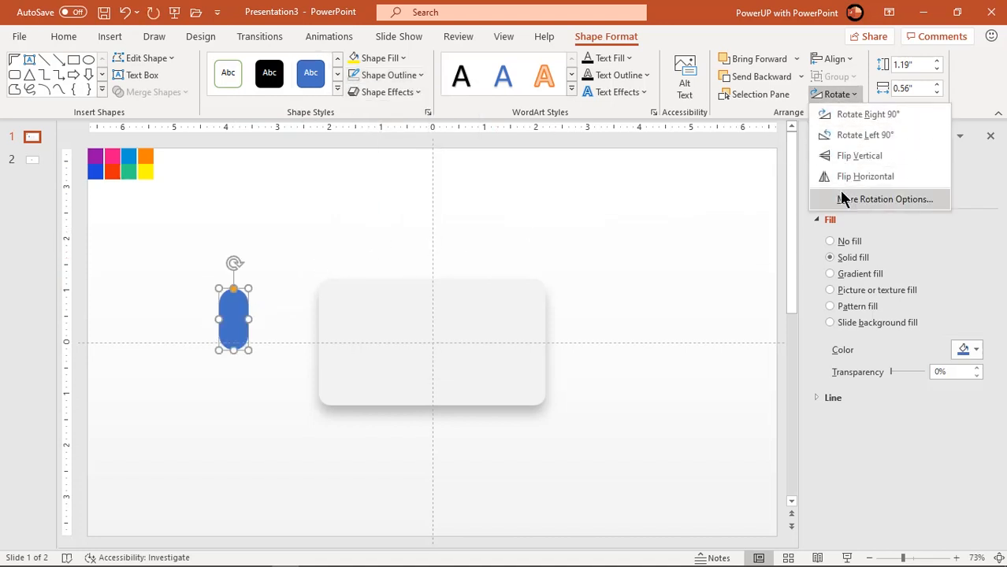
left_click(884, 199)
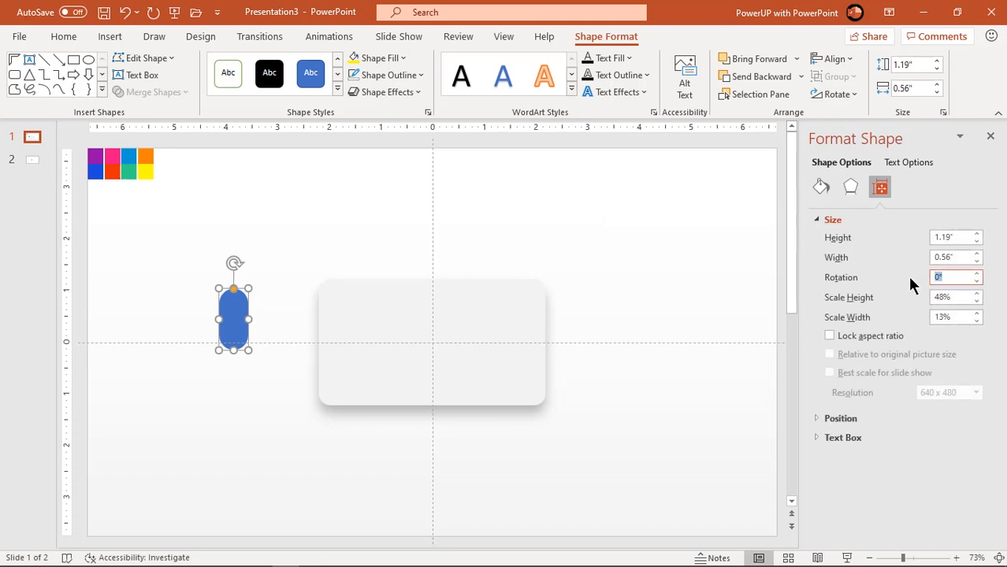
left_click_drag(234, 262, 272, 280)
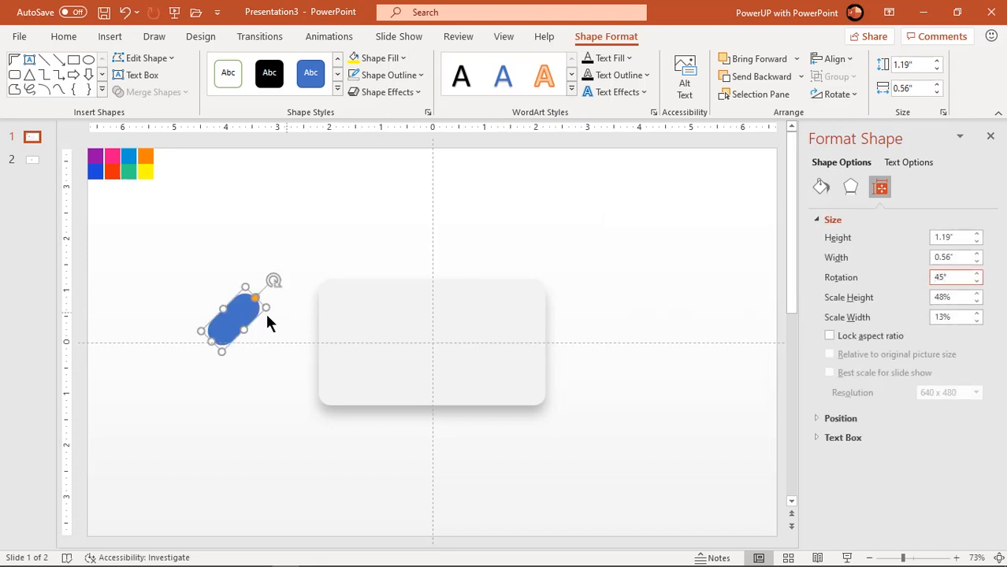
left_click_drag(233, 315, 486, 407)
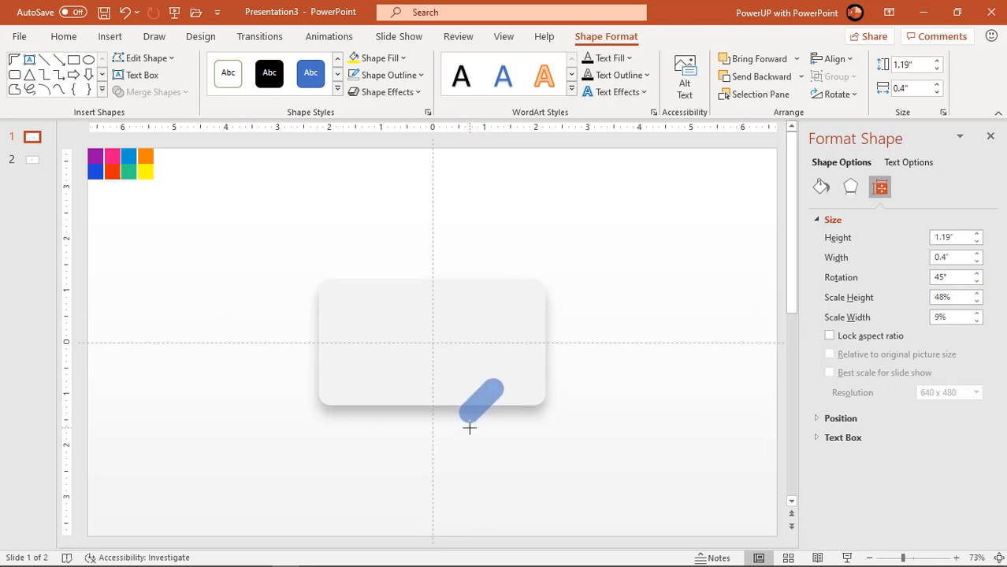
left_click(486, 398)
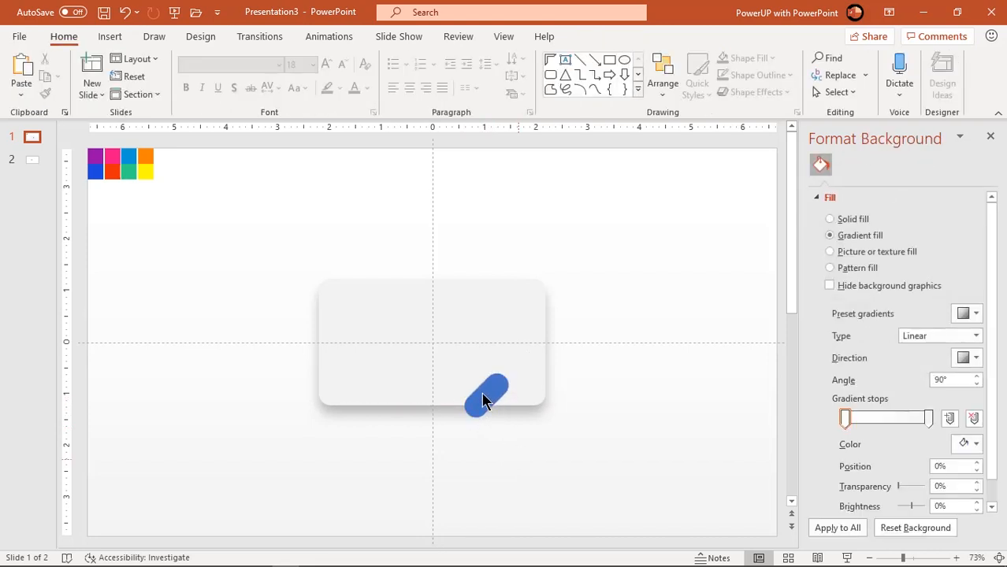
Step: Duplicate the tilted pill into several diagonal copies of varied lengths across and above the card
left_click(489, 394)
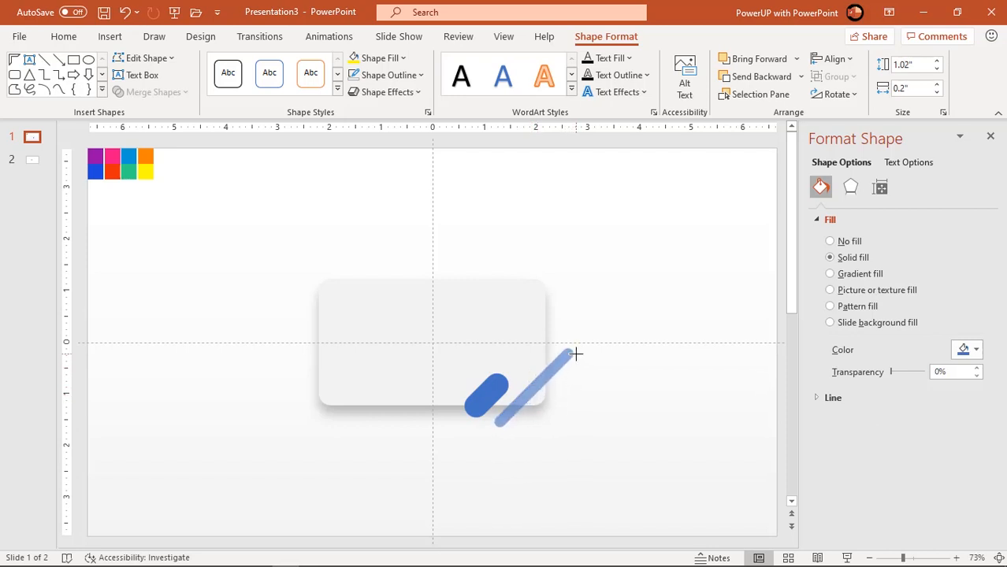
left_click_drag(576, 355, 559, 369)
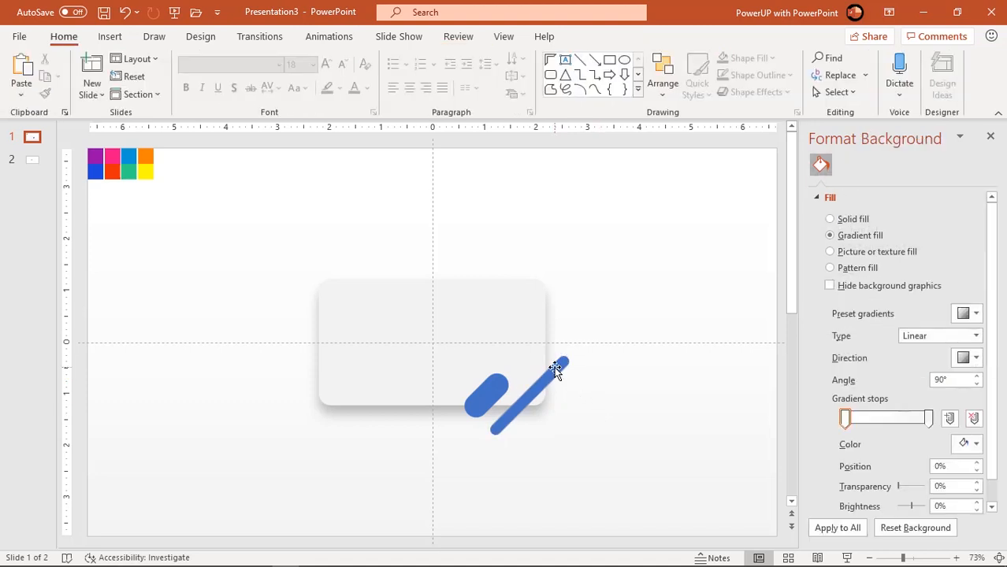
left_click(521, 397)
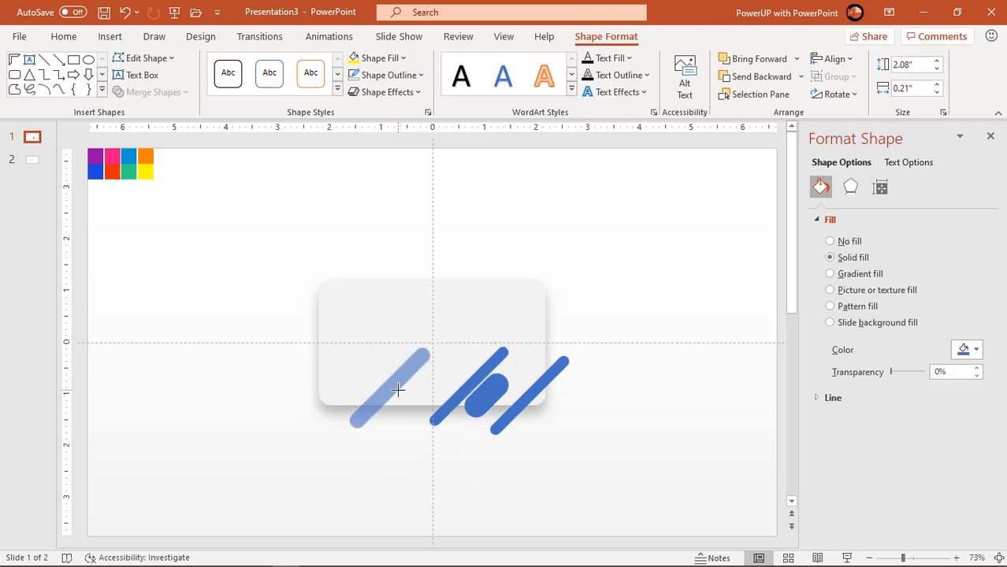
left_click(397, 391)
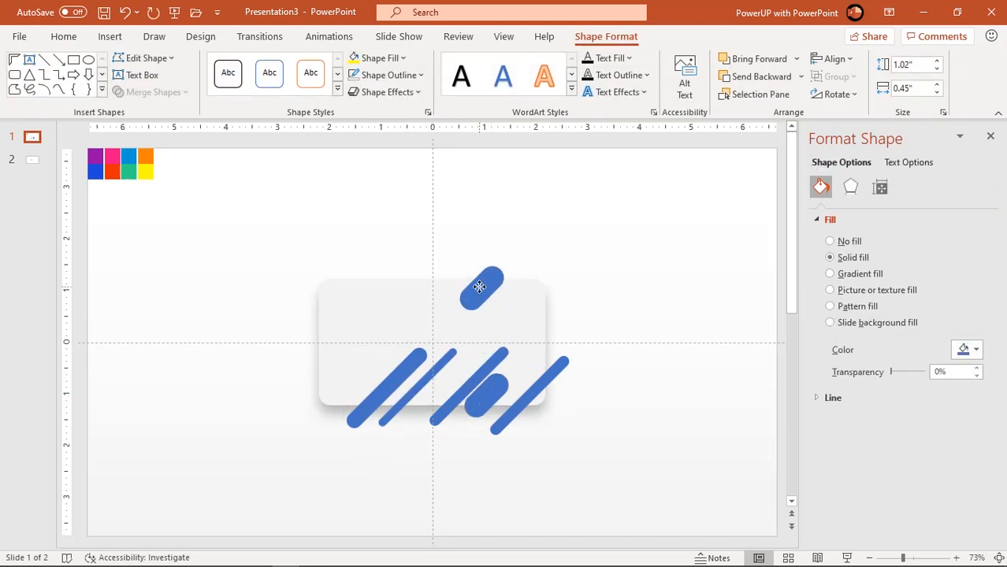
left_click_drag(481, 287, 552, 307)
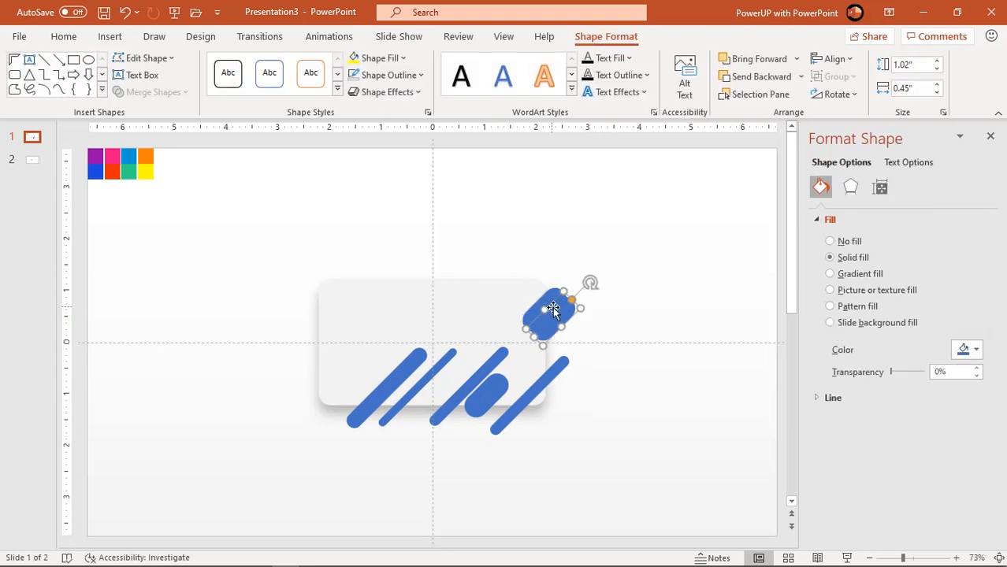
left_click_drag(551, 307, 432, 260)
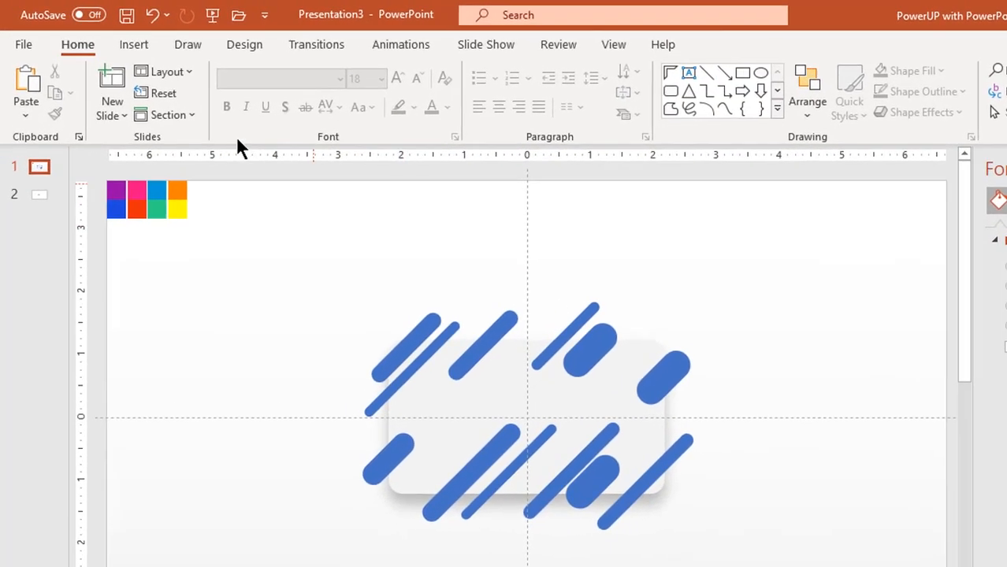
Step: Draw small blue circles of varying sizes among the pills around the card
left_click(132, 44)
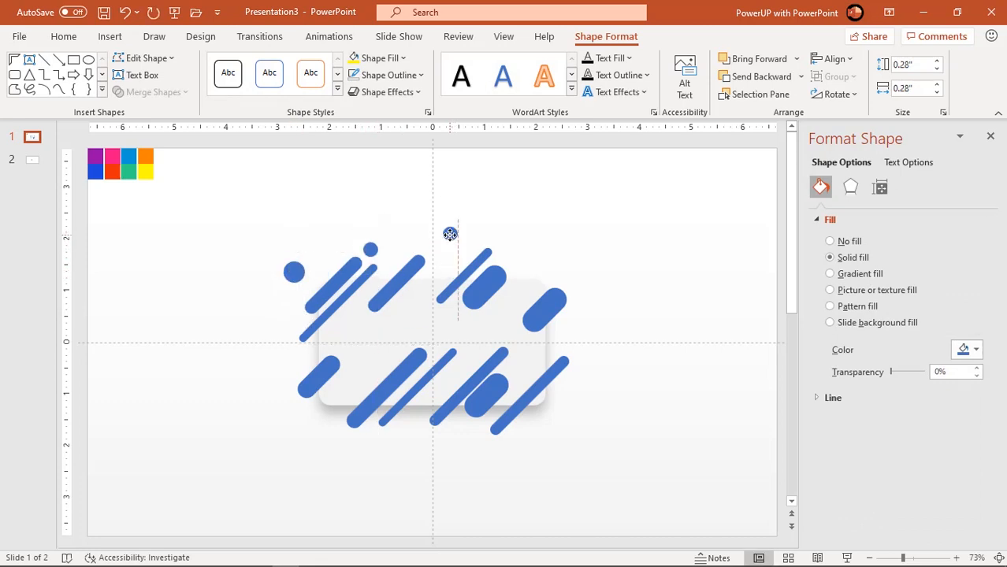
left_click(451, 233)
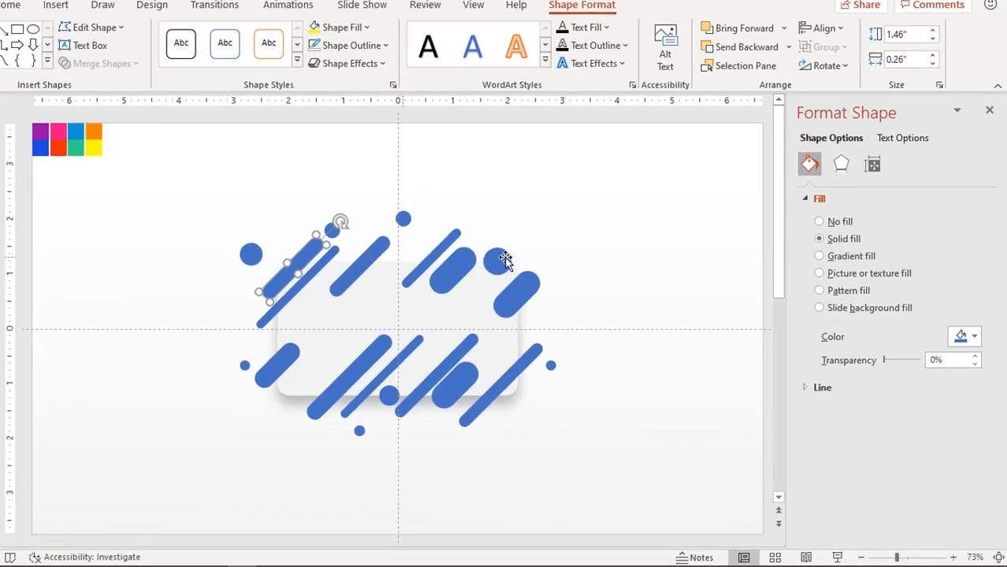
Step: Give the upper-left pill a purple-blue gradient and another pill and a dot a teal gradient
left_click(820, 255)
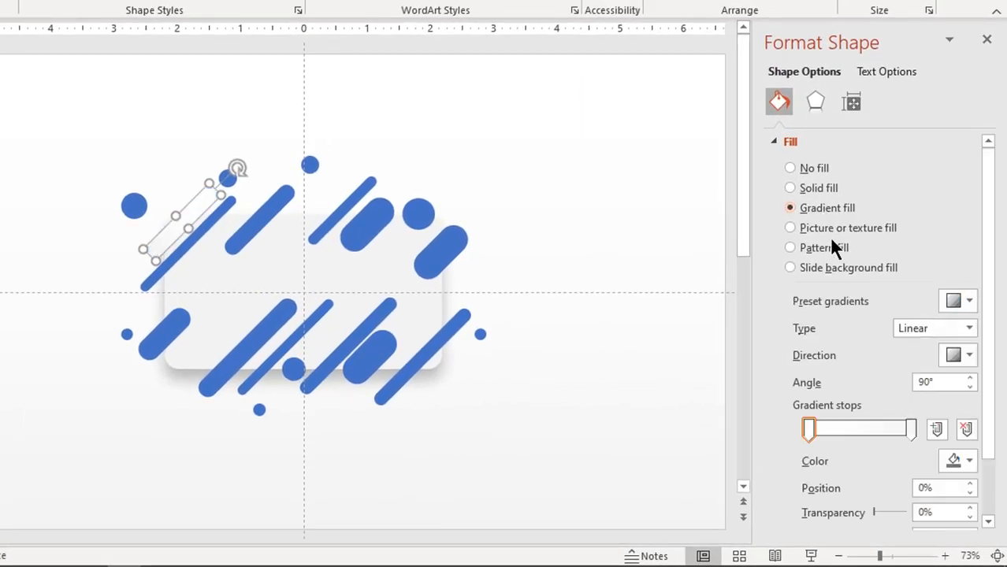
left_click(968, 461)
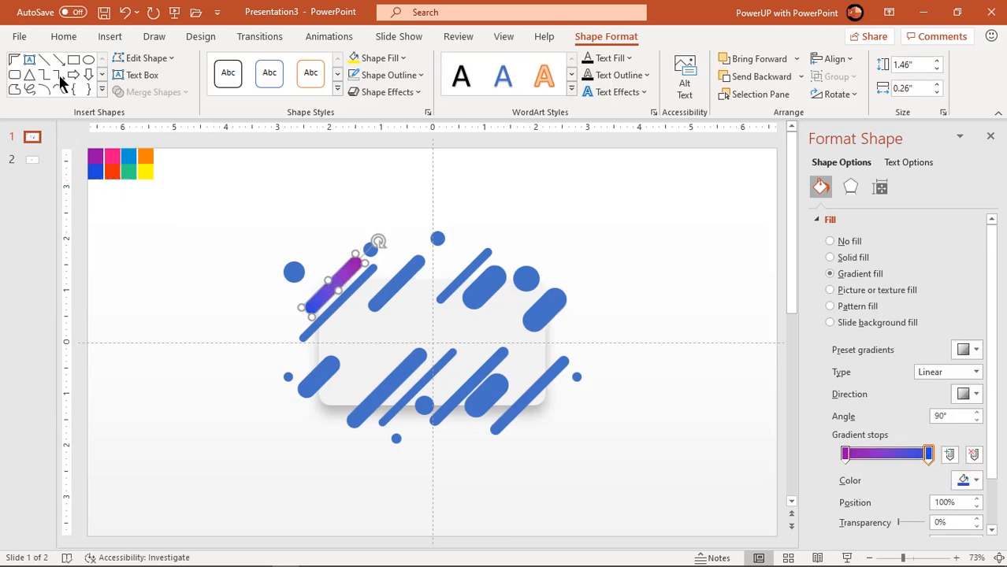
left_click(63, 36)
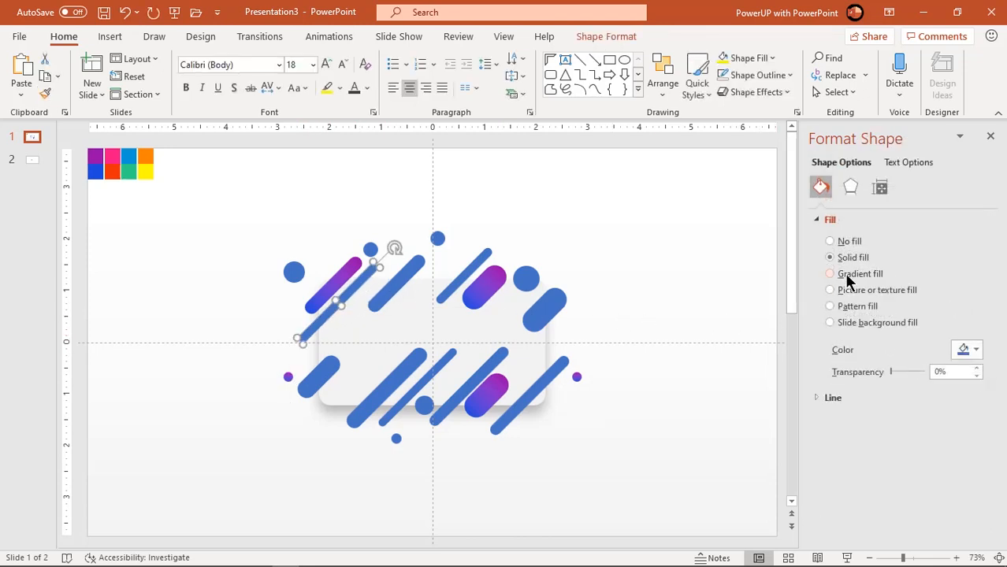
left_click(829, 274)
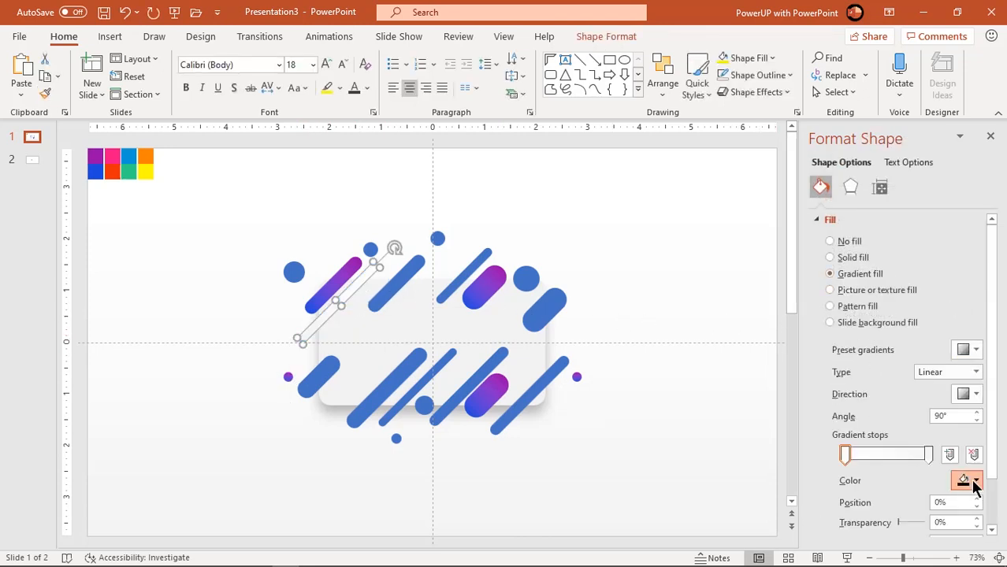
left_click(974, 481)
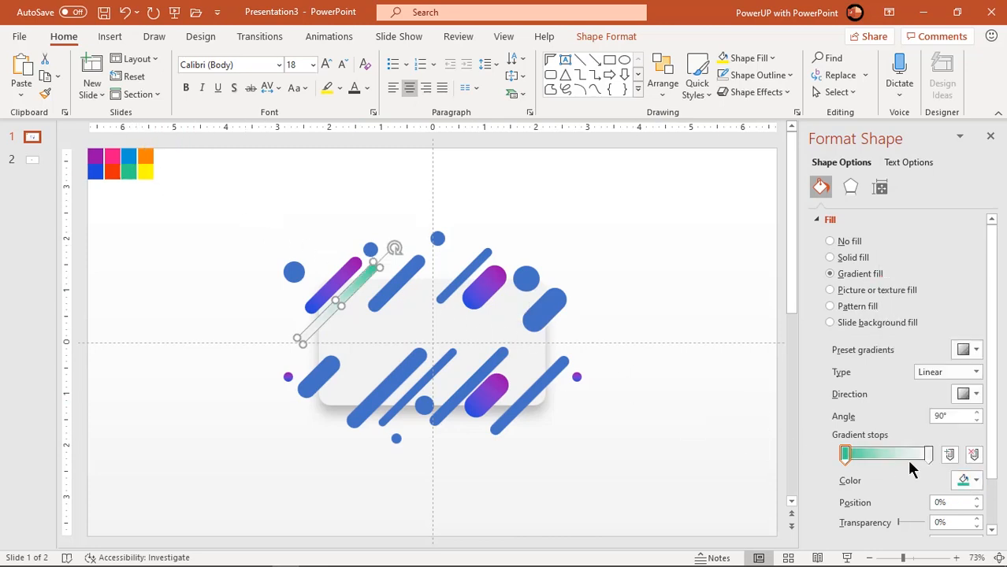
left_click(976, 479)
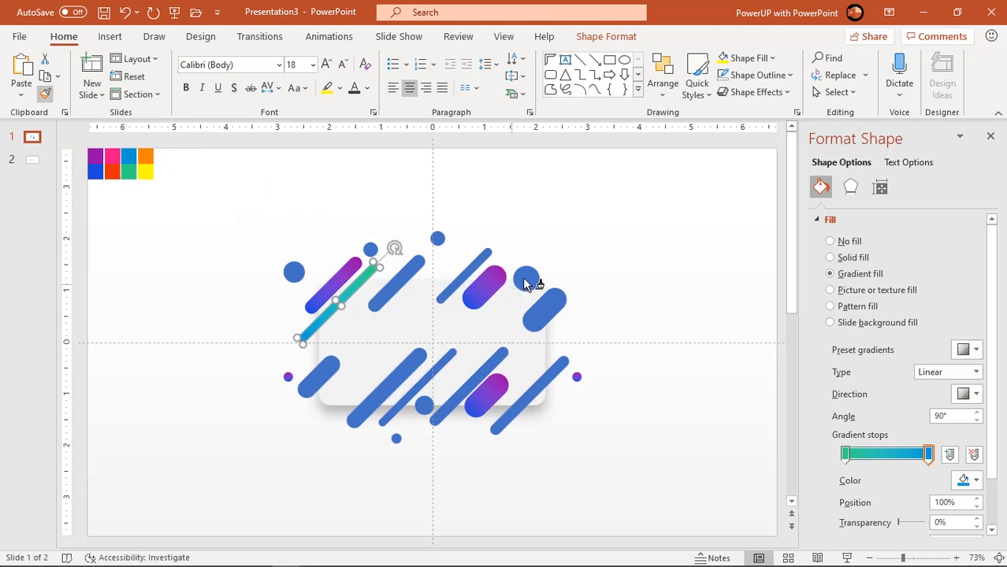
left_click(528, 279)
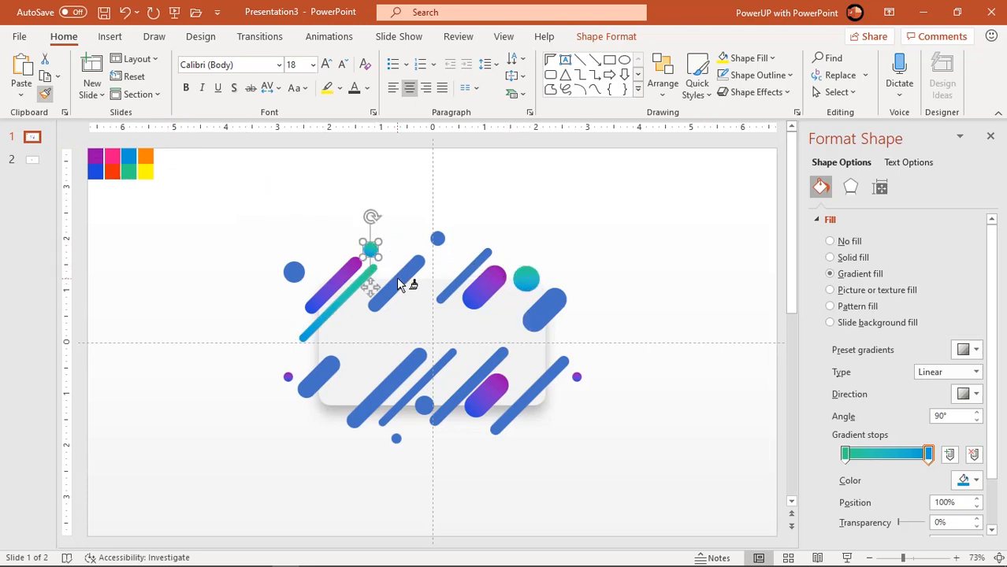
Step: Recolour further pills with yellow and pink-red gradient fills
left_click(829, 257)
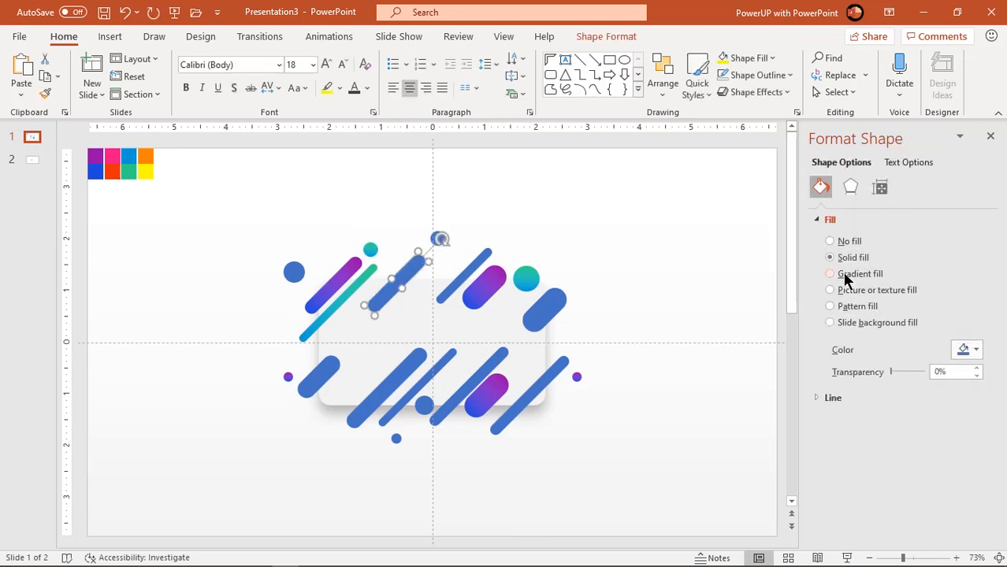
left_click(829, 274)
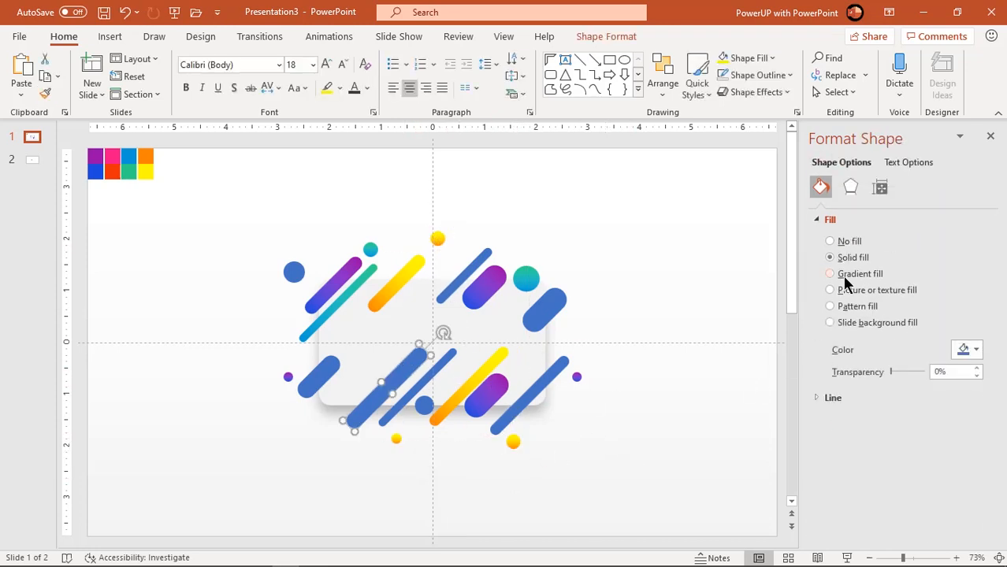
left_click(829, 274)
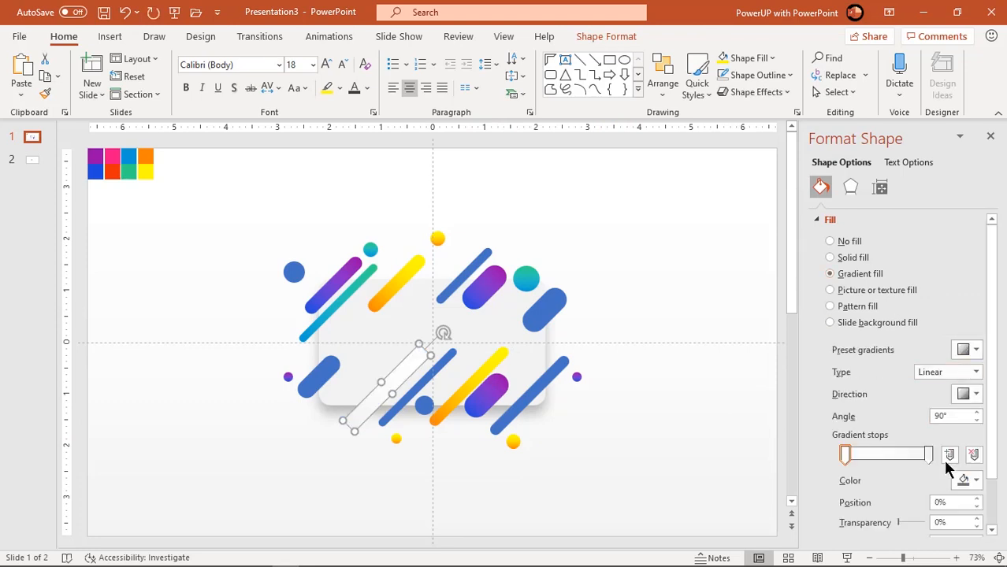
left_click(965, 479)
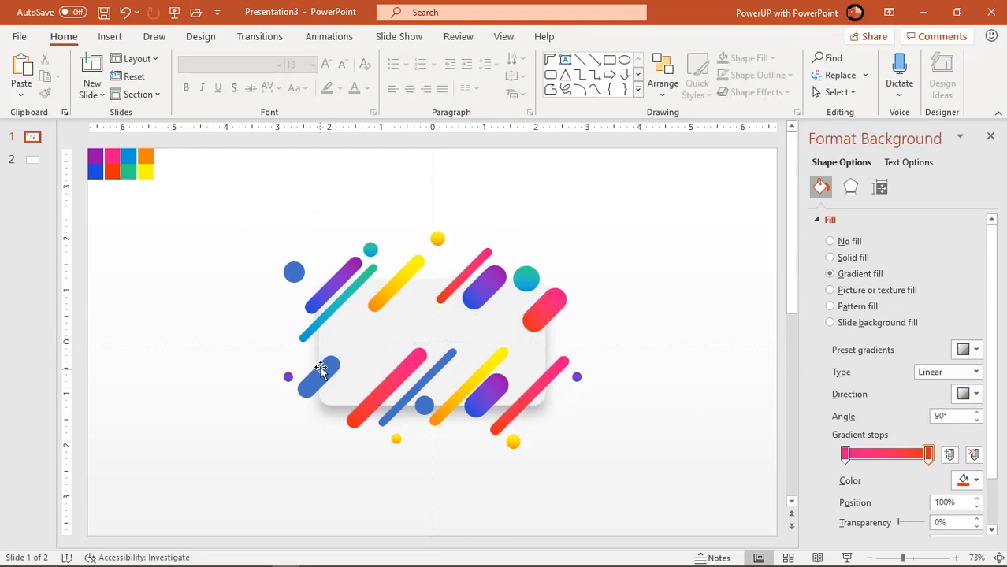
left_click(527, 277)
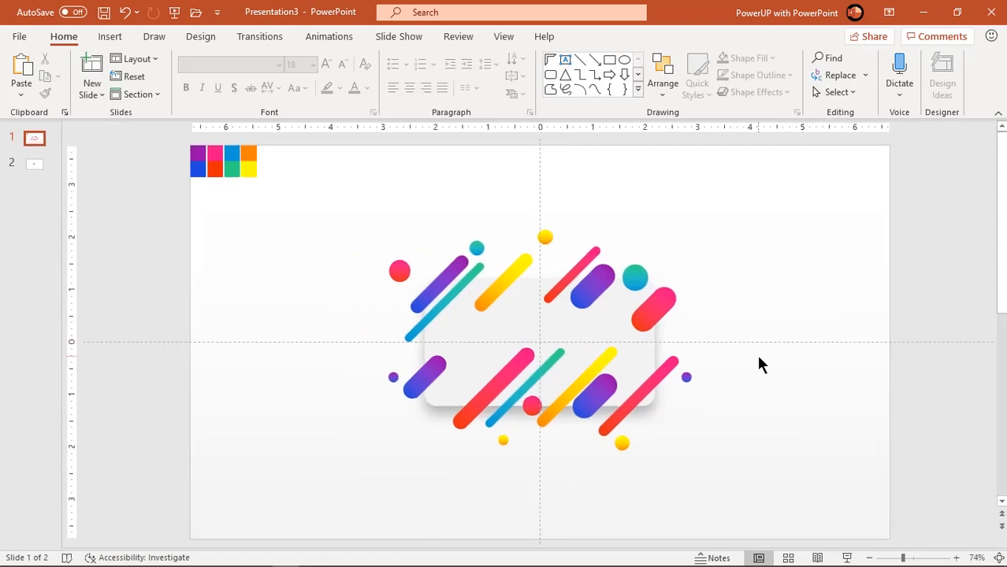
mouse_move(719, 358)
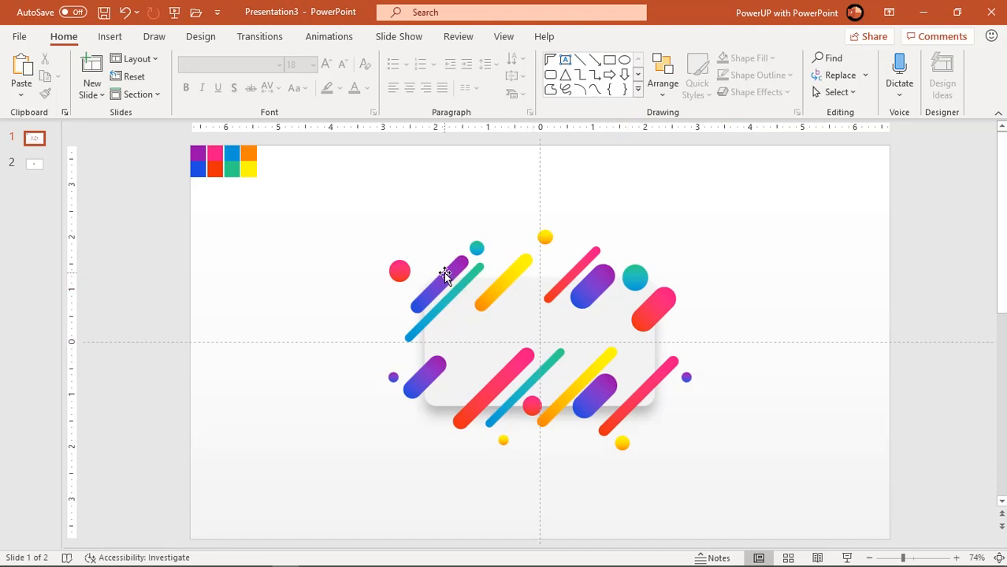
Step: Select the pills crossing the card and send them to the back
left_click(445, 281)
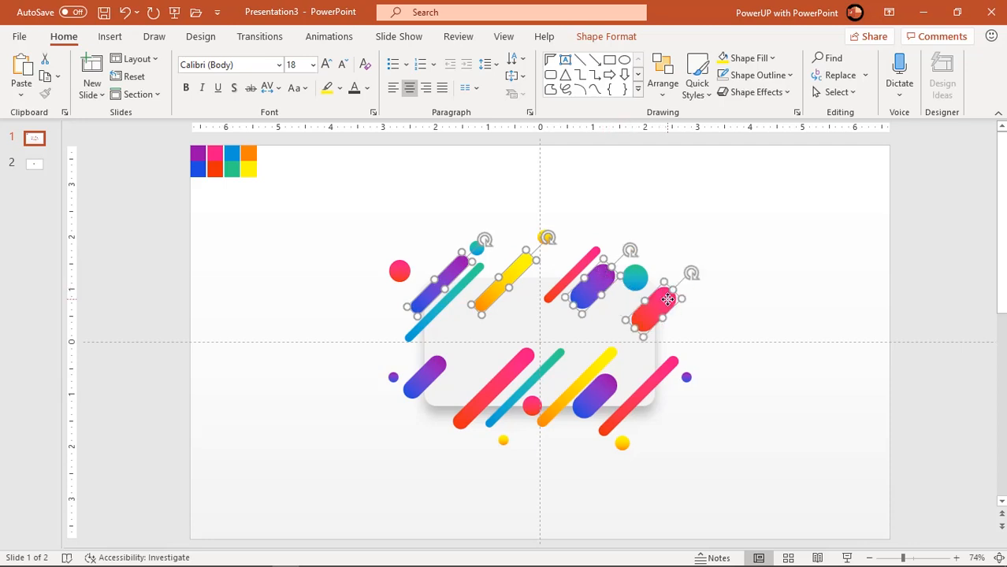
left_click_drag(669, 299, 669, 371)
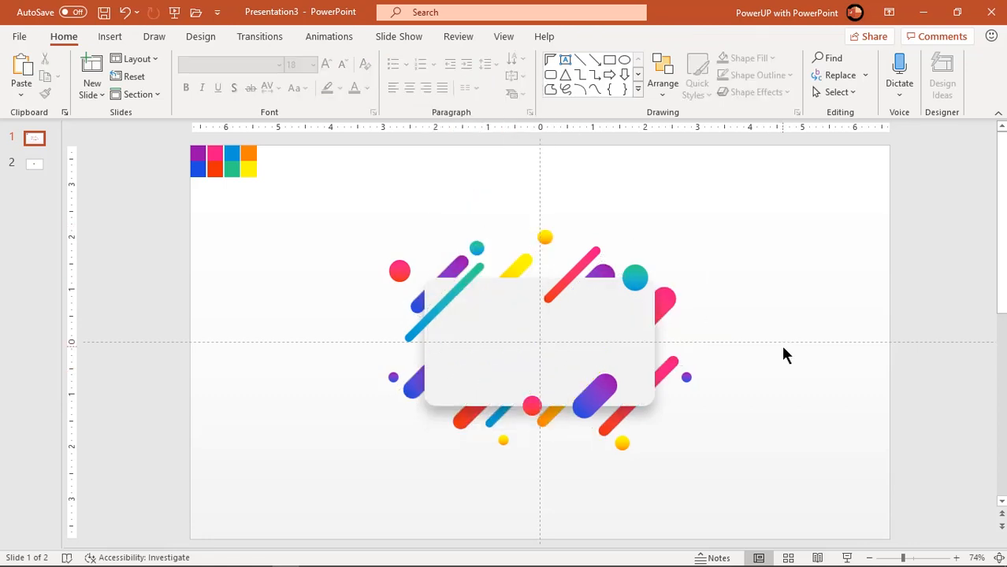
mouse_move(785, 343)
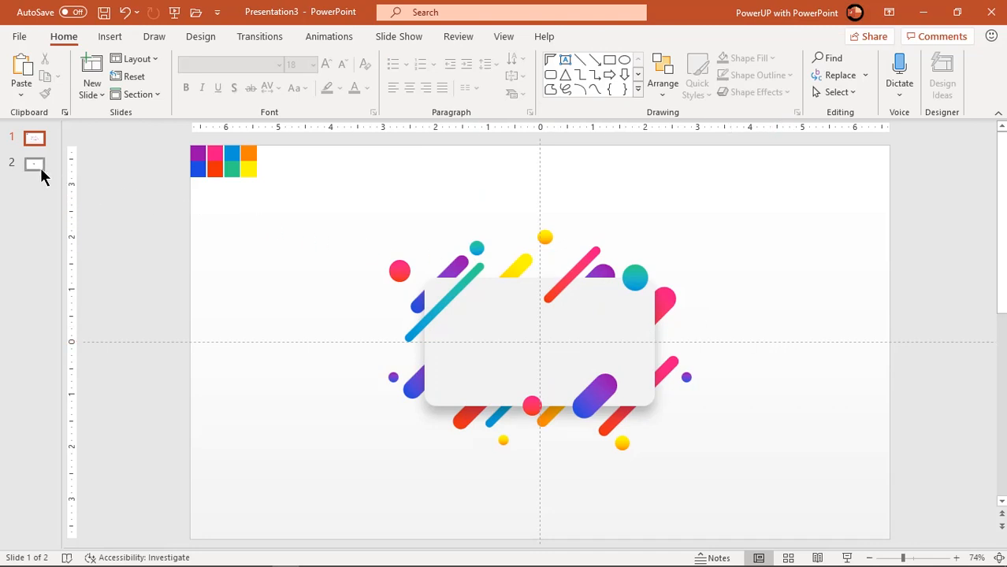
Step: Copy the YOUR TITLE text box onto the card, centre it, enlarge it and remove the top-left colour swatches
left_click(34, 164)
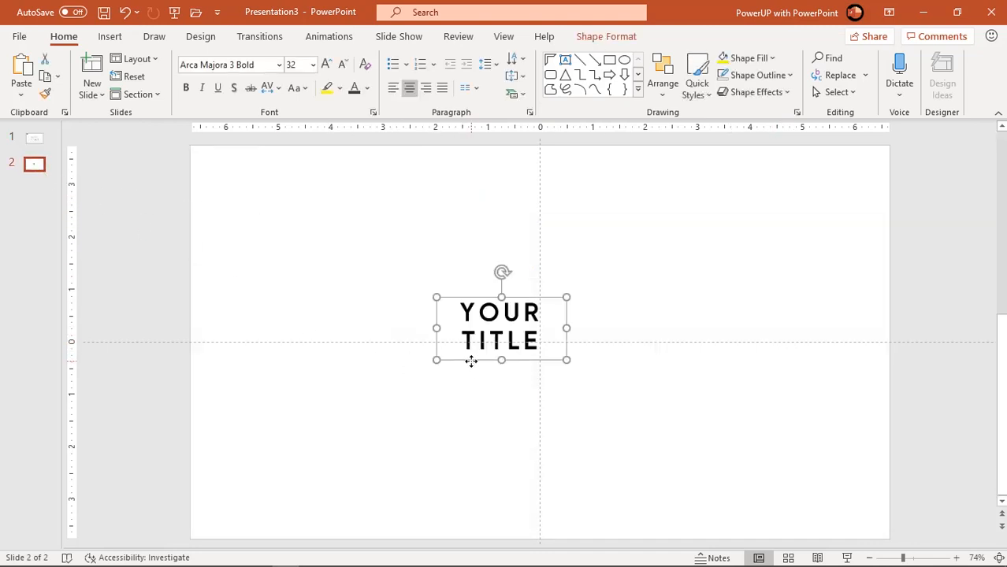
left_click(35, 138)
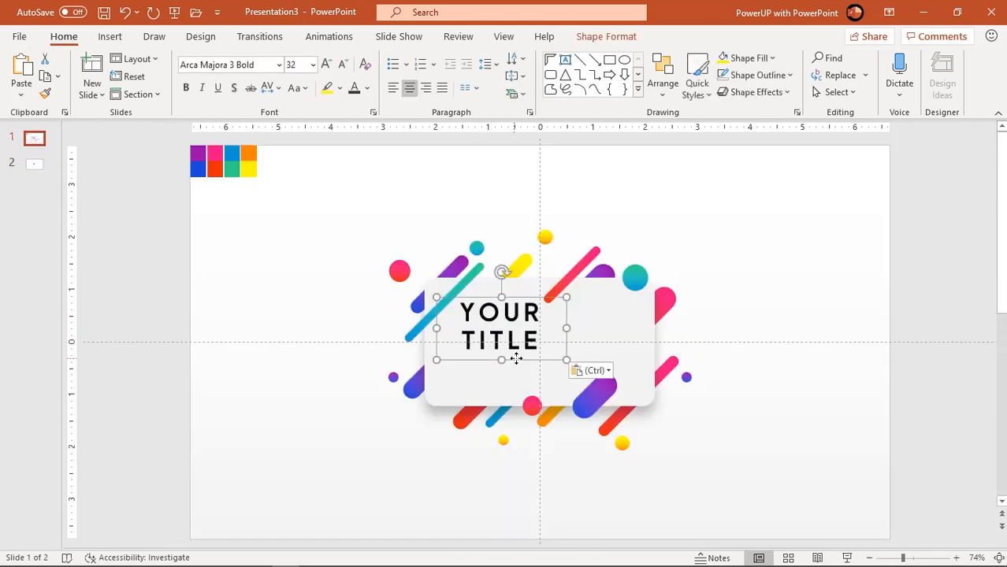
left_click_drag(501, 324, 508, 340)
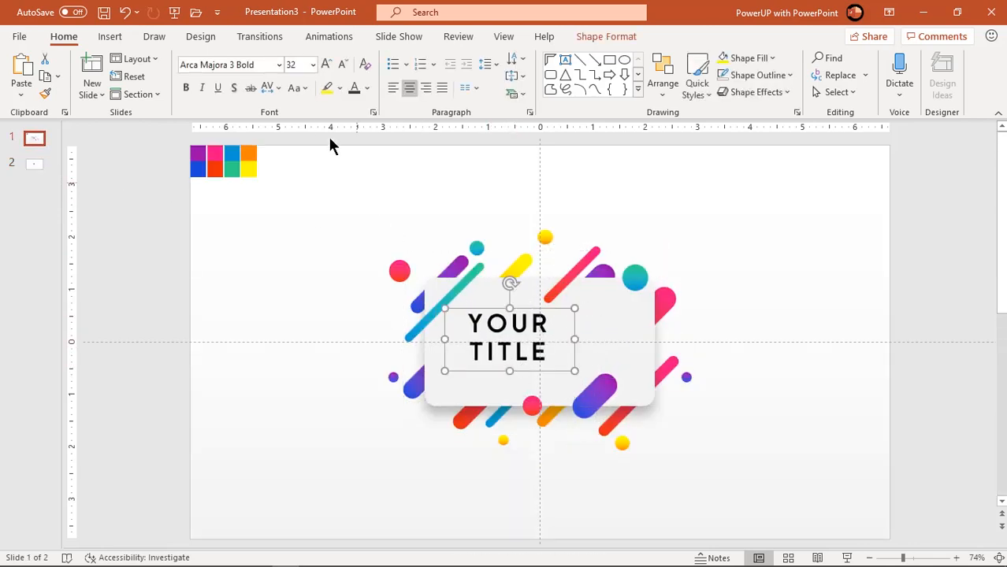
left_click(325, 63)
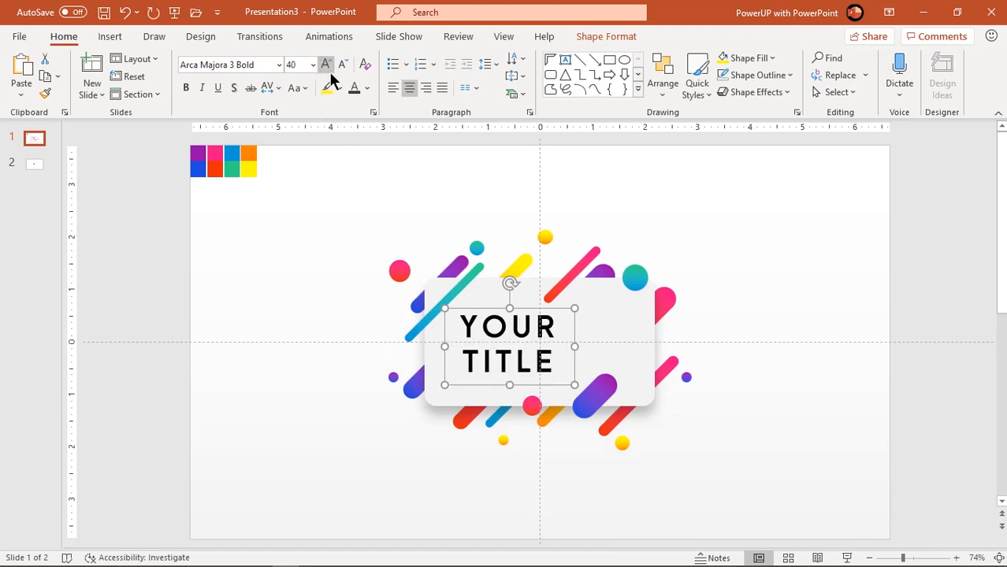
left_click(365, 89)
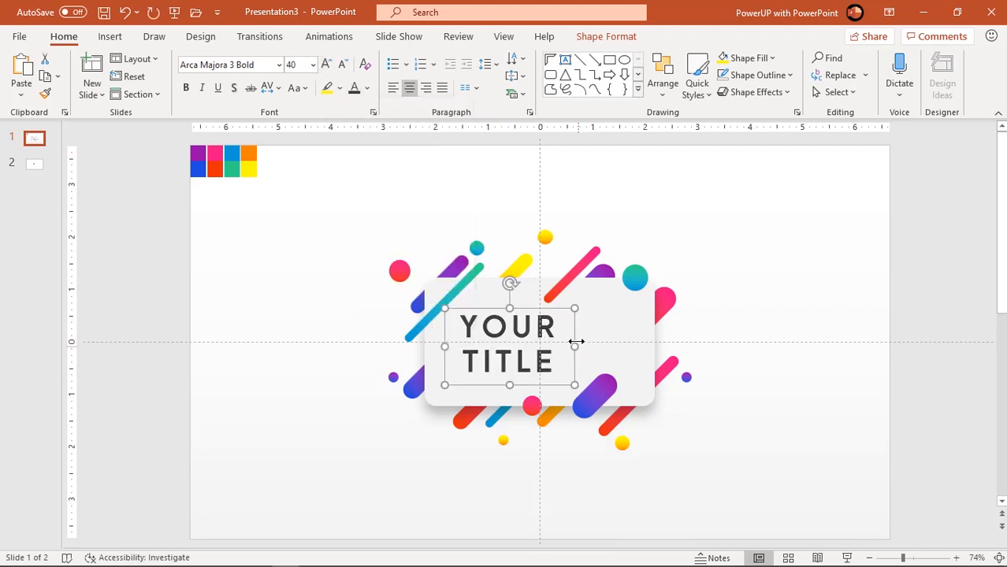
mouse_move(574, 328)
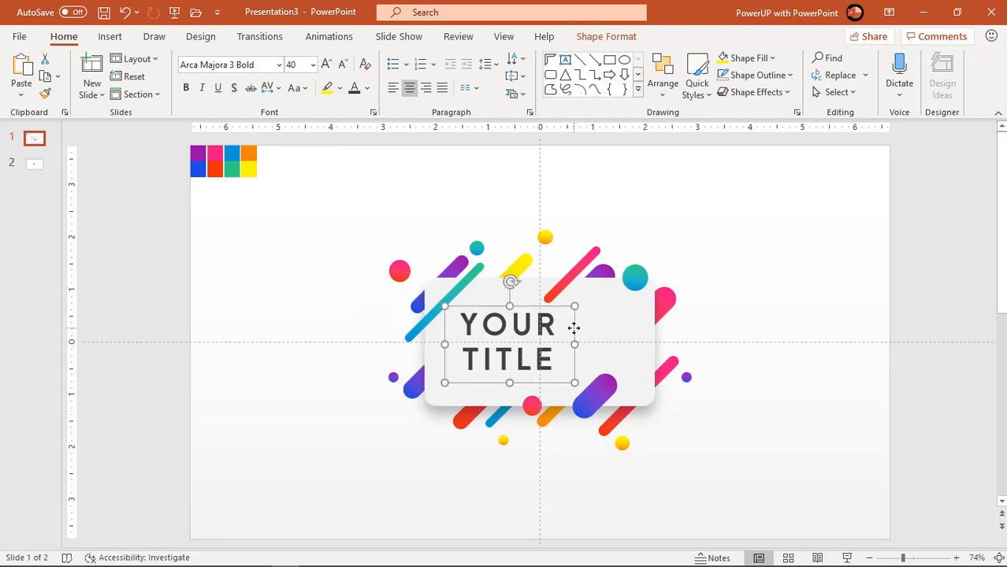
mouse_move(779, 322)
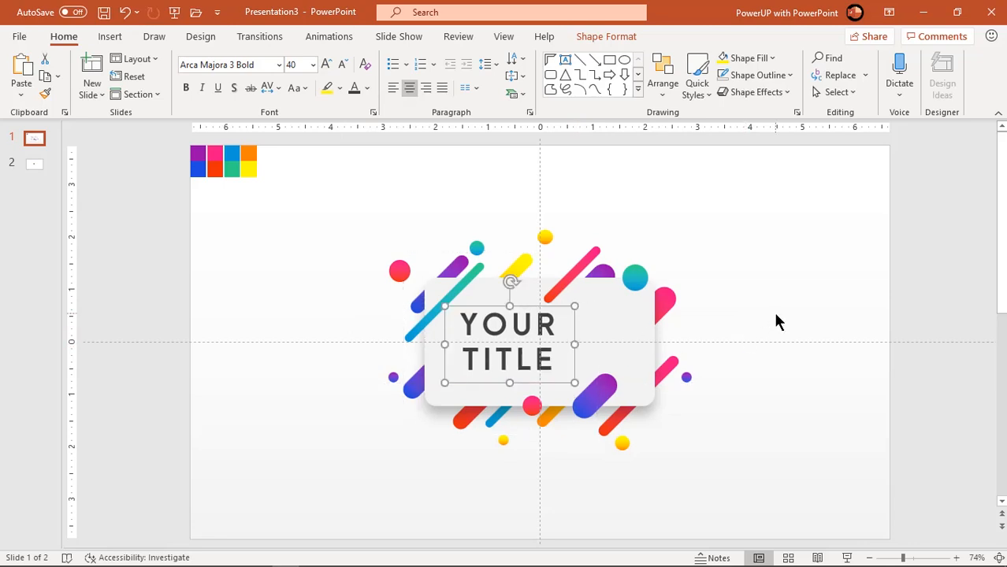
left_click(781, 307)
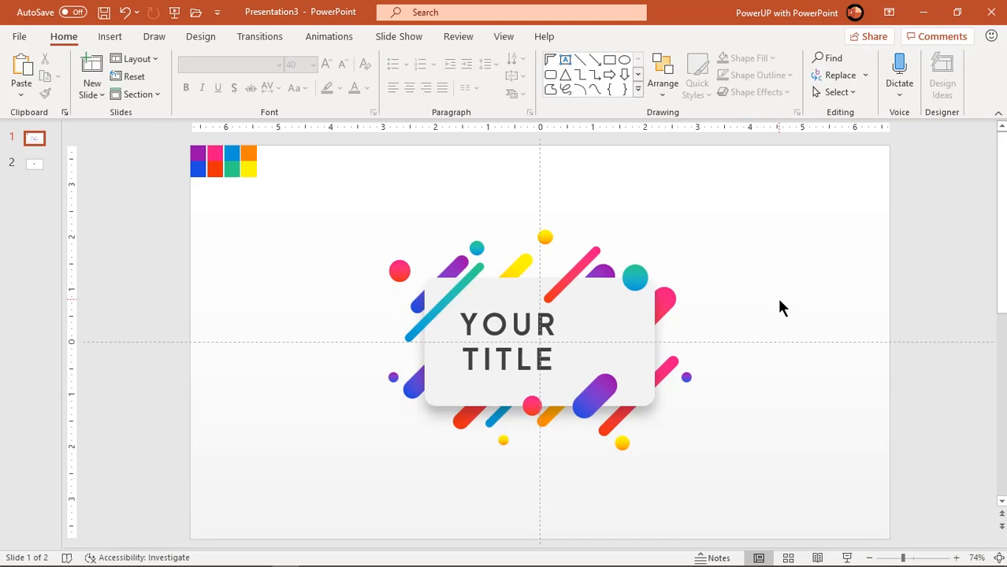
mouse_move(757, 296)
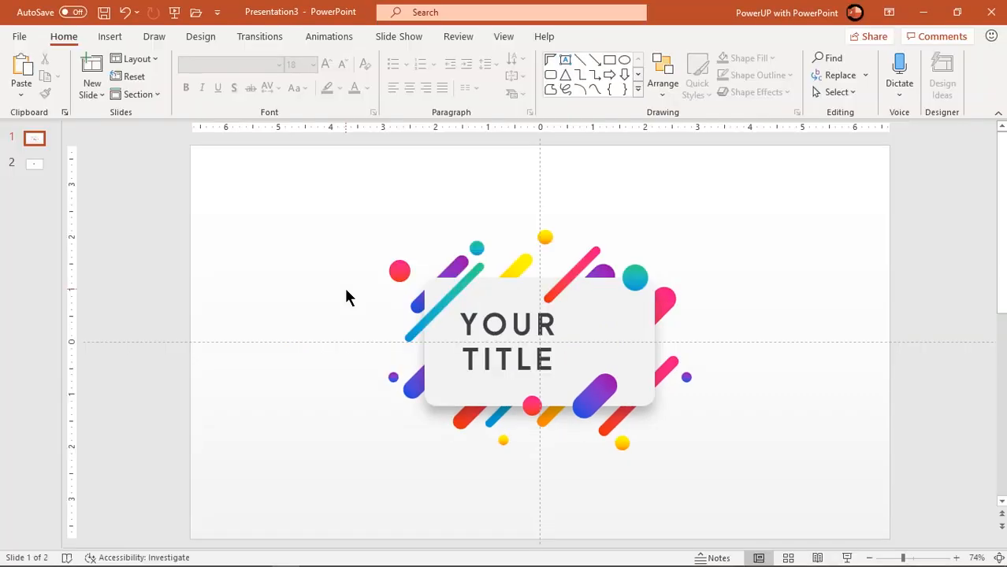
mouse_move(640, 312)
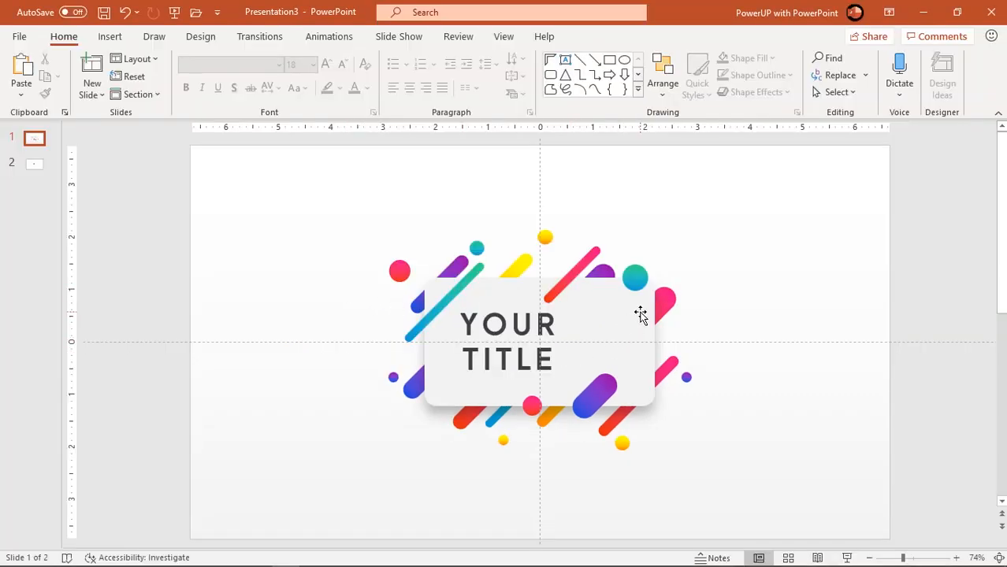
Step: Hide TextBox 34 and the card rectangle via the Selection Pane, then show the Animation Pane
left_click(507, 341)
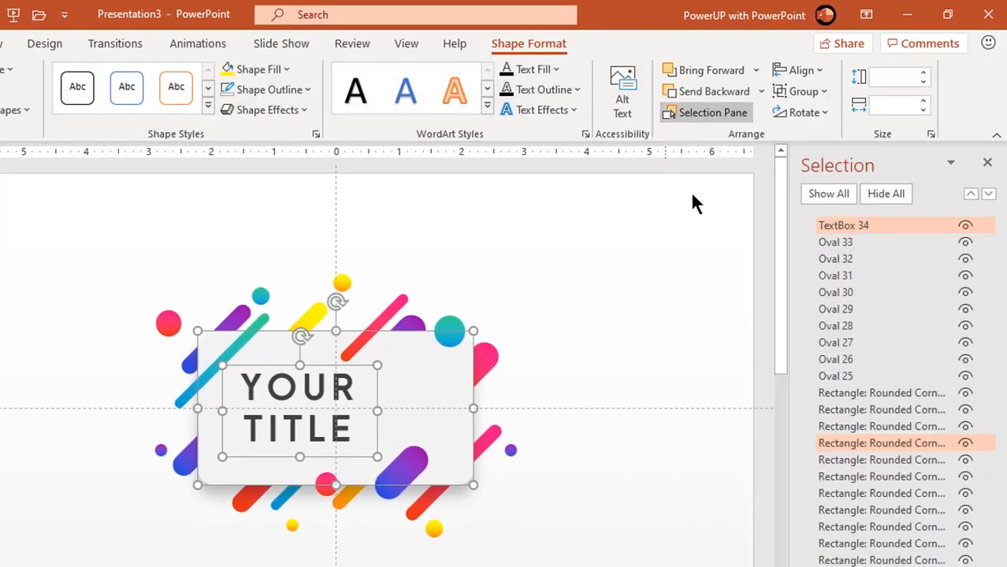
left_click(965, 225)
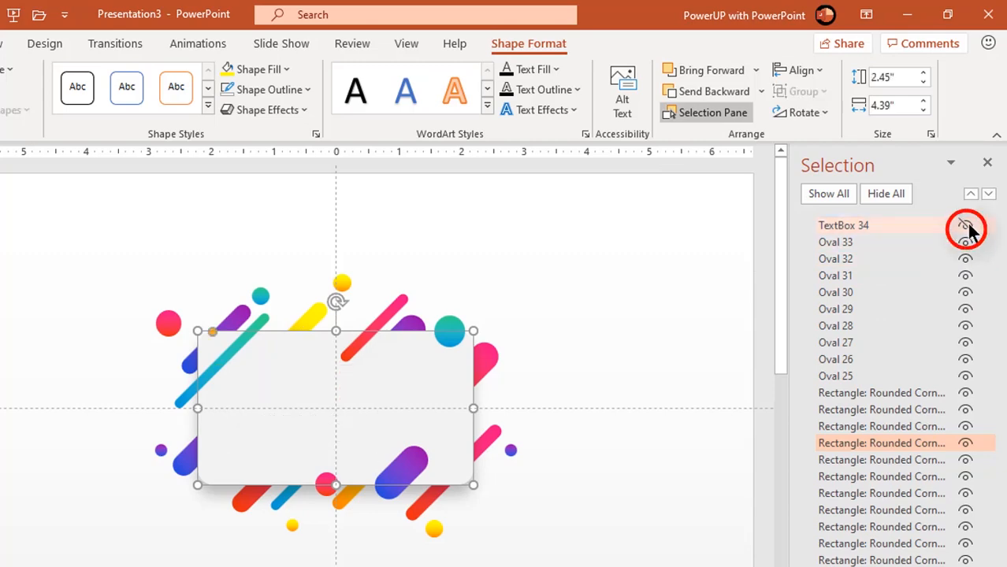
left_click(965, 225)
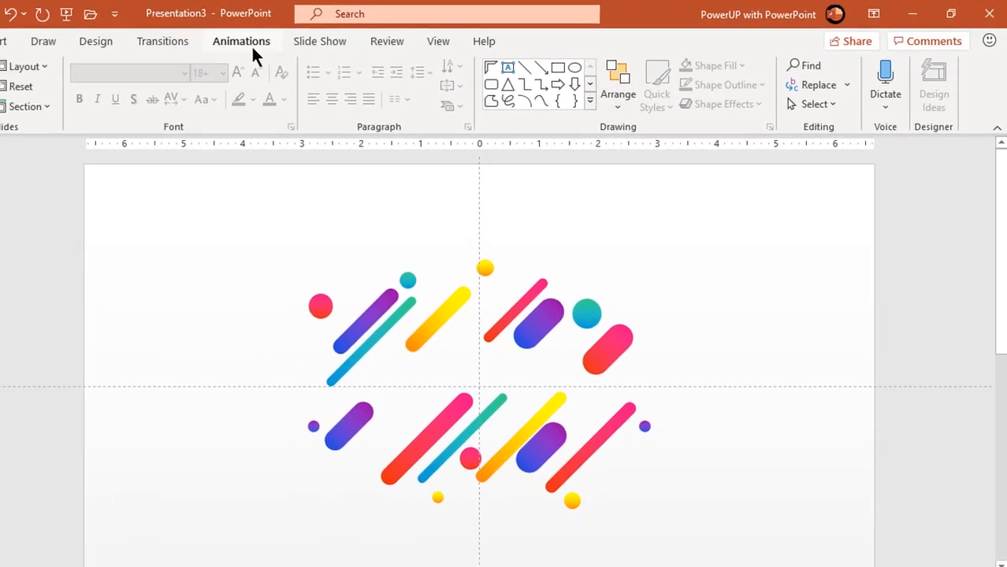
left_click(661, 66)
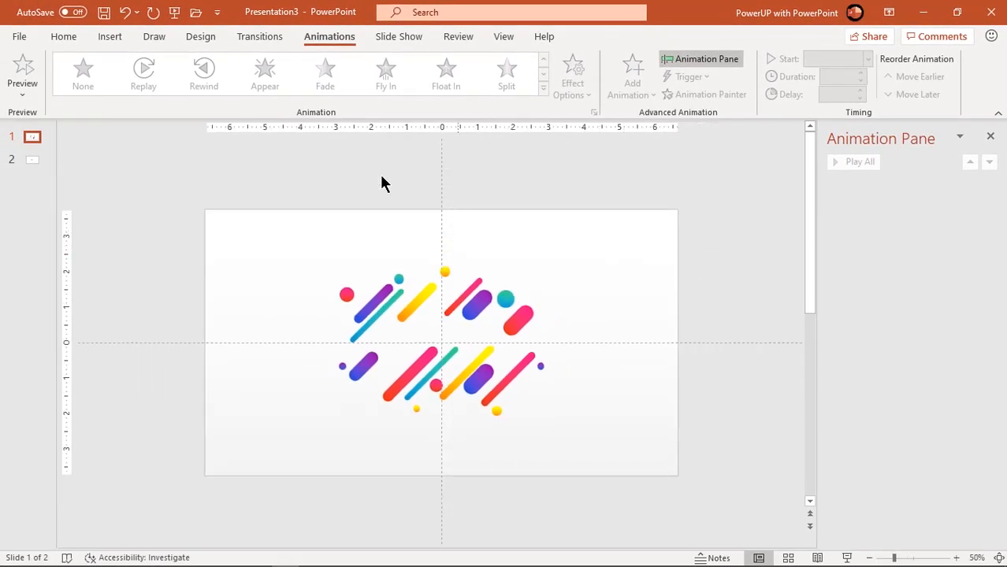
Step: Insert a straight line on the slide's left side and rotate it
left_click(110, 36)
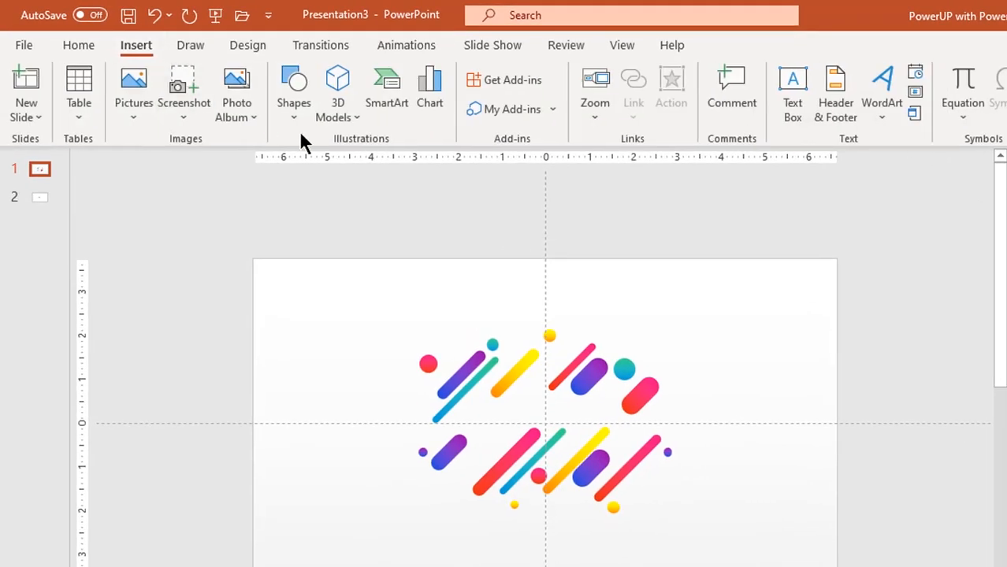
left_click(293, 90)
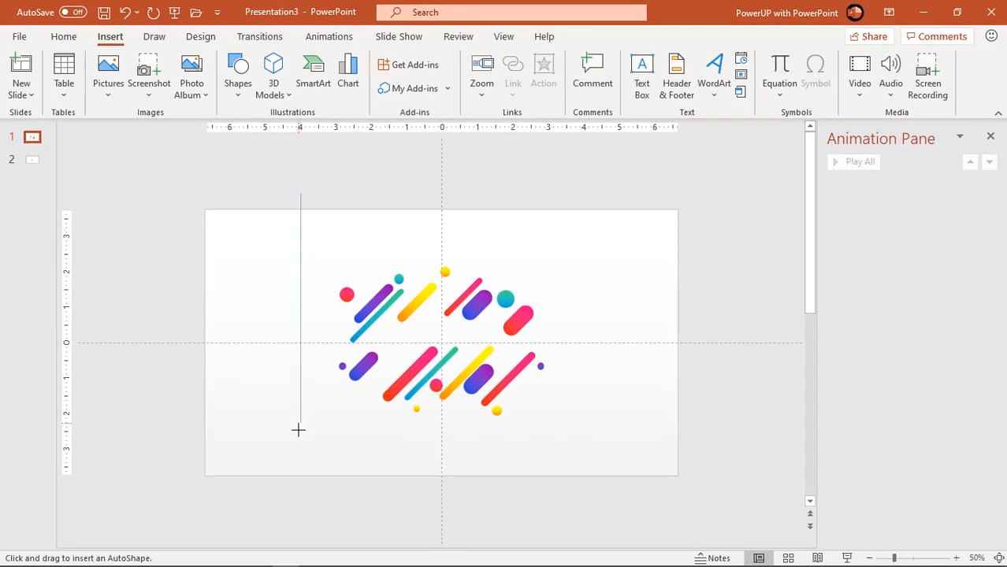
left_click_drag(299, 192, 300, 516)
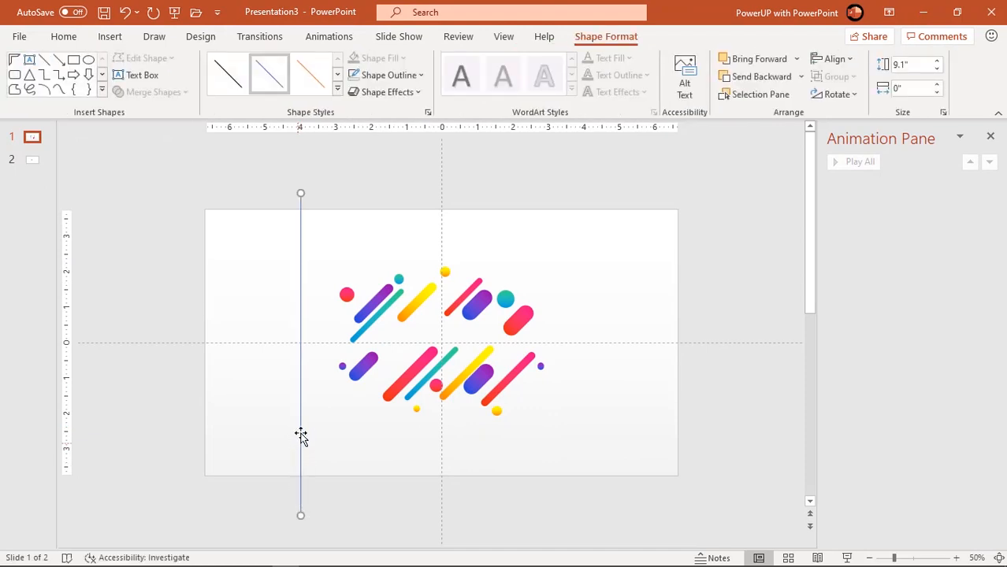
left_click(836, 95)
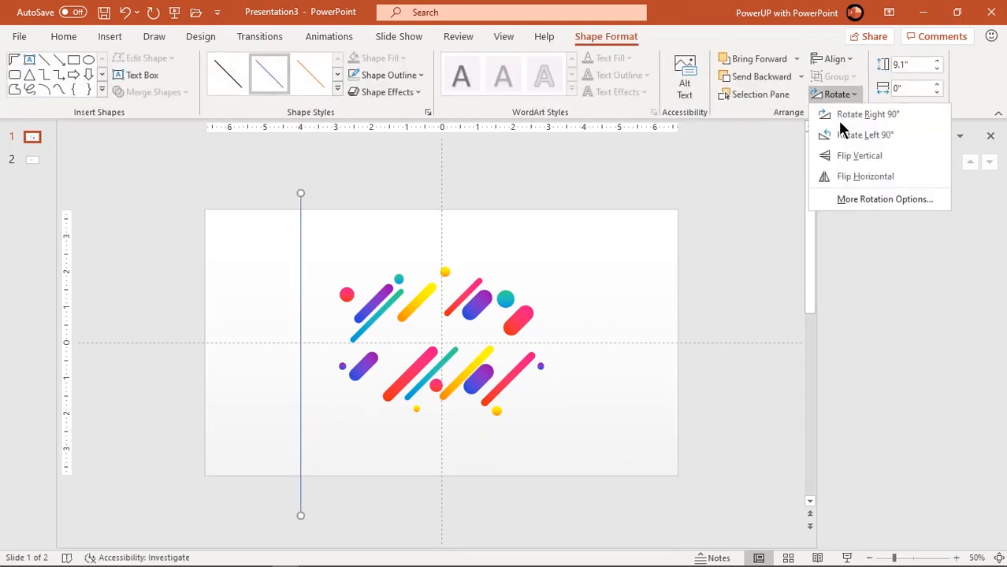
left_click(884, 198)
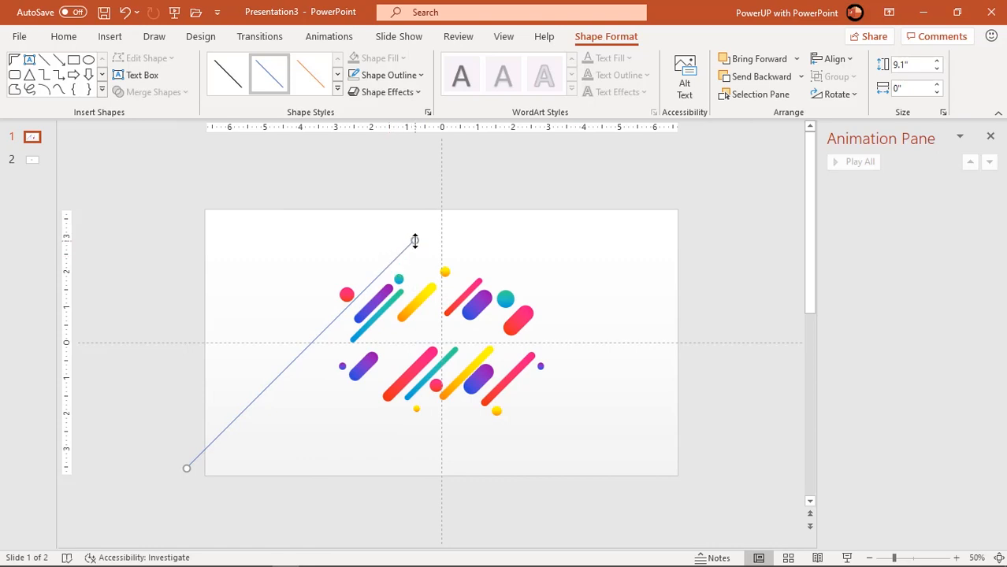
Step: Tilt the line into a long diagonal past the slide edges and offset duplicate lines across the slide
left_click_drag(415, 240, 505, 152)
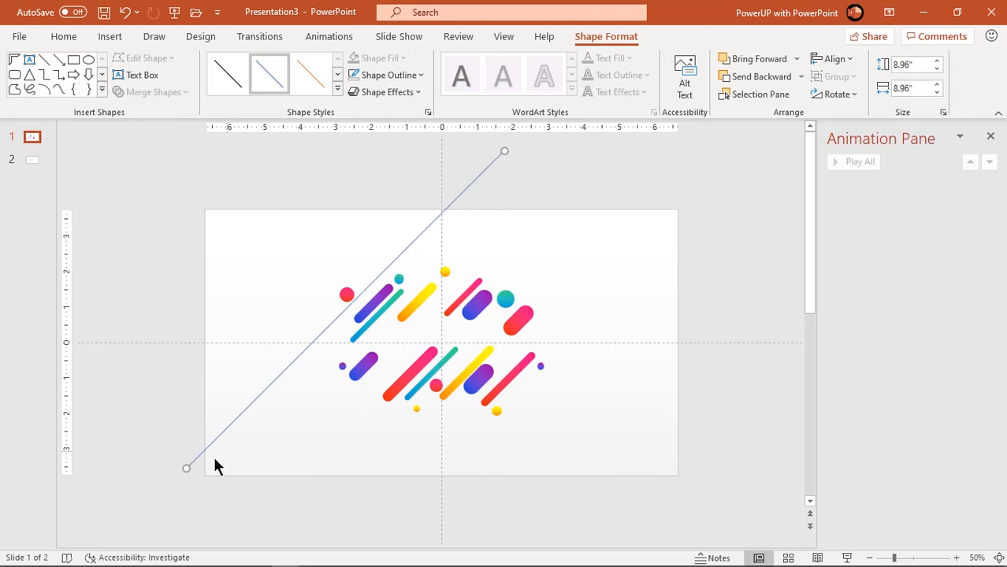
left_click_drag(187, 467, 141, 514)
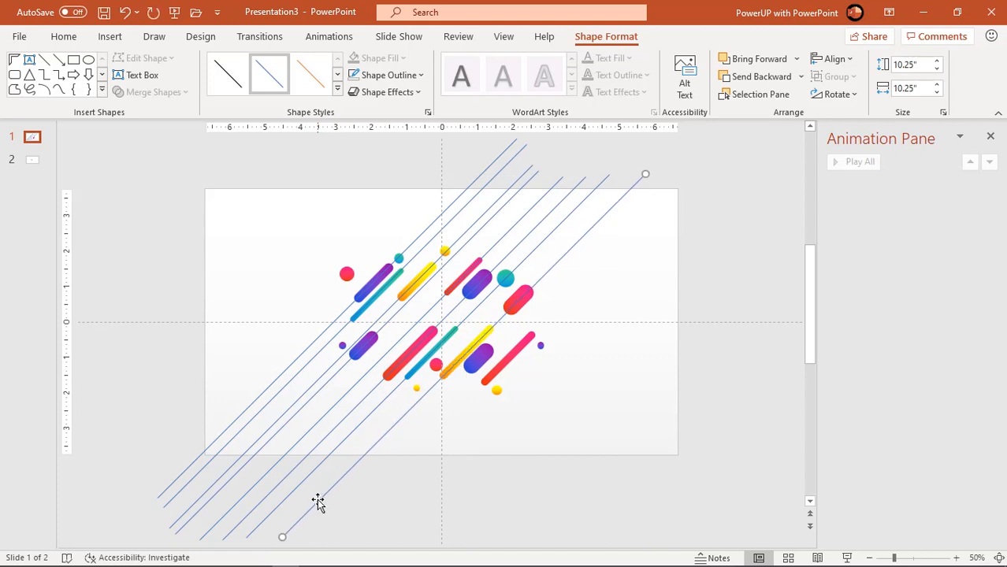
left_click_drag(282, 536, 315, 520)
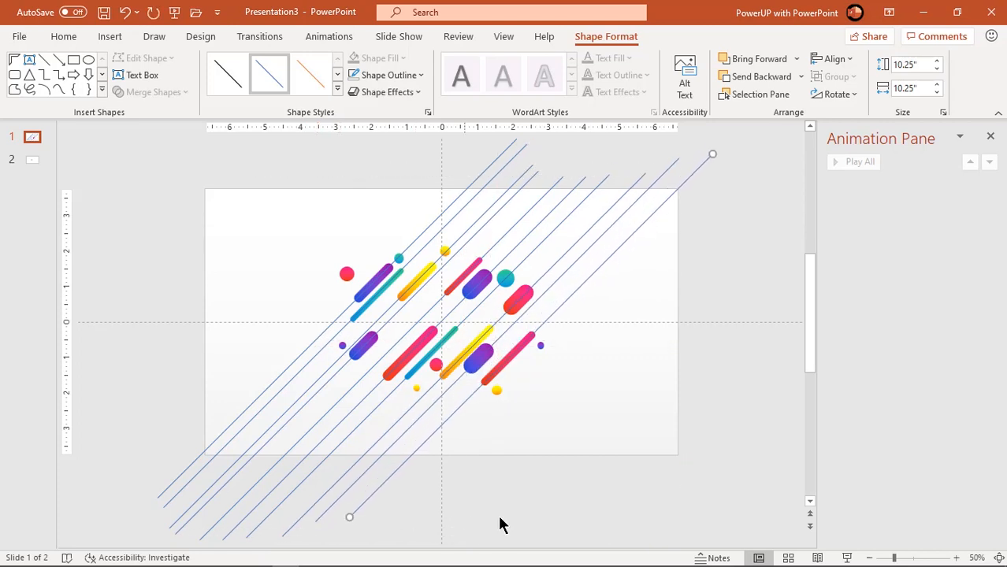
Step: Send the diagonal lines to the back and park the purple pill at a line's bottom-left end
left_click(410, 383)
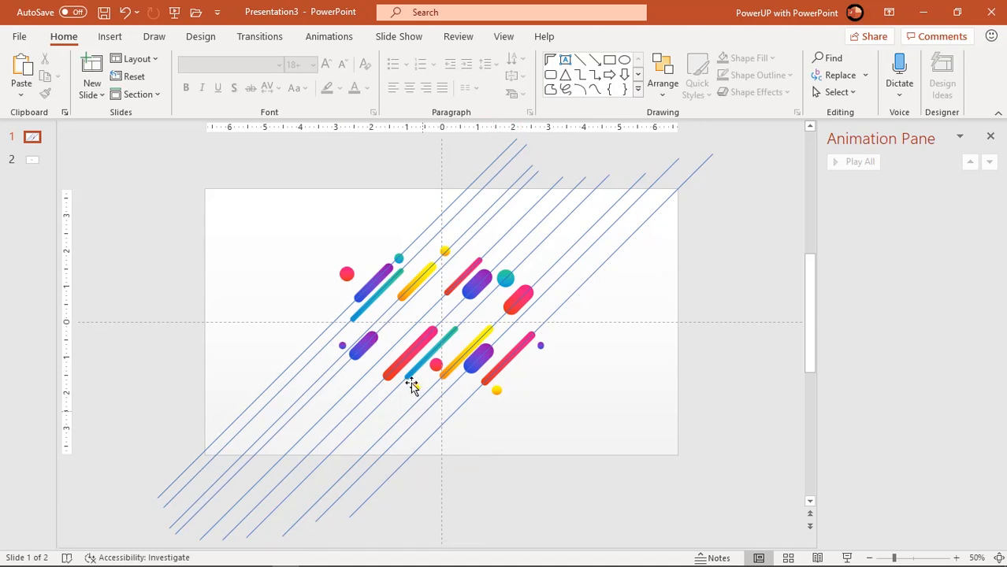
mouse_move(441, 219)
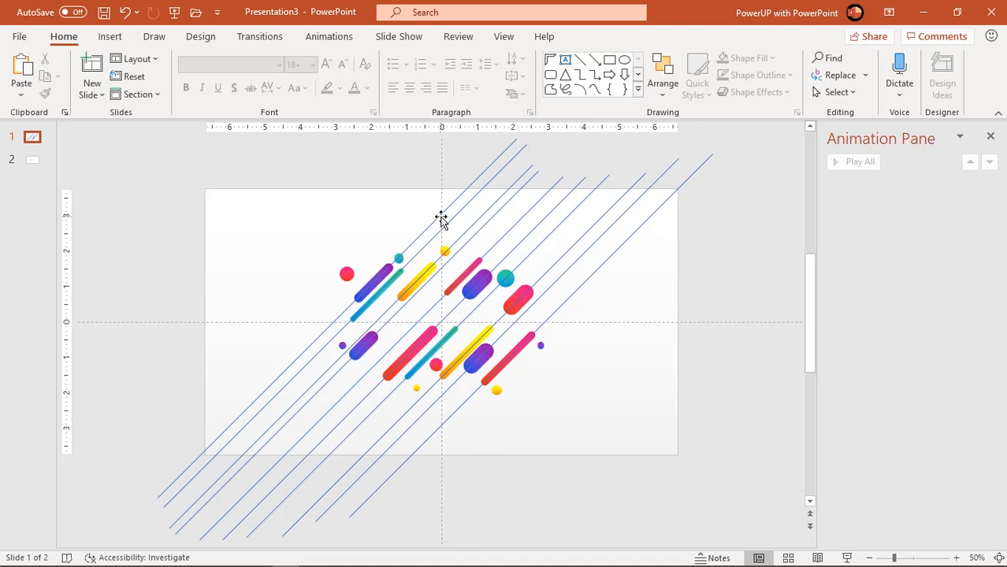
left_click(236, 461)
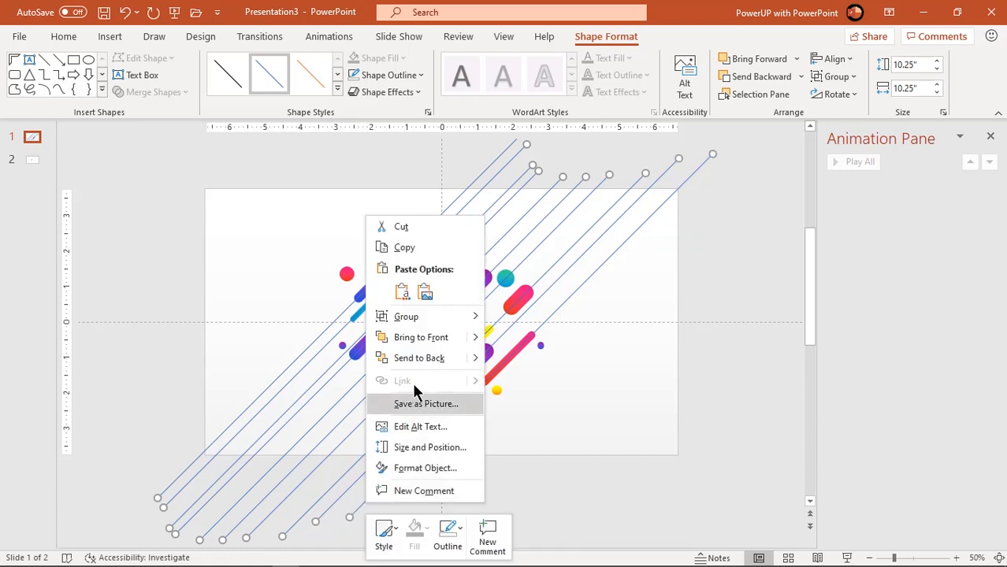
left_click(521, 419)
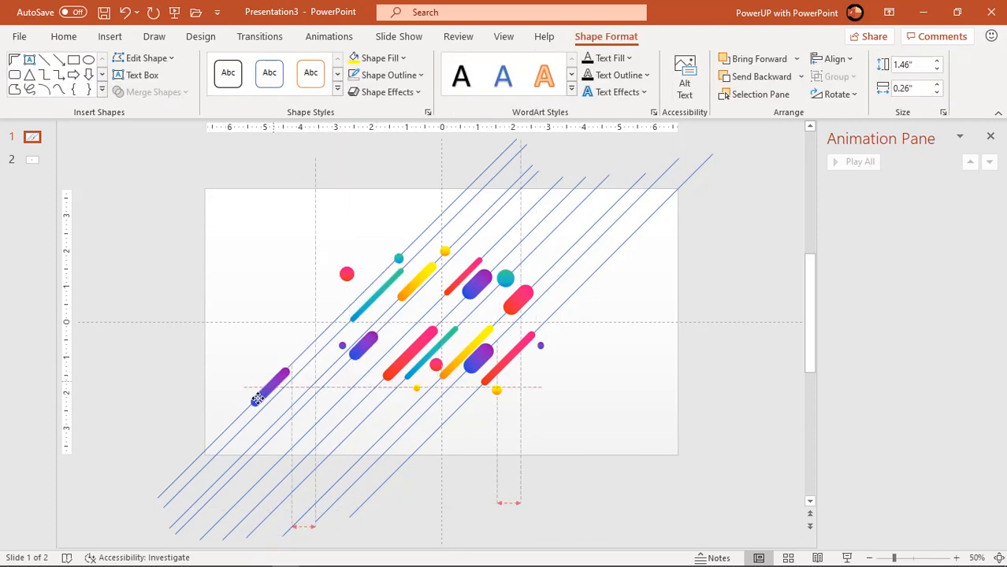
left_click_drag(272, 386, 181, 470)
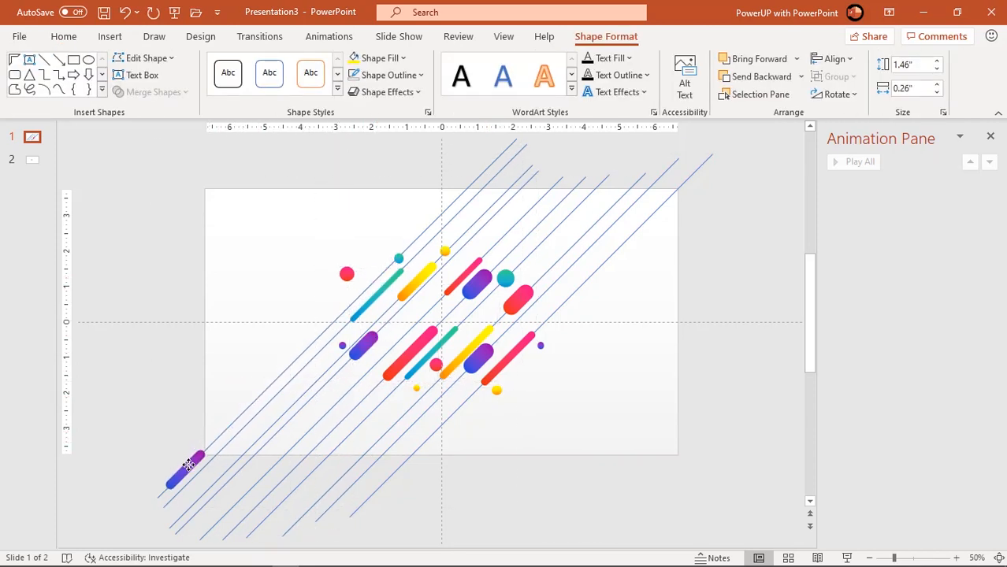
left_click(189, 465)
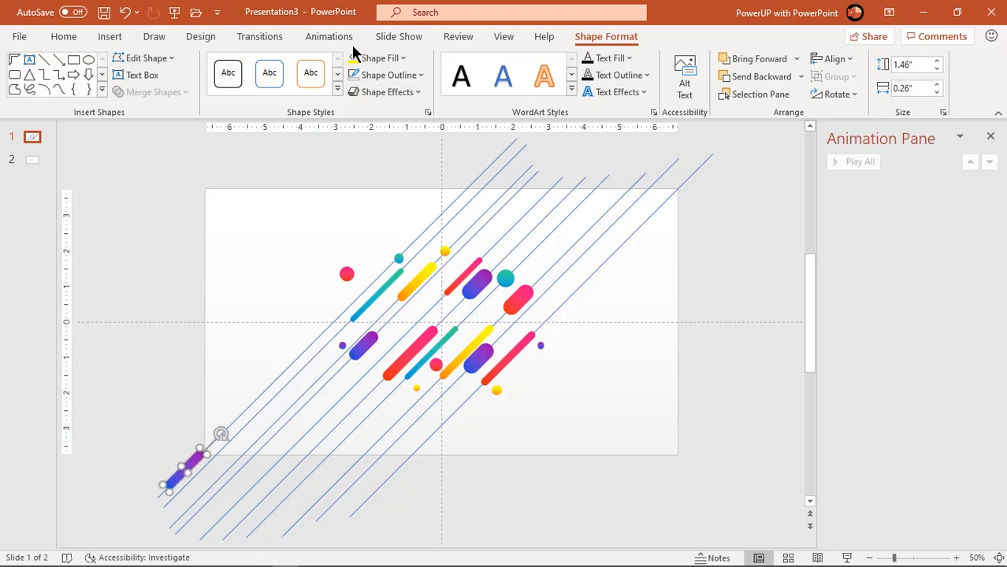
Step: Apply the Diagonal Up Right motion path from More Motion Paths to the purple pill
left_click(328, 36)
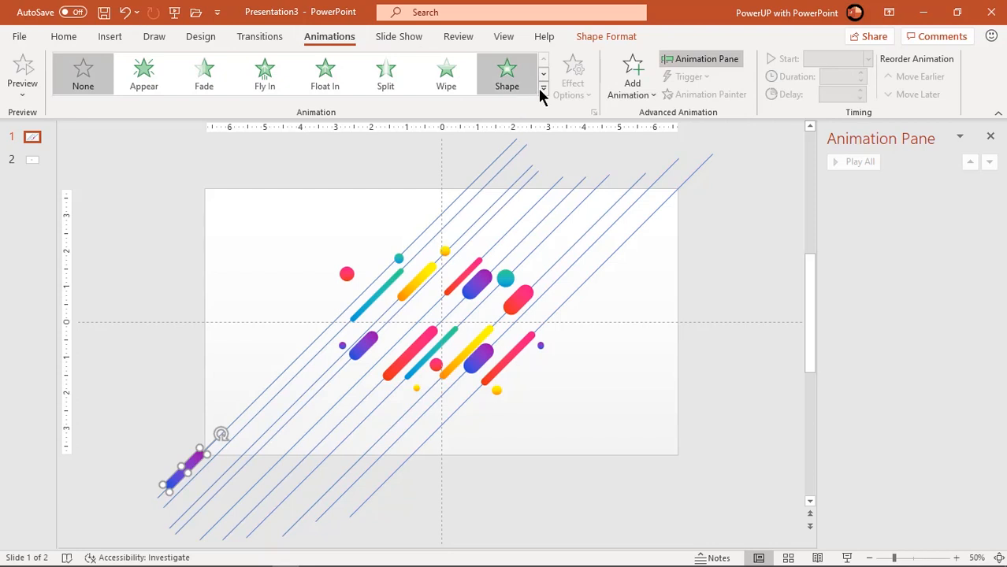
left_click(542, 88)
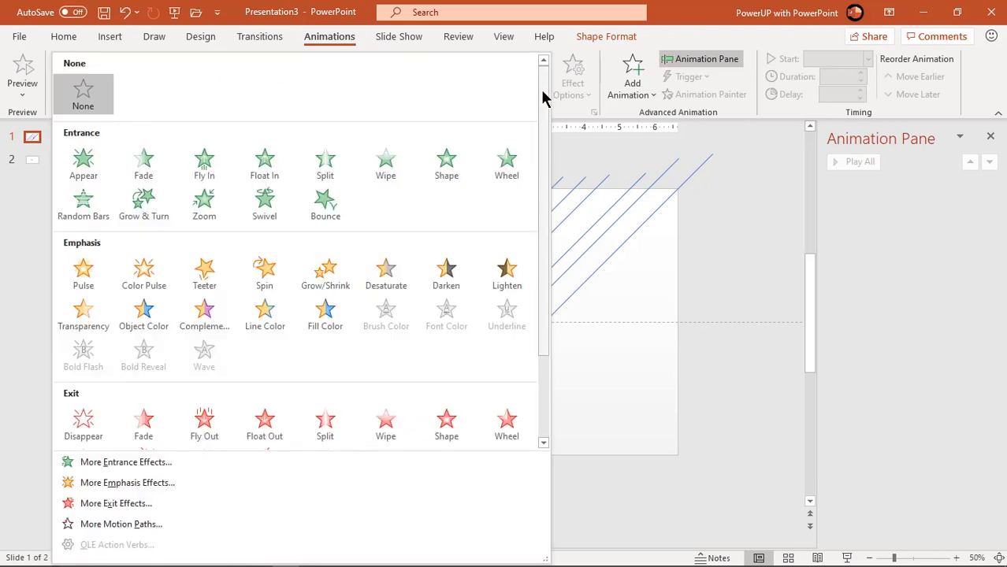
mouse_move(120, 524)
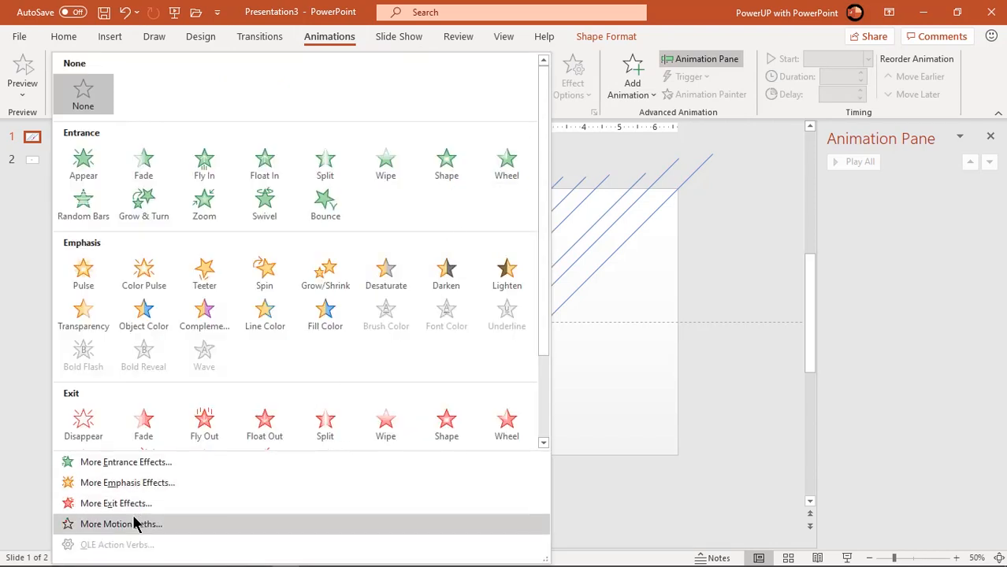
left_click(120, 523)
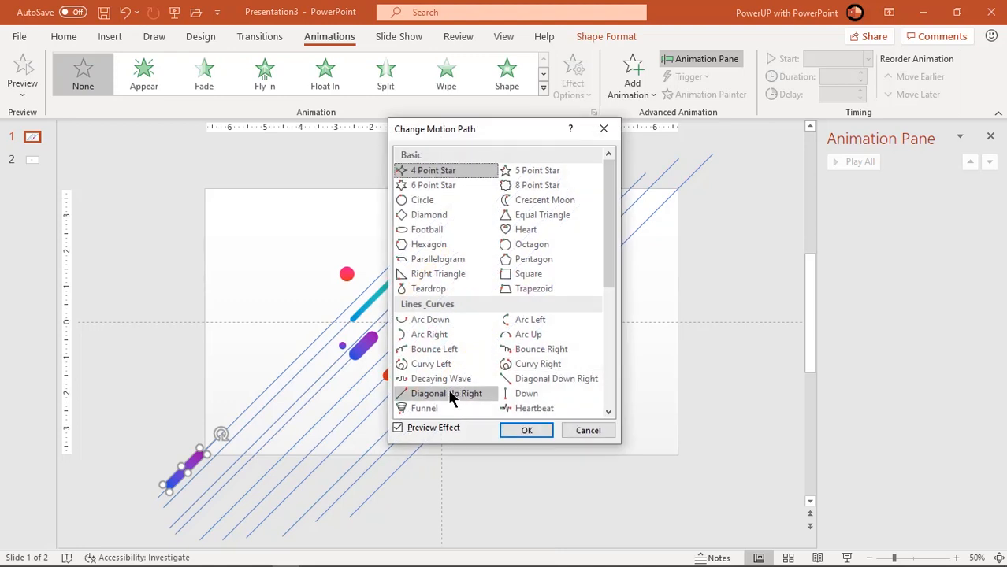
left_click(526, 430)
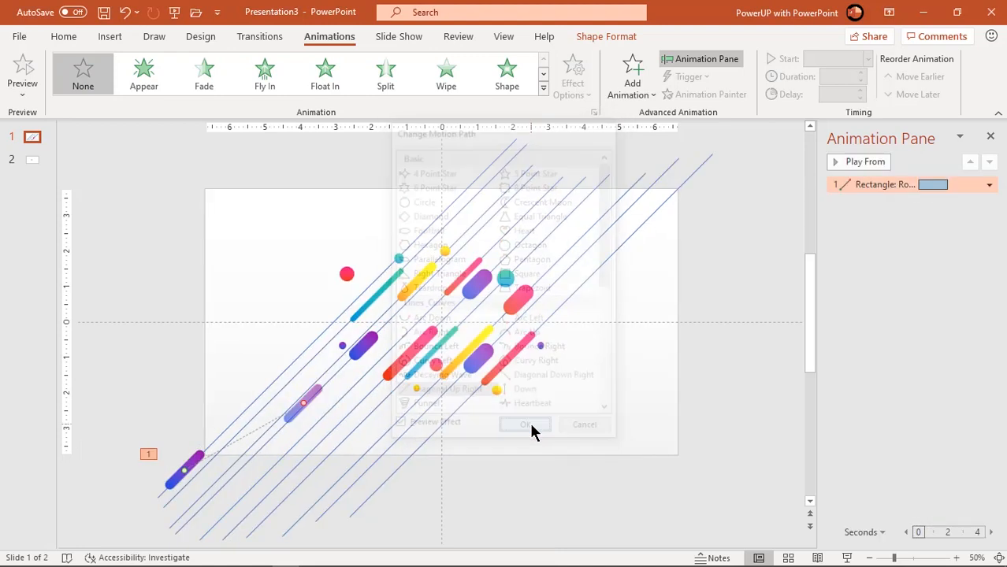
left_click(525, 426)
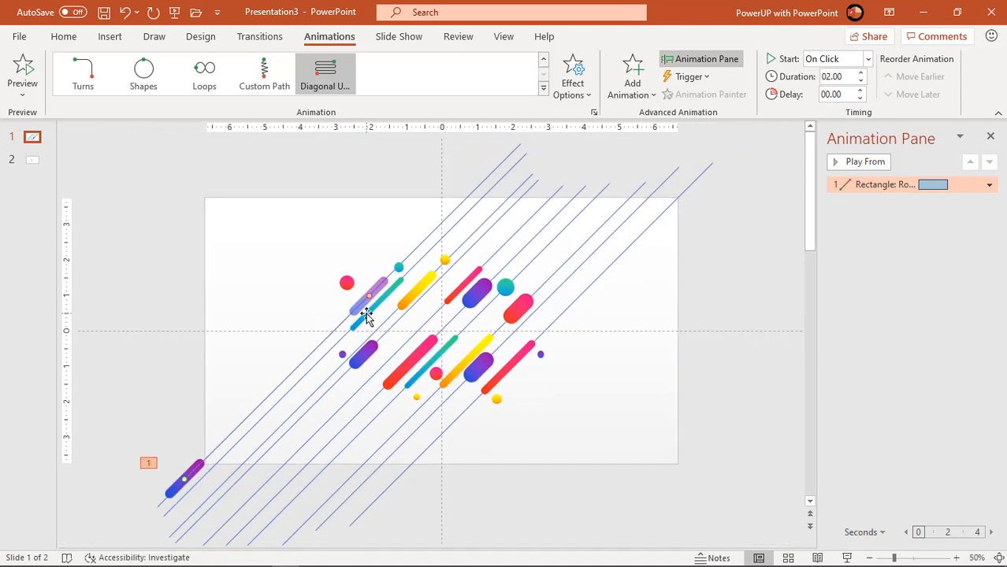
Step: Set the pill's motion to 1.50 s duration with Smooth start 0.75 s and Bounce end 0.9 s
left_click(379, 297)
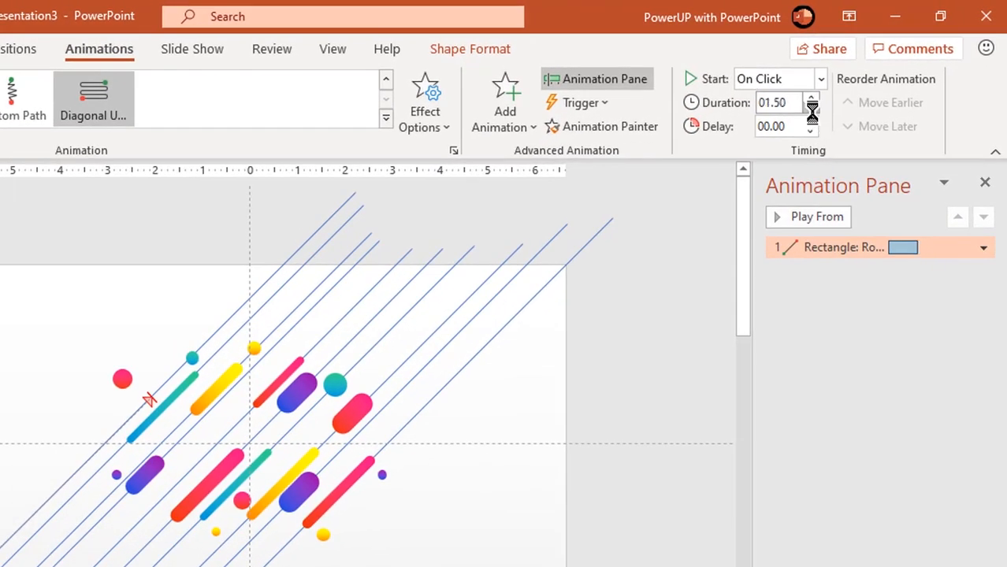
left_click(983, 246)
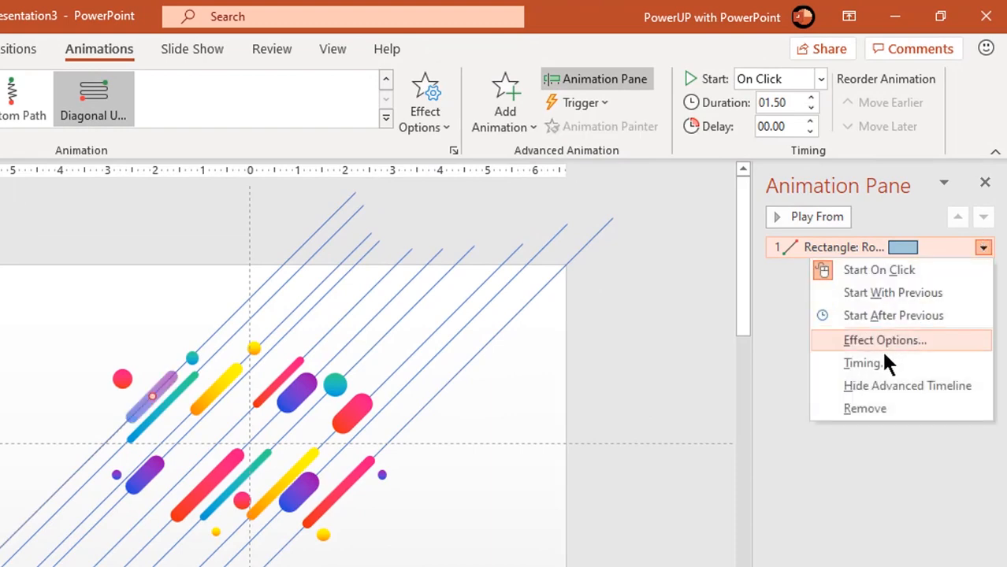
left_click(885, 340)
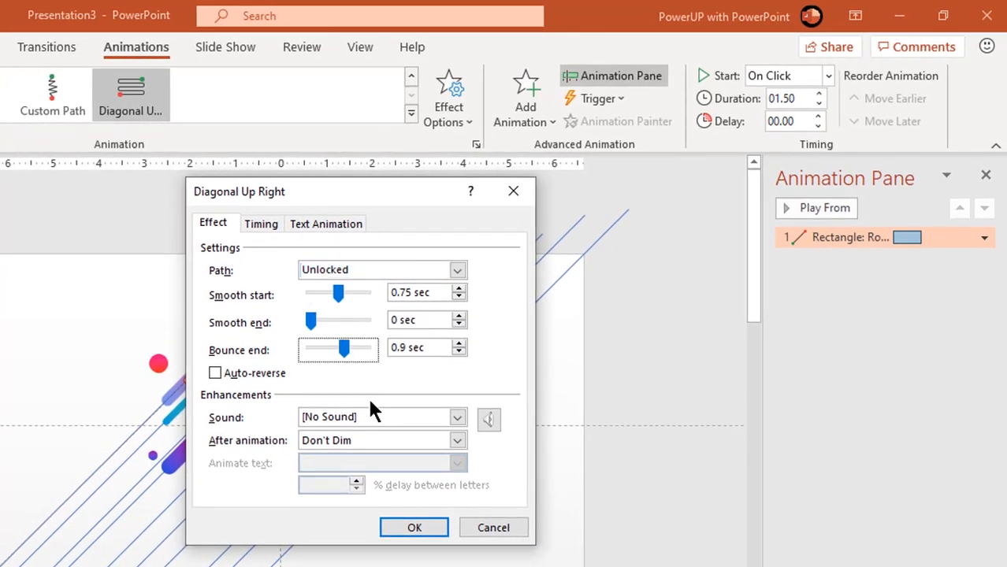
left_click(413, 526)
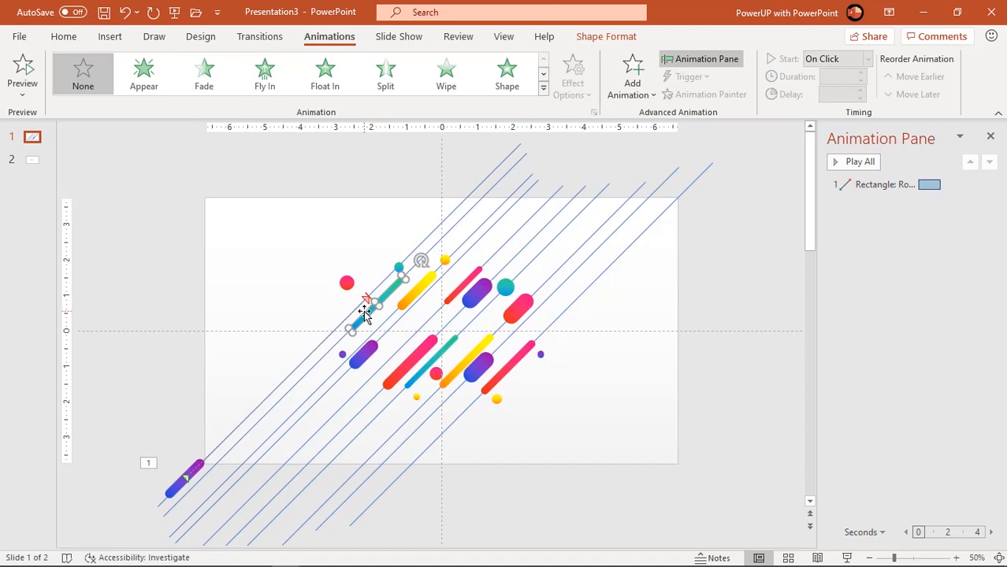
Step: Adjust the path end and give the teal pill a Diagonal Down Right motion path
left_click_drag(366, 307, 517, 170)
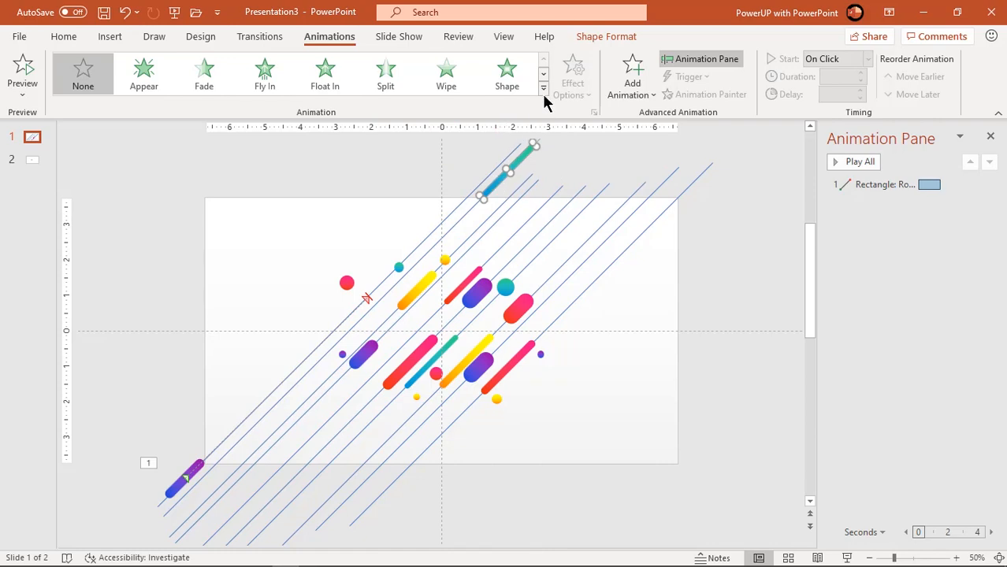
left_click(542, 88)
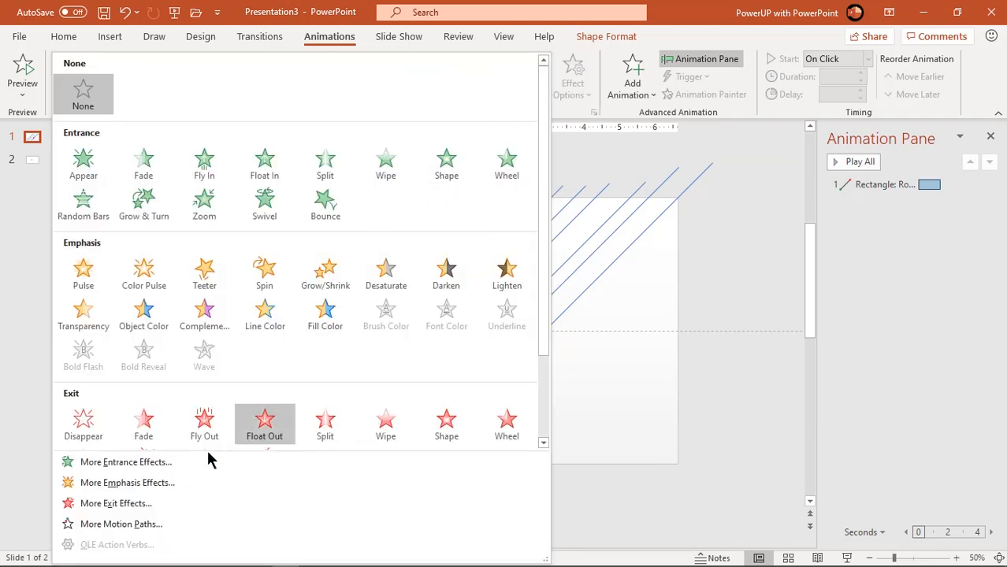
left_click(120, 523)
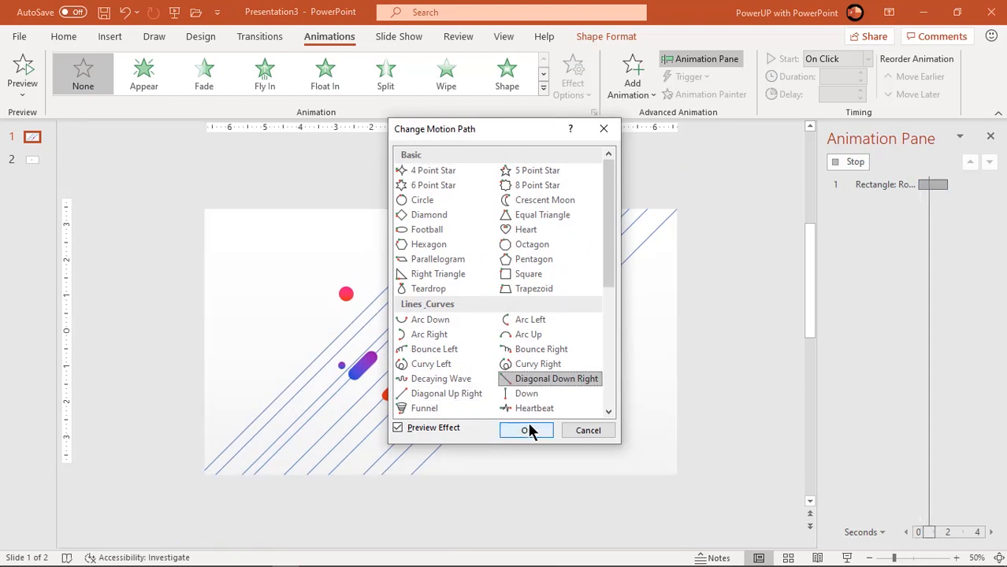
left_click(526, 430)
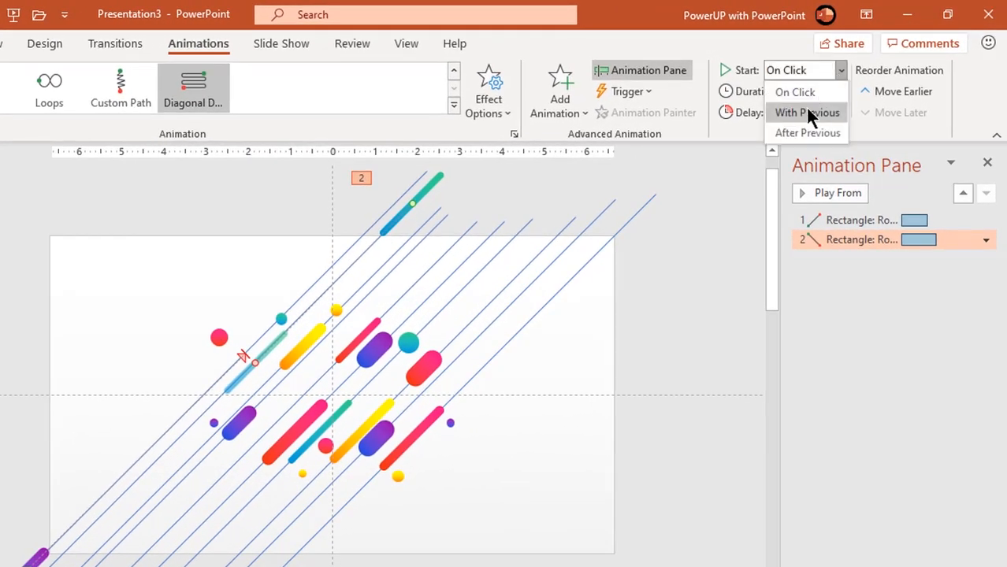
Step: Start the teal pill With Previous, with Smooth start 0.75, Smooth end 0 and Bounce end 0.9
left_click(807, 111)
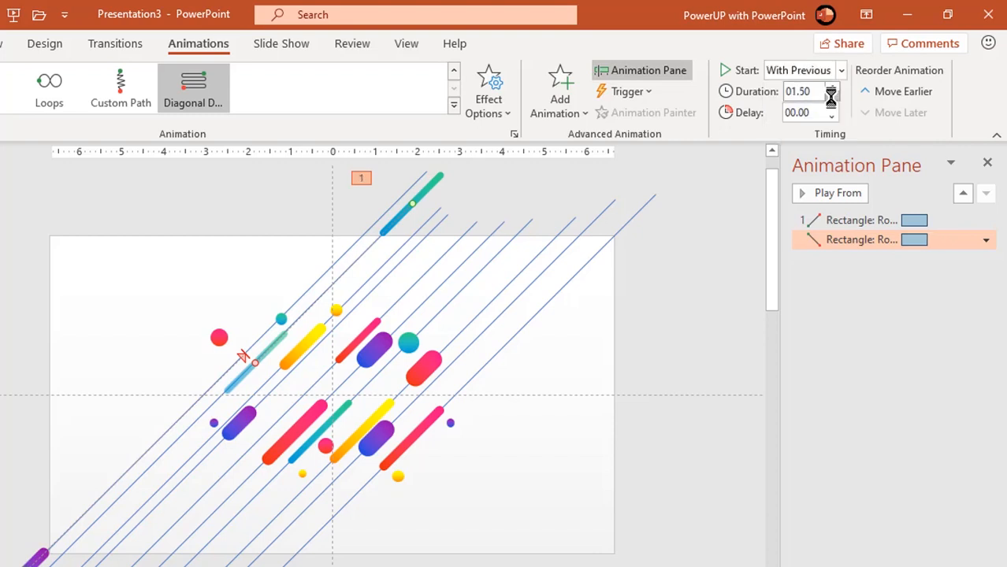
left_click(987, 239)
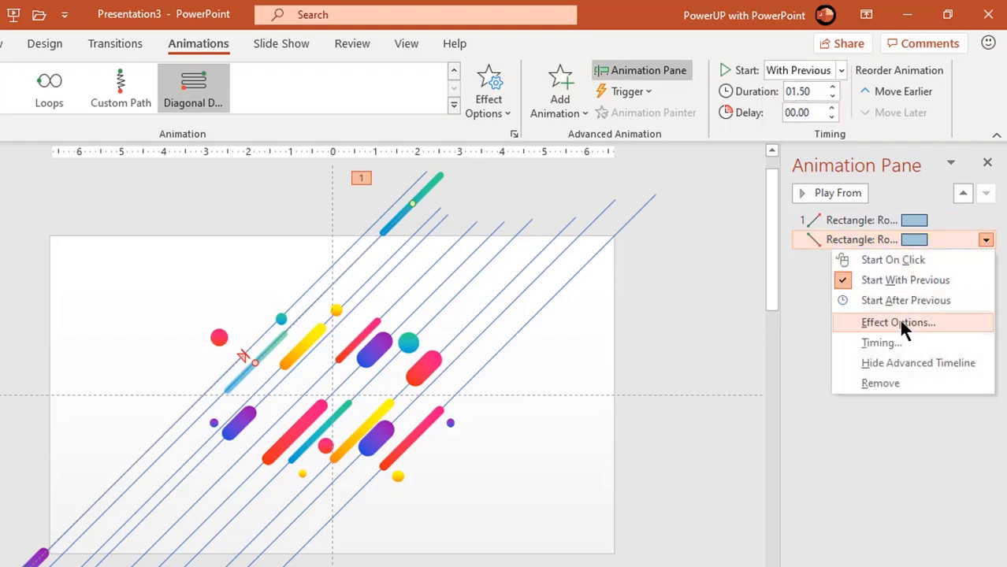
left_click(899, 322)
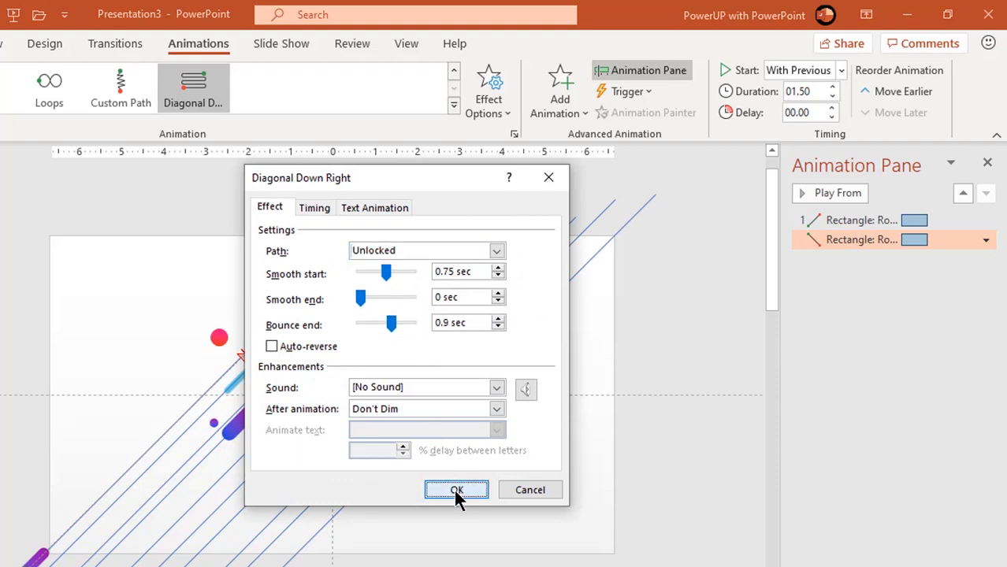
left_click(457, 489)
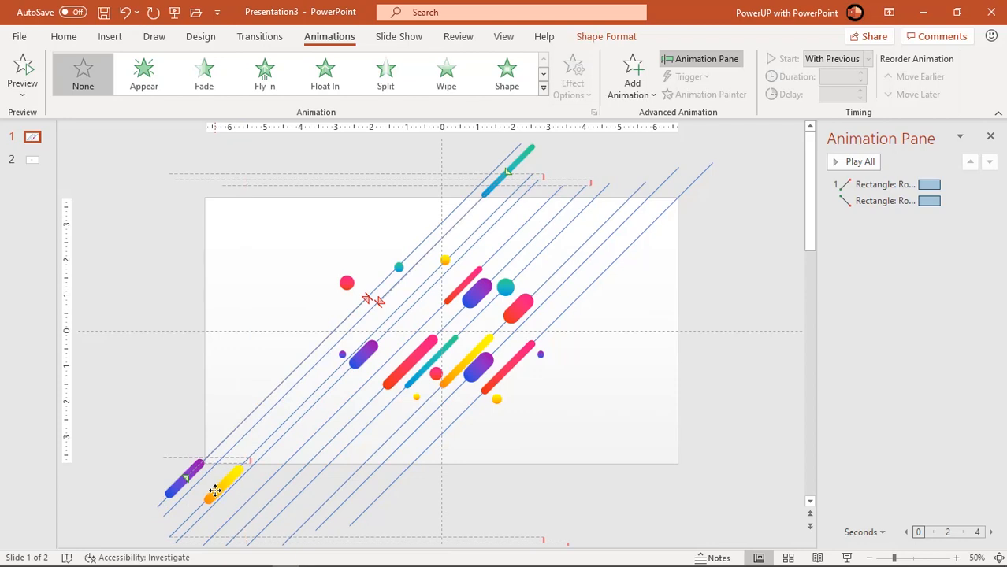
Step: Start the yellow pill With Previous and paint the teal pill's bounce motion onto the purple and red pills
left_click(218, 485)
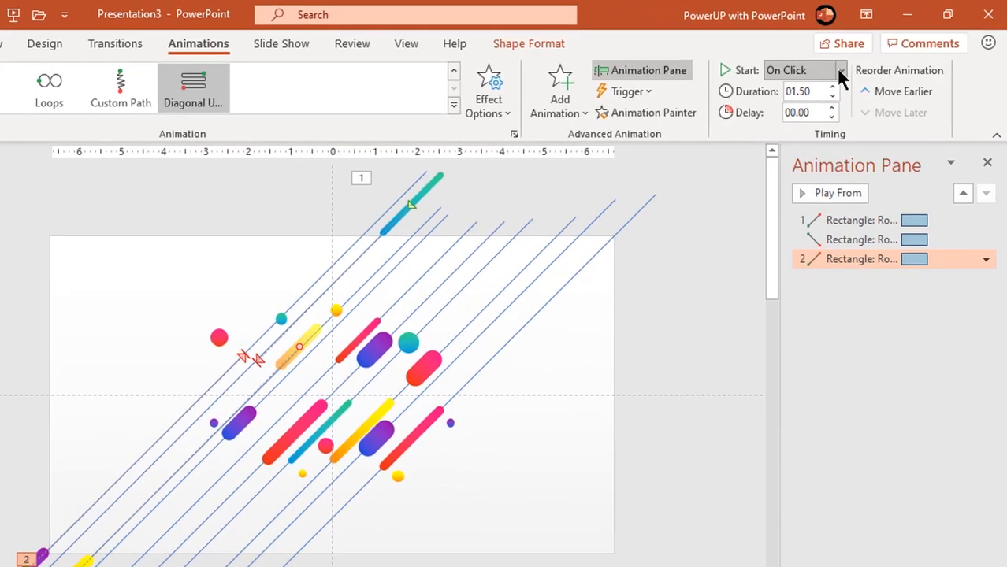
left_click(798, 69)
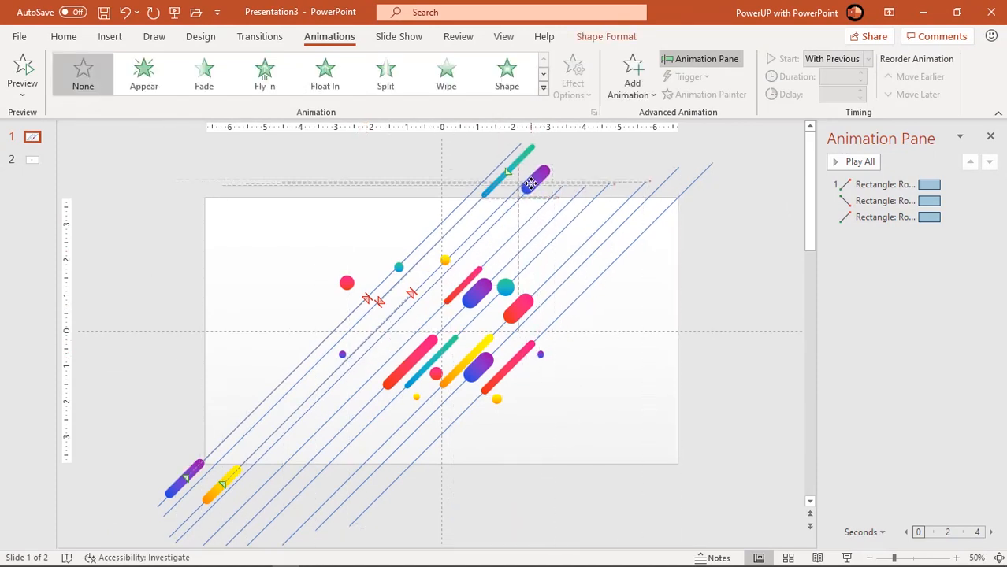
left_click(533, 186)
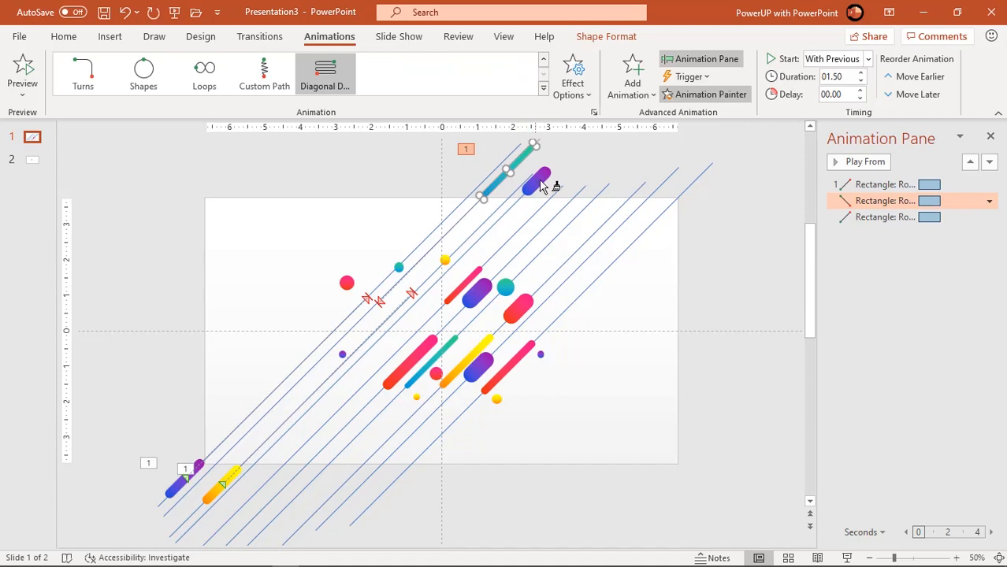
left_click(864, 161)
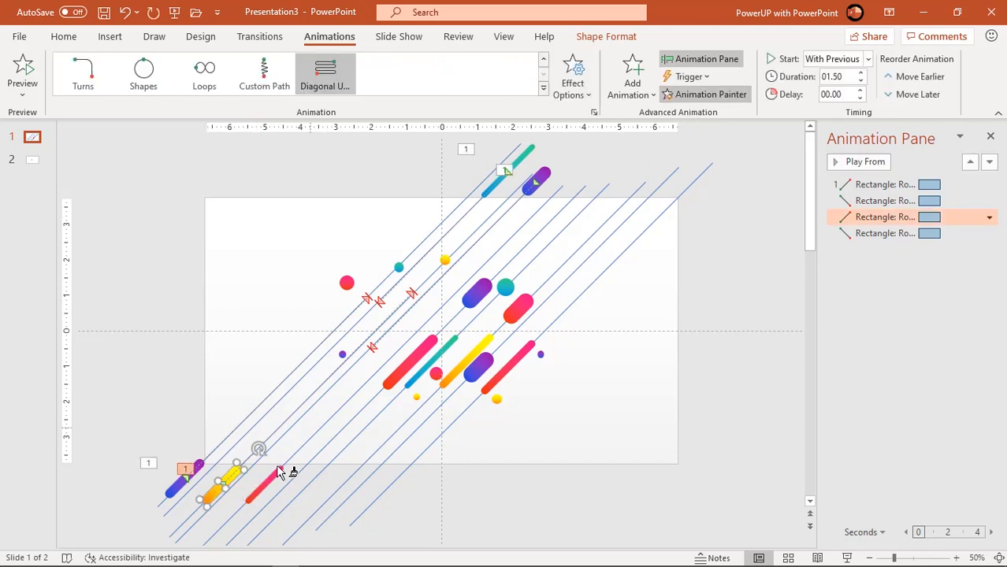
left_click(866, 161)
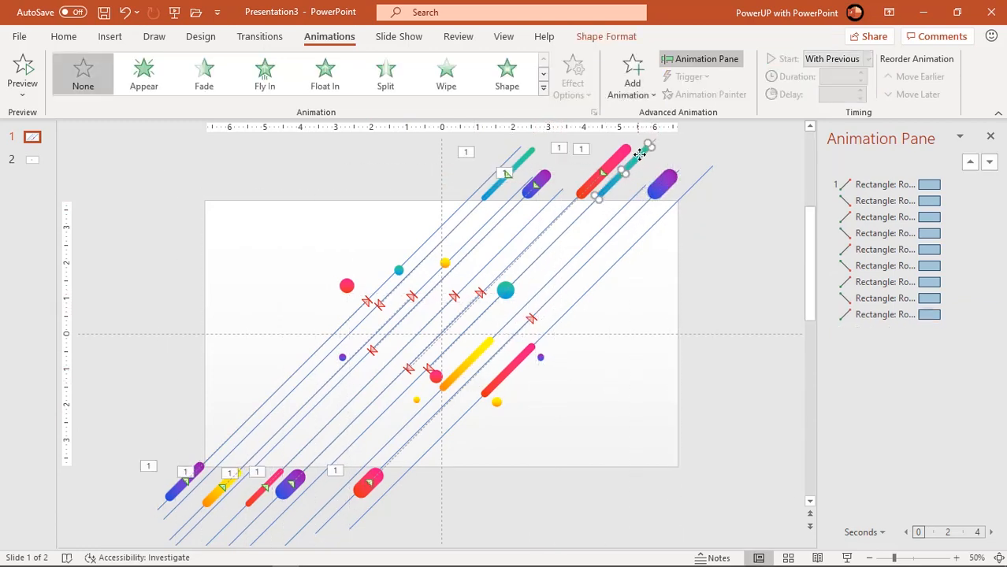
Step: Give all the small circles a Zoom entrance starting With Previous with 0.50 s duration
left_click(886, 331)
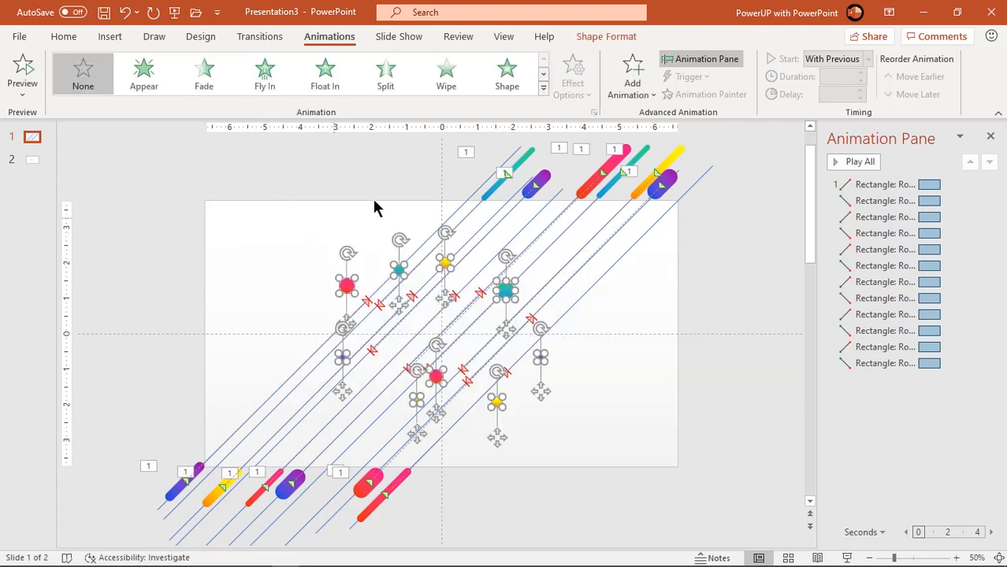
left_click(542, 88)
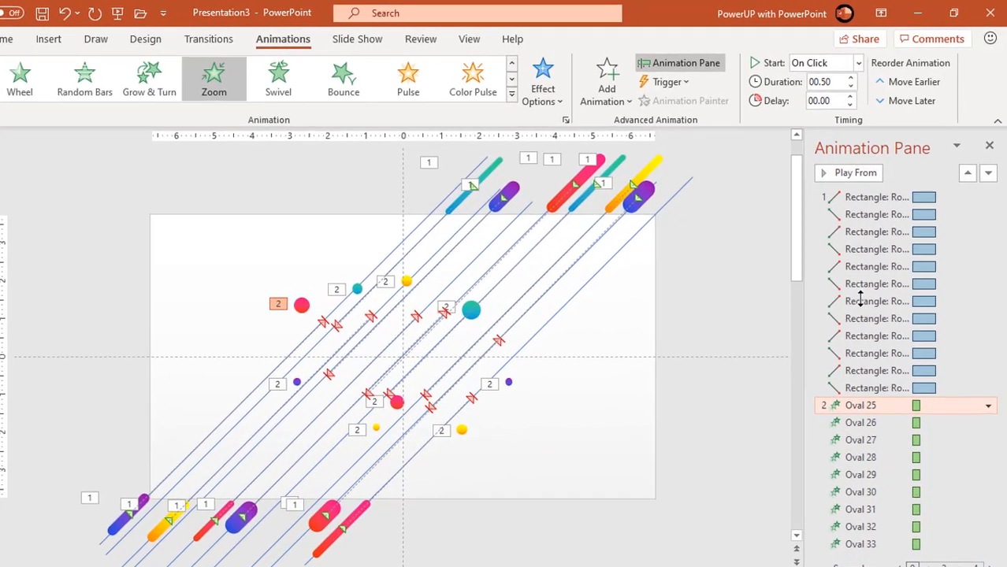
left_click(825, 63)
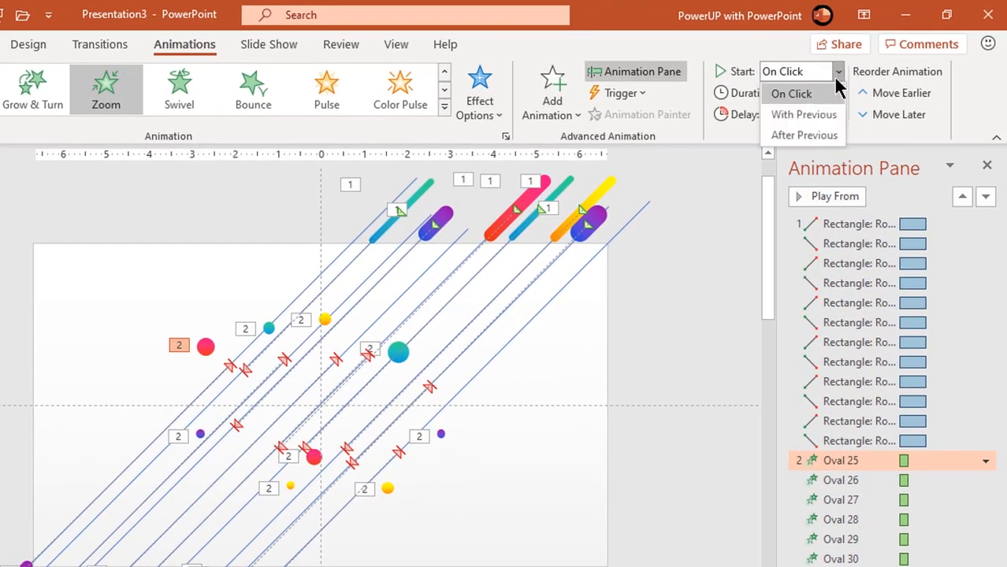
left_click(804, 114)
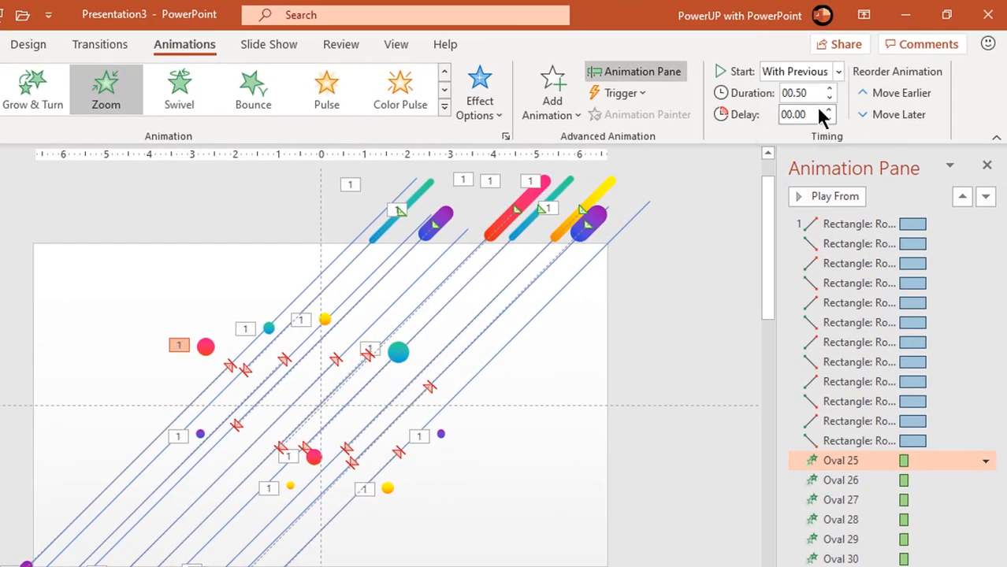
left_click(829, 111)
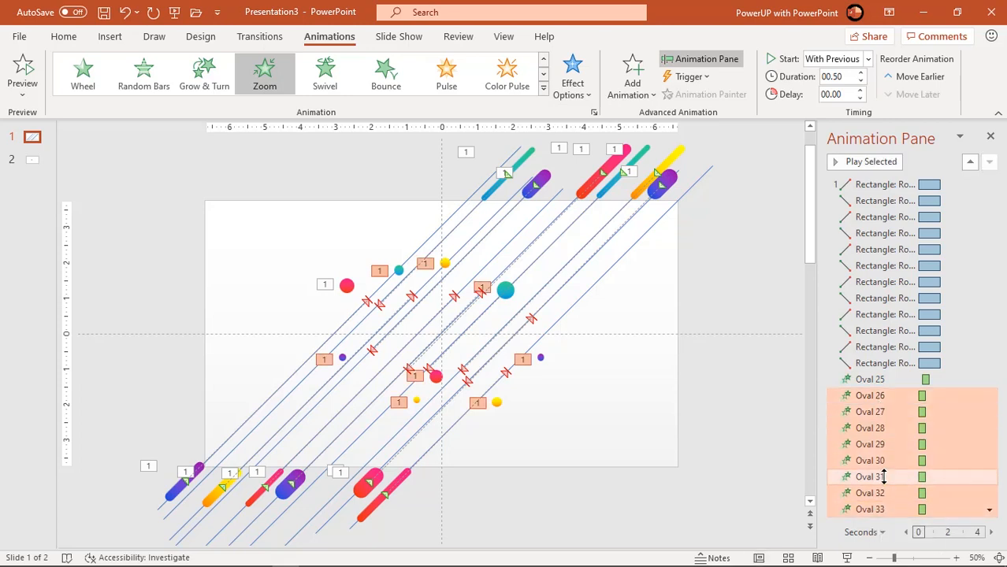
left_click(860, 90)
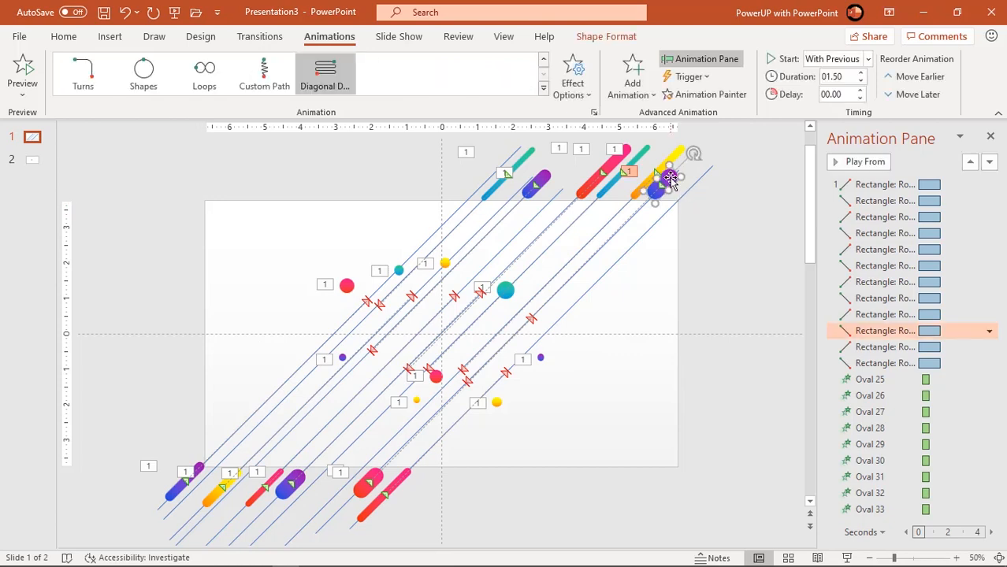
Step: Show the card again from the Selection Pane and give it a Zoom entrance With Previous
left_click(670, 177)
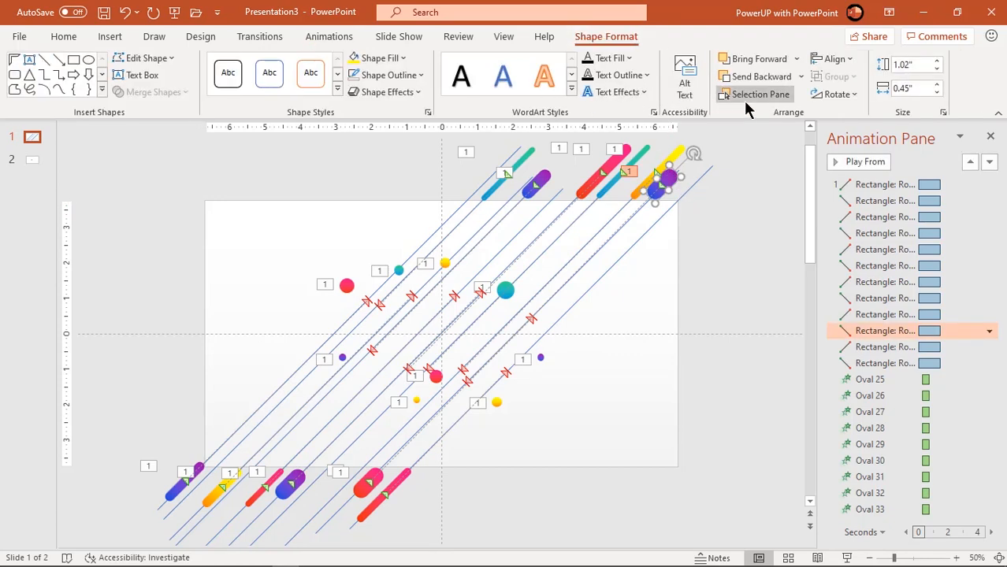
left_click(760, 95)
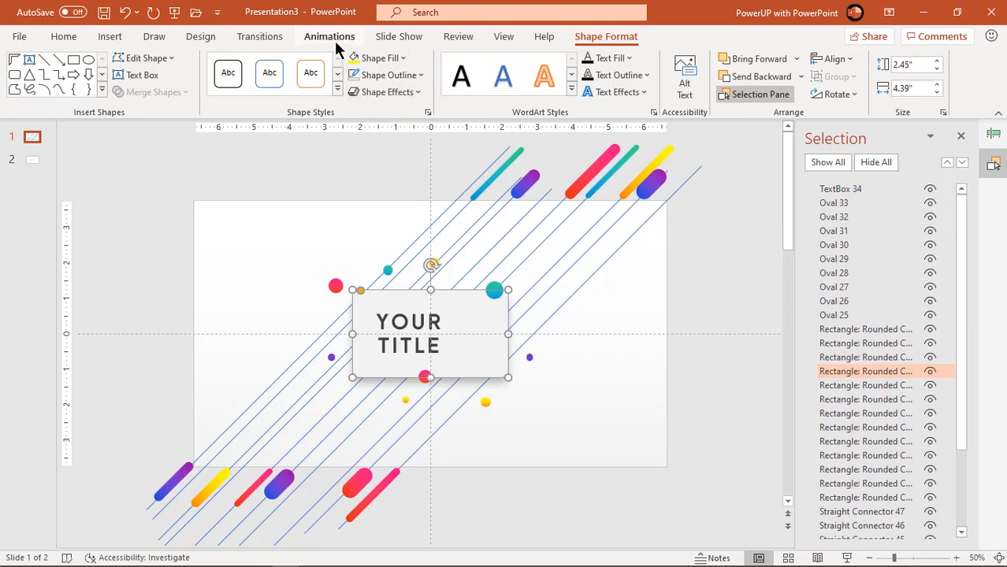
left_click(330, 37)
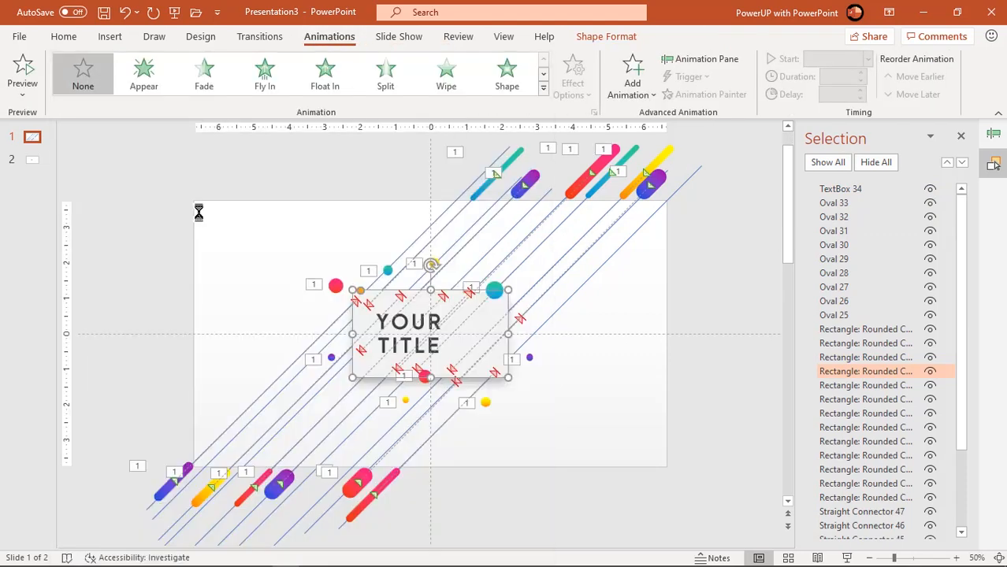
left_click(265, 71)
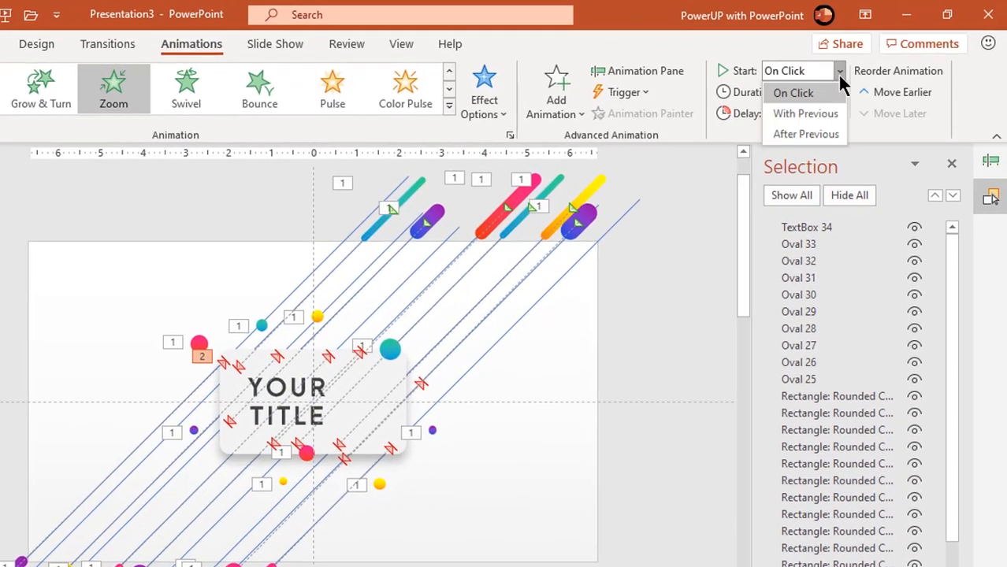
left_click(806, 114)
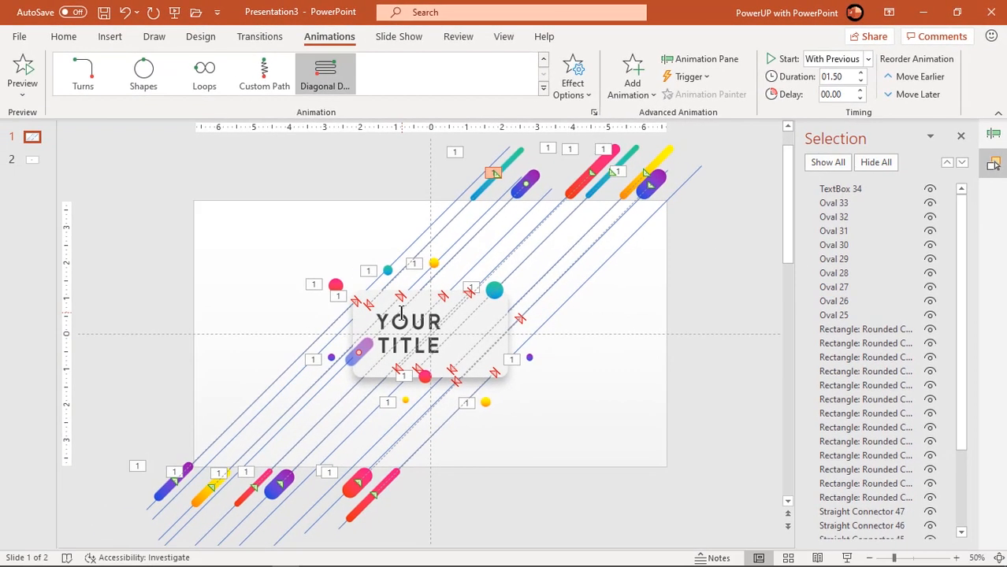
Step: Give the YOUR TITLE text a Zoom entrance starting With Previous
left_click(407, 335)
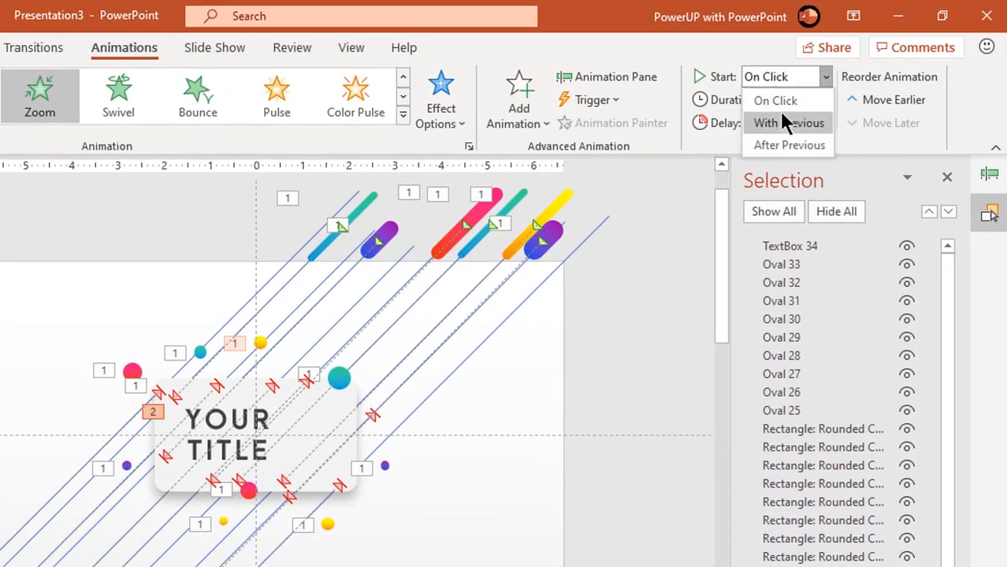
left_click(777, 123)
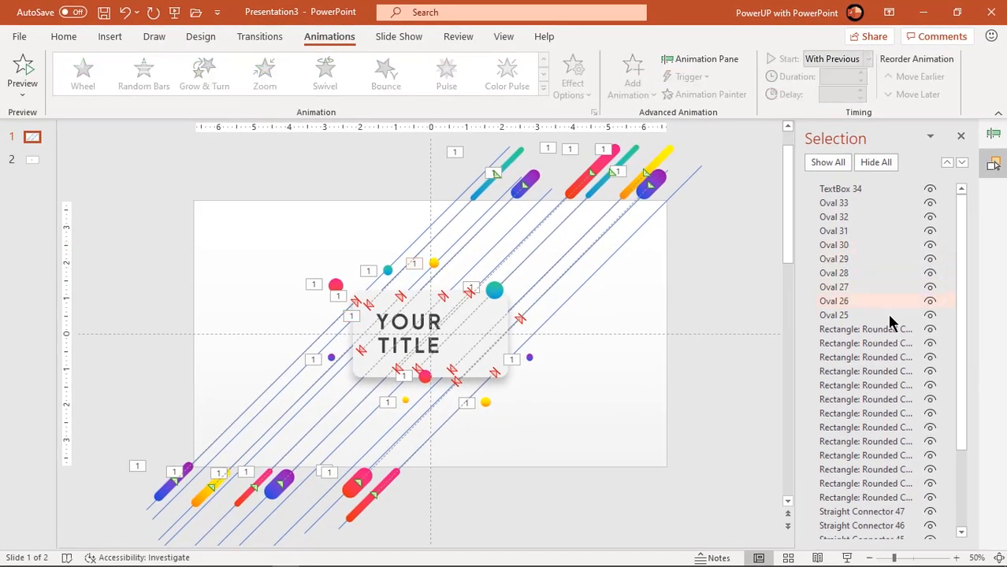
Step: Close the Selection Pane and recentre the full animated slide
scroll("down", 3)
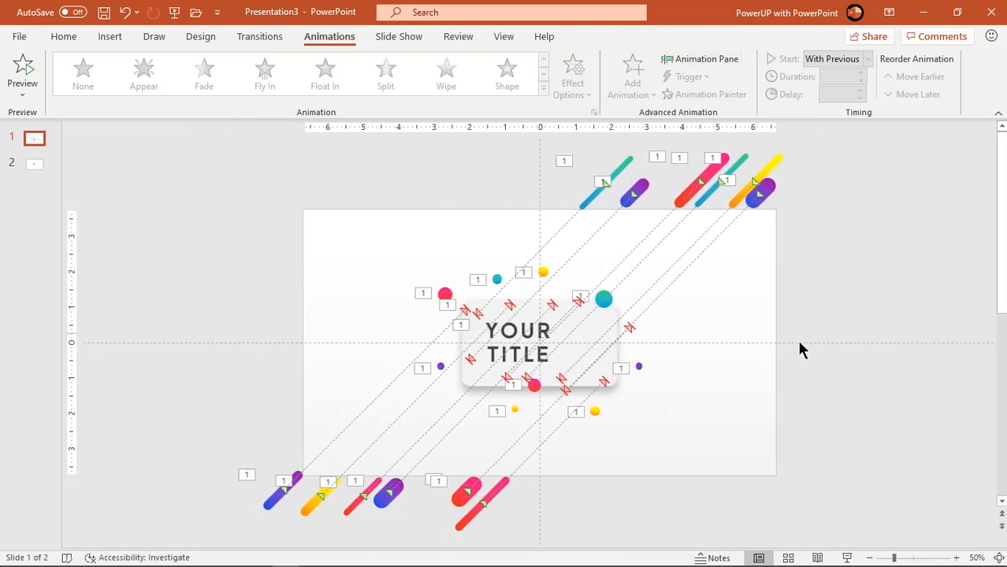
mouse_move(819, 325)
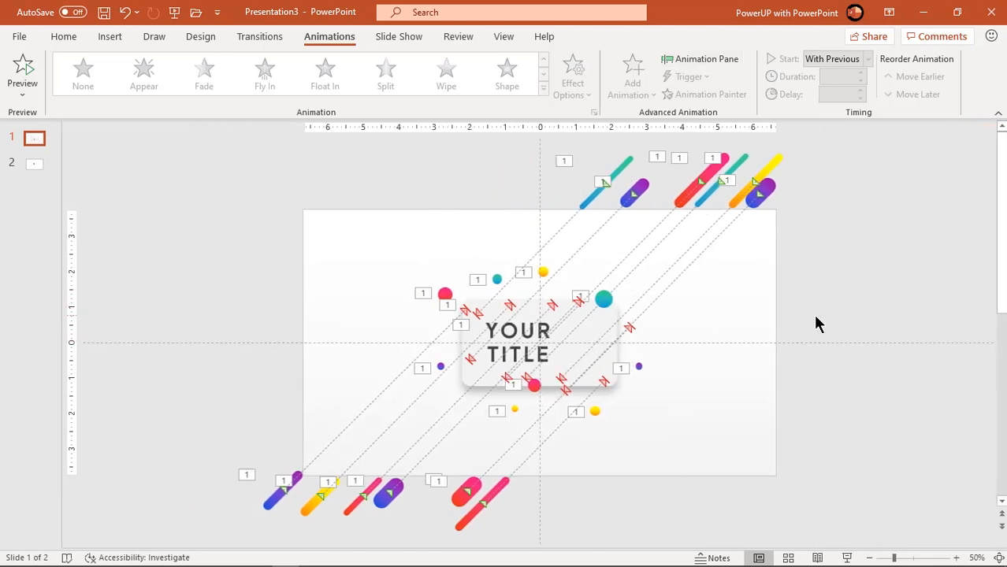